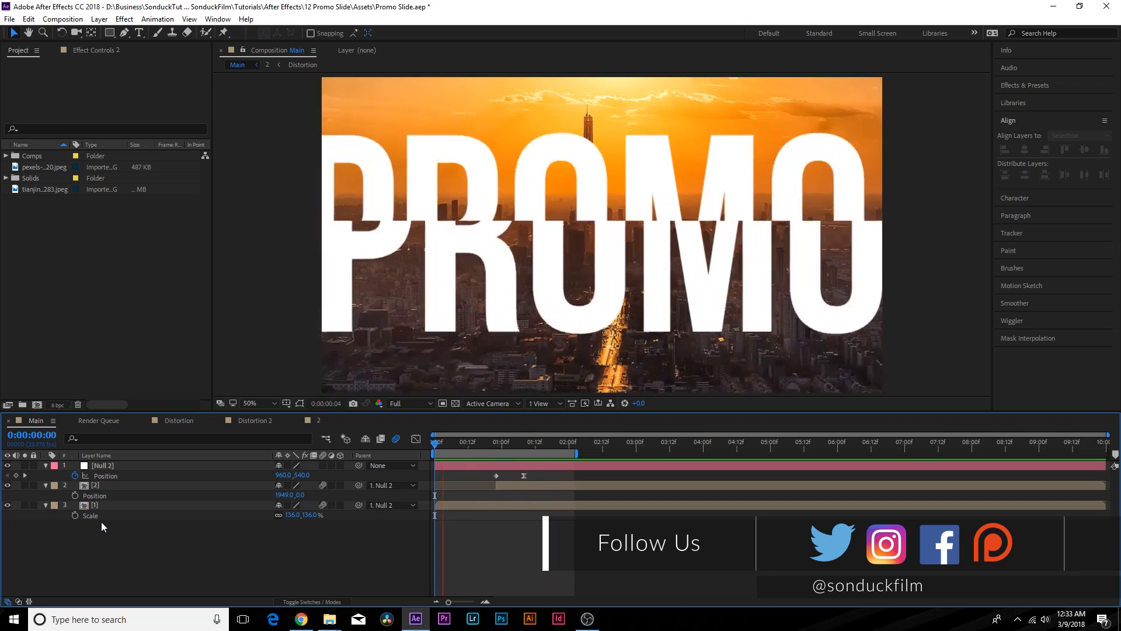
- Preview the Main transition near 1:07, then start a new 1920×1080, 23.976 fps composition
click(522, 442)
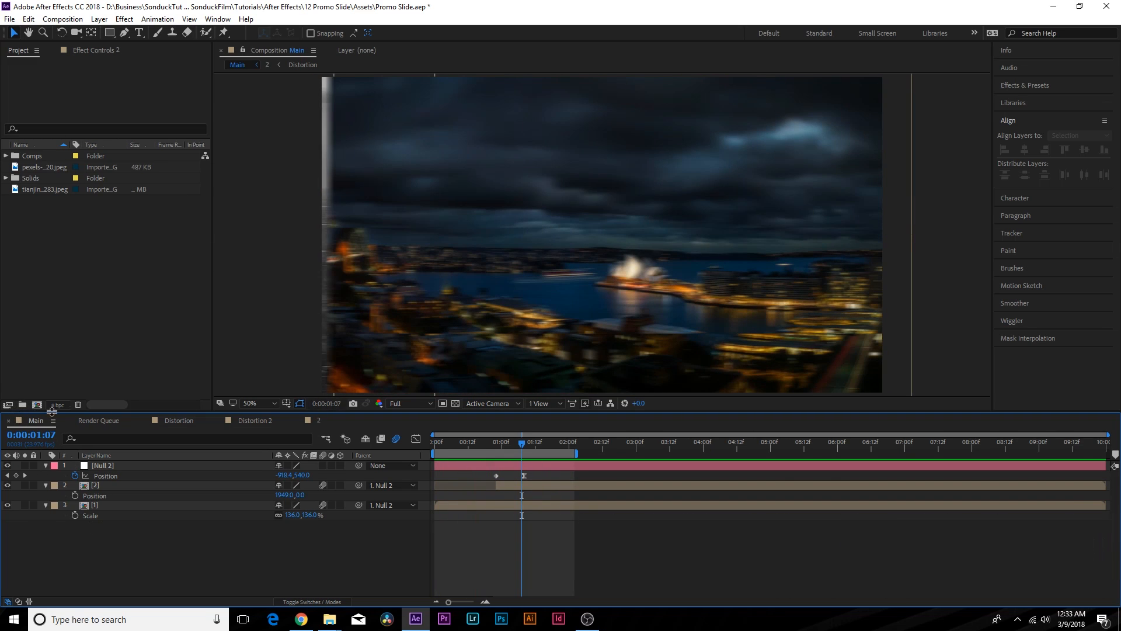
click(35, 405)
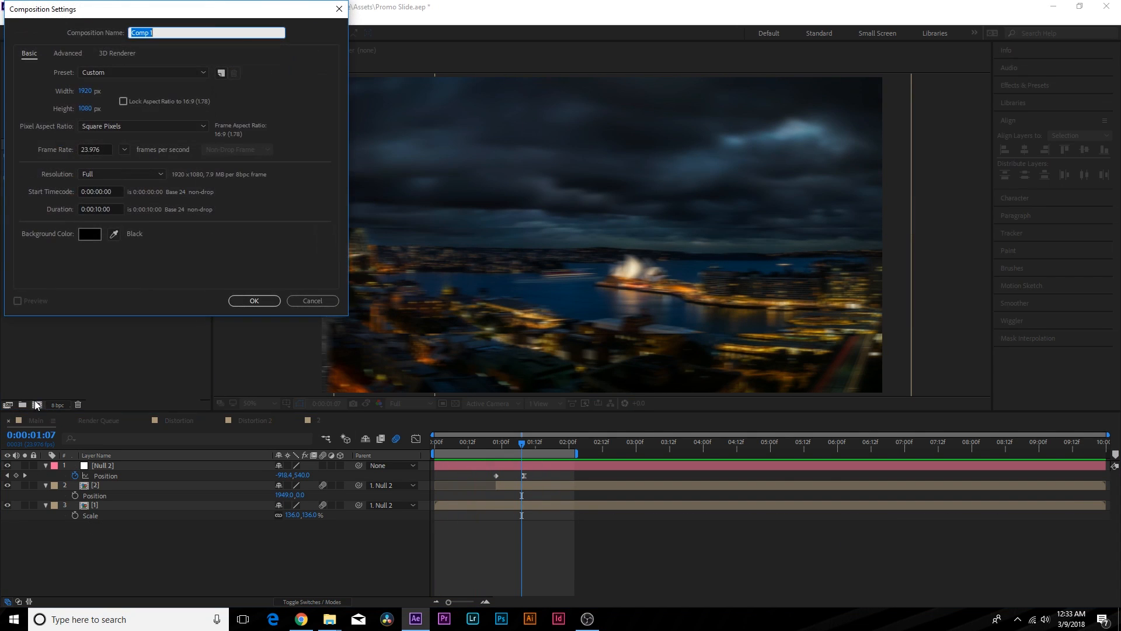
- Create TUT with the twilight city photo, precomposed as 'Placeholder 1' with all attributes moved
click(253, 300)
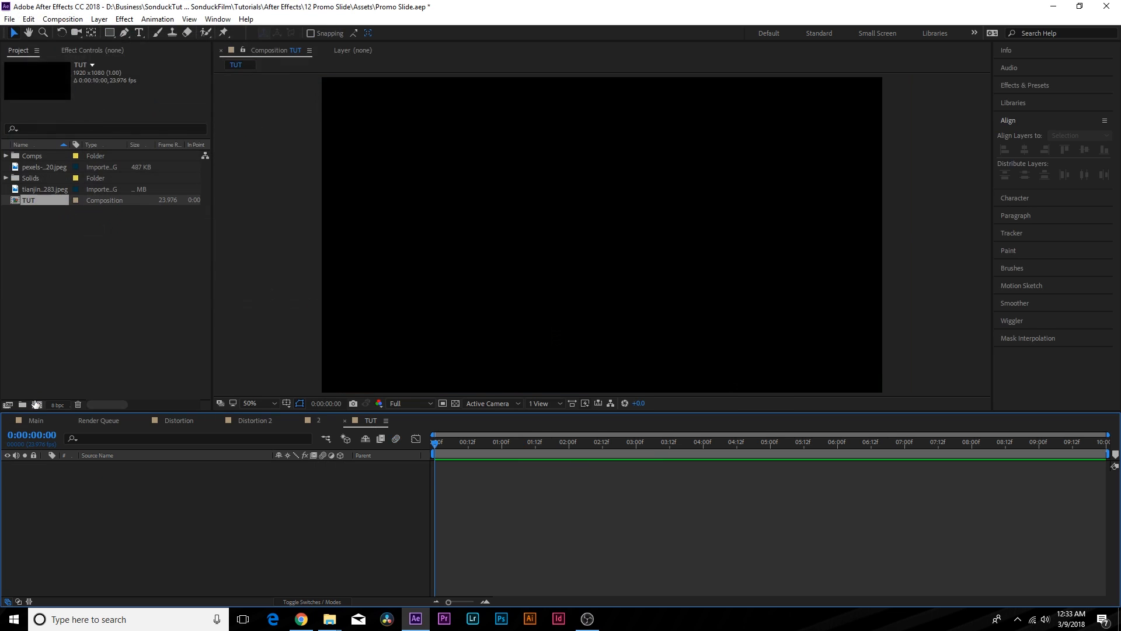
click(45, 188)
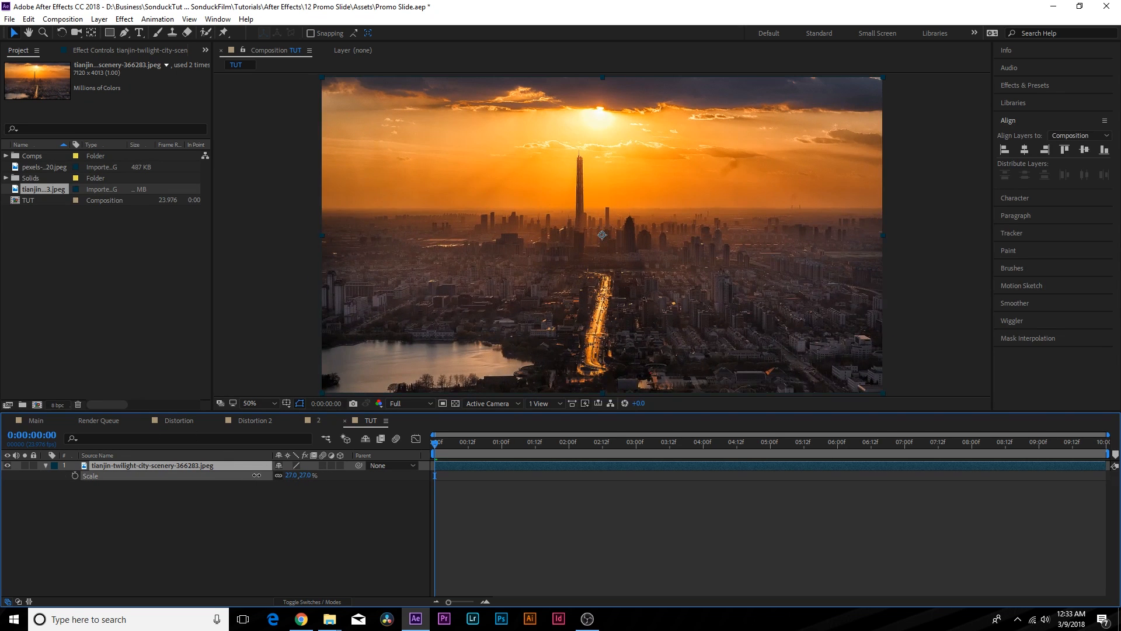
click(99, 19)
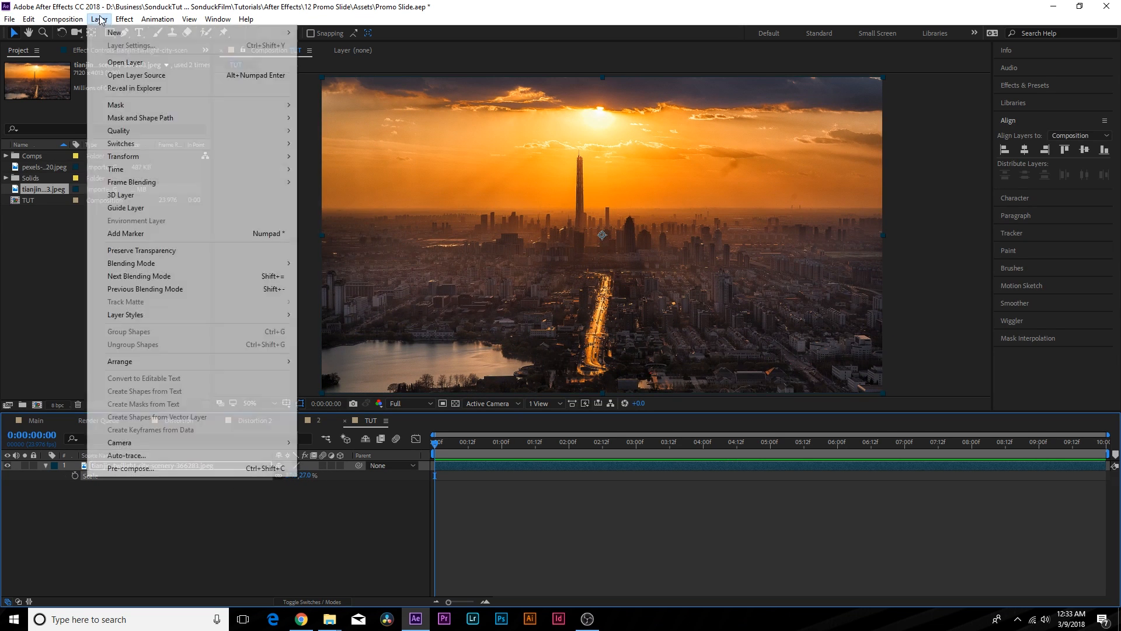
click(131, 467)
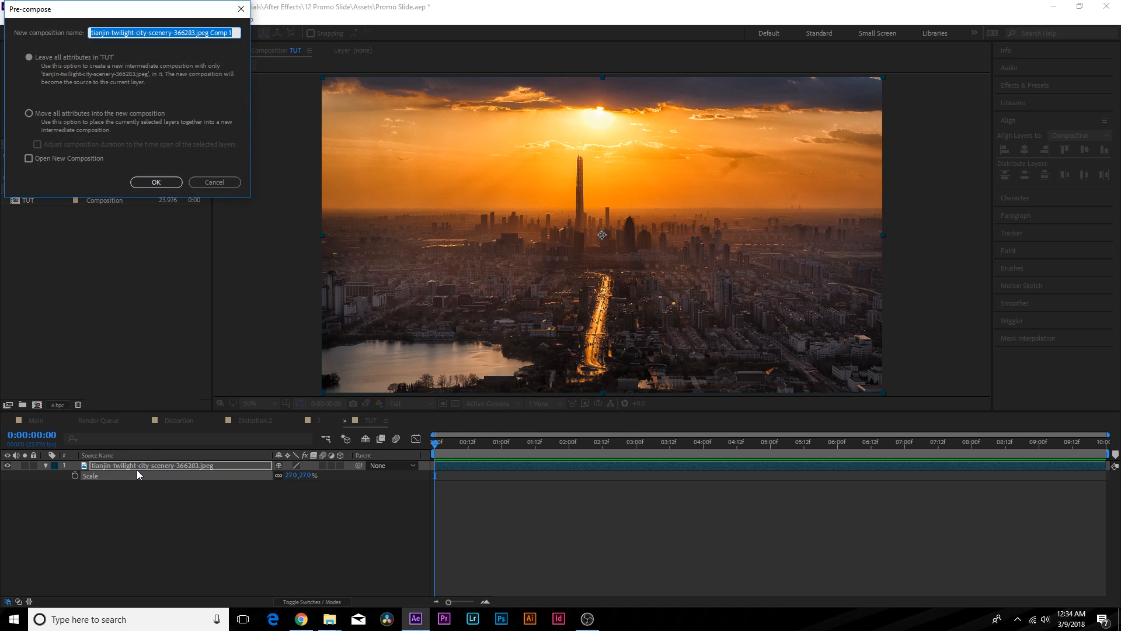
text(Palce)
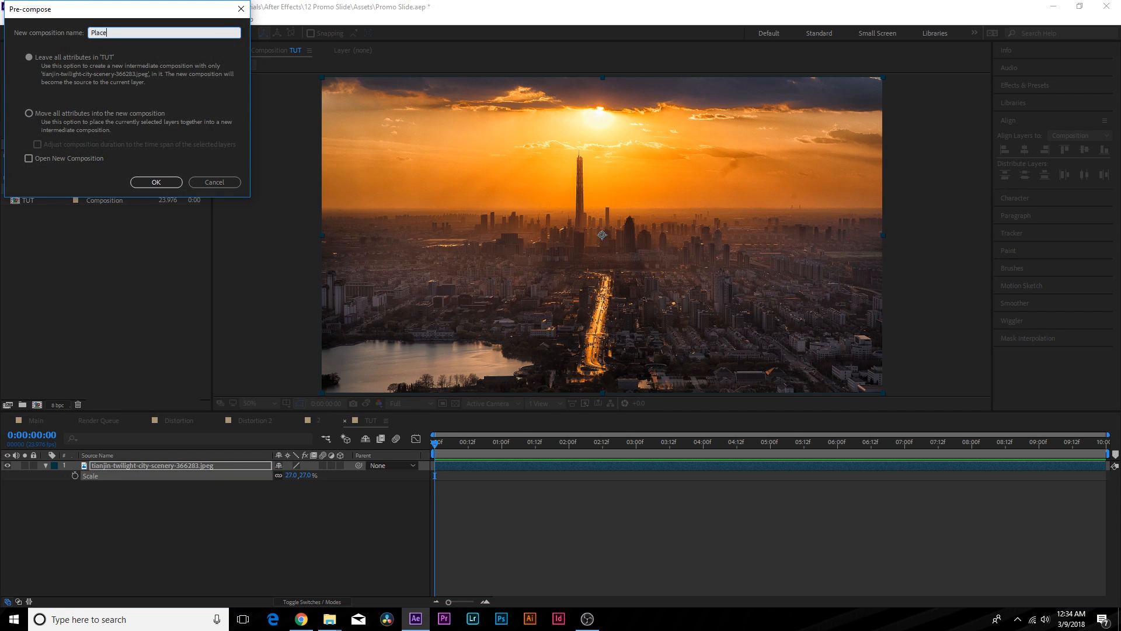
key(Backspace)
text(holder 1)
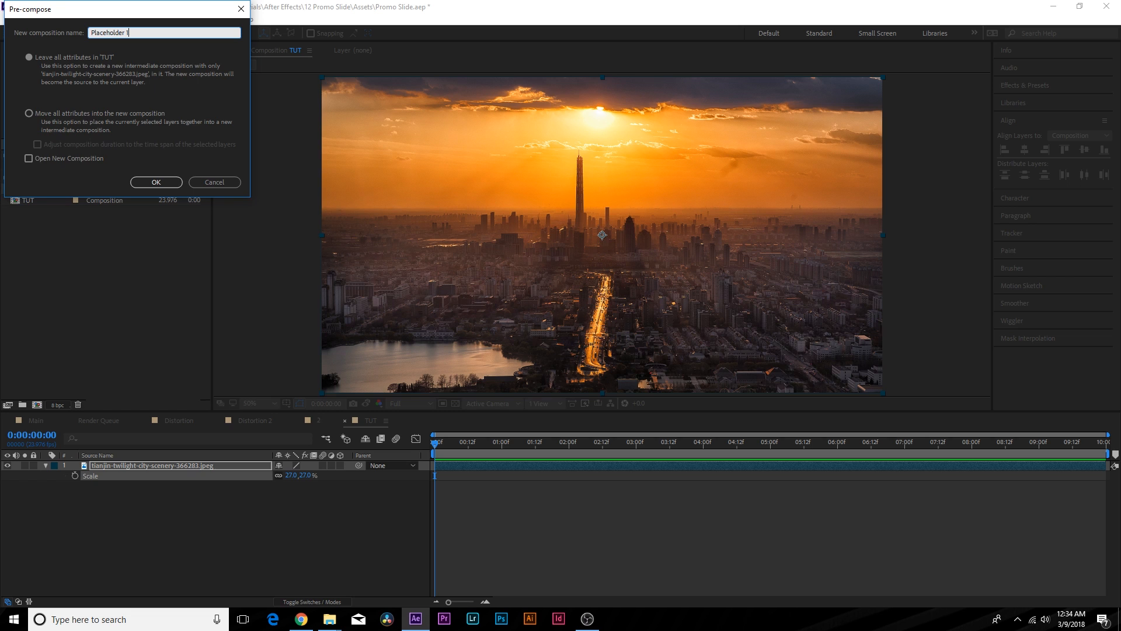
click(28, 112)
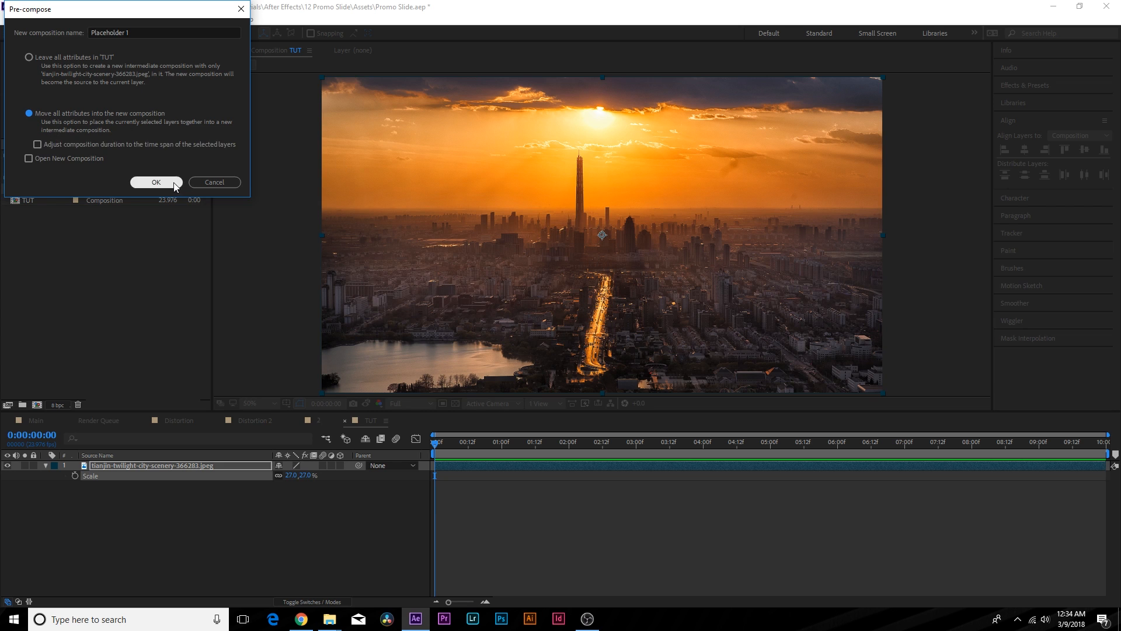
click(156, 182)
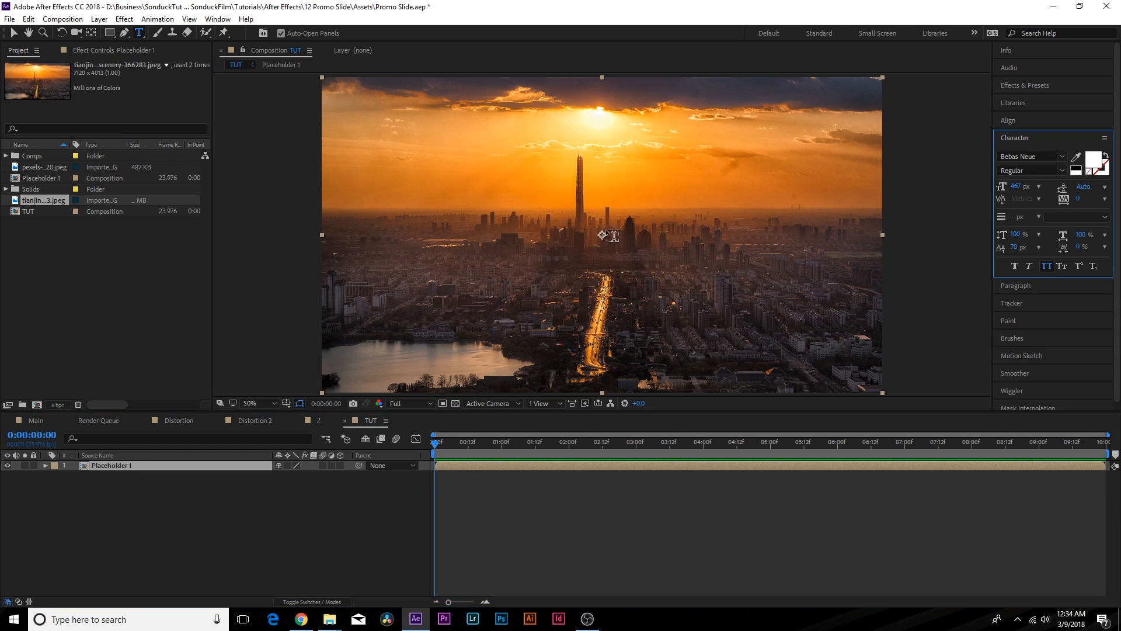
- Type a large white 'PROMO' title over the city and precompose it as 'Text Placeholder 1'
click(603, 235)
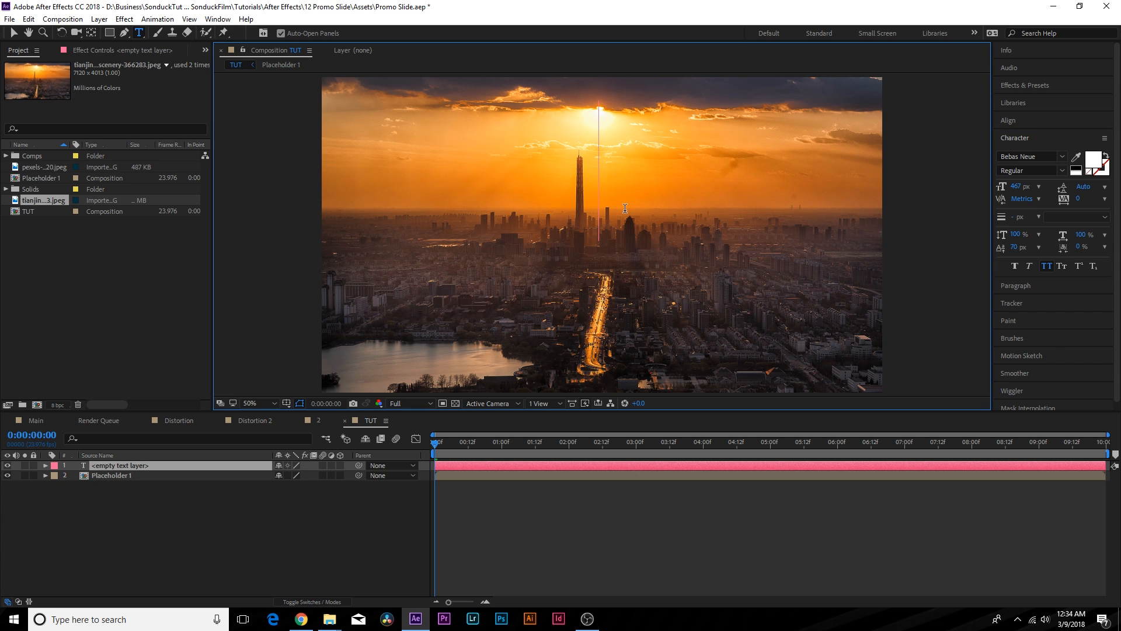
text({R)
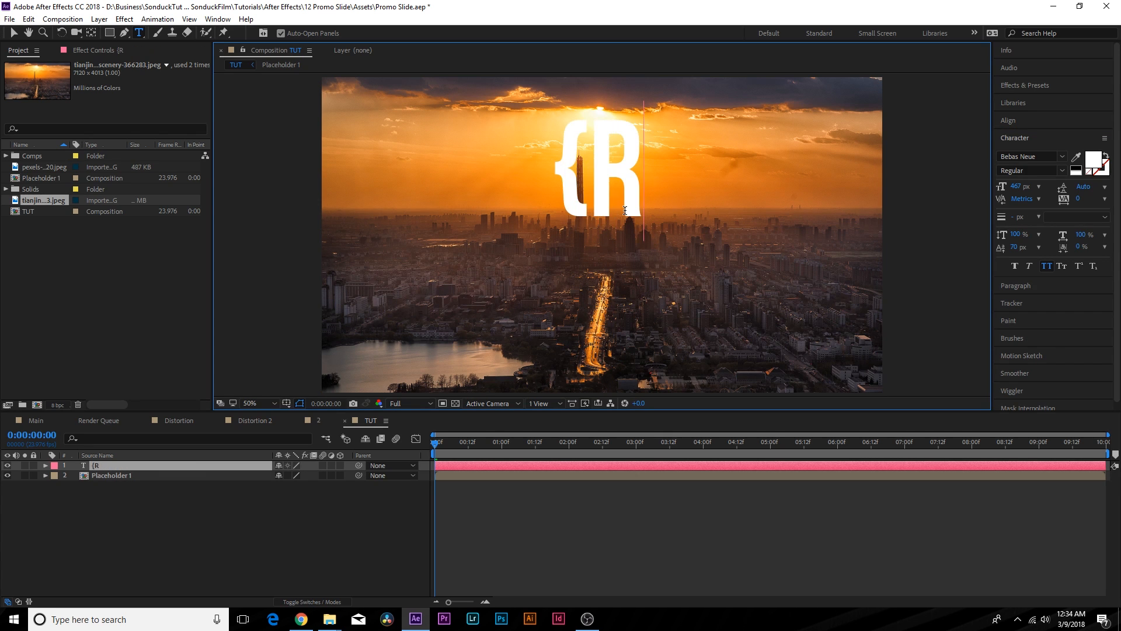
text(PROMO)
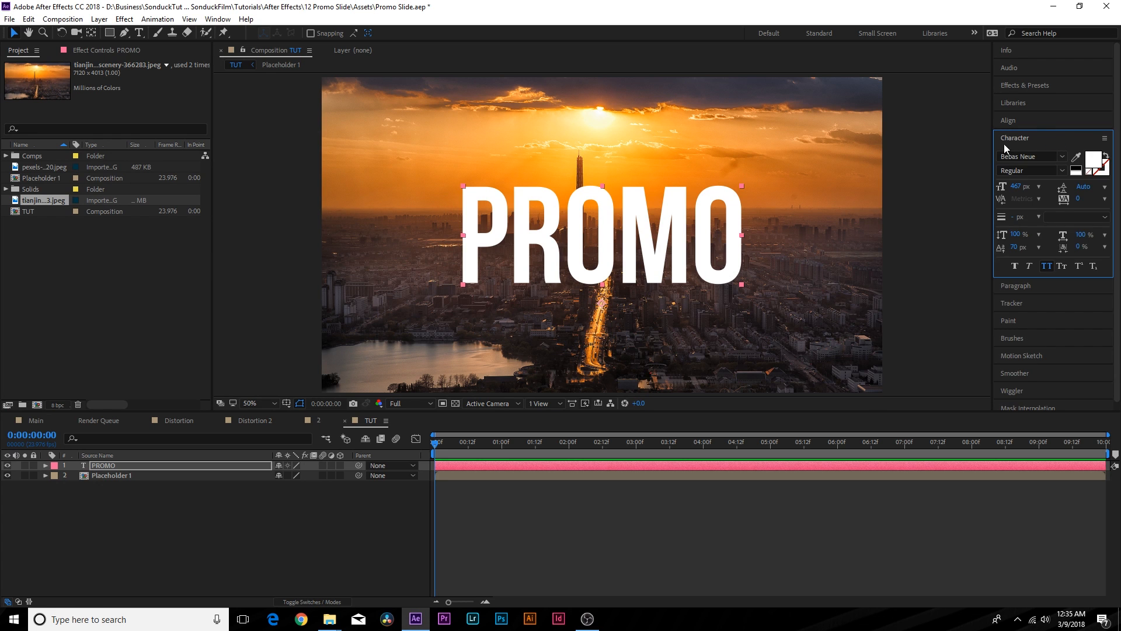
click(1013, 138)
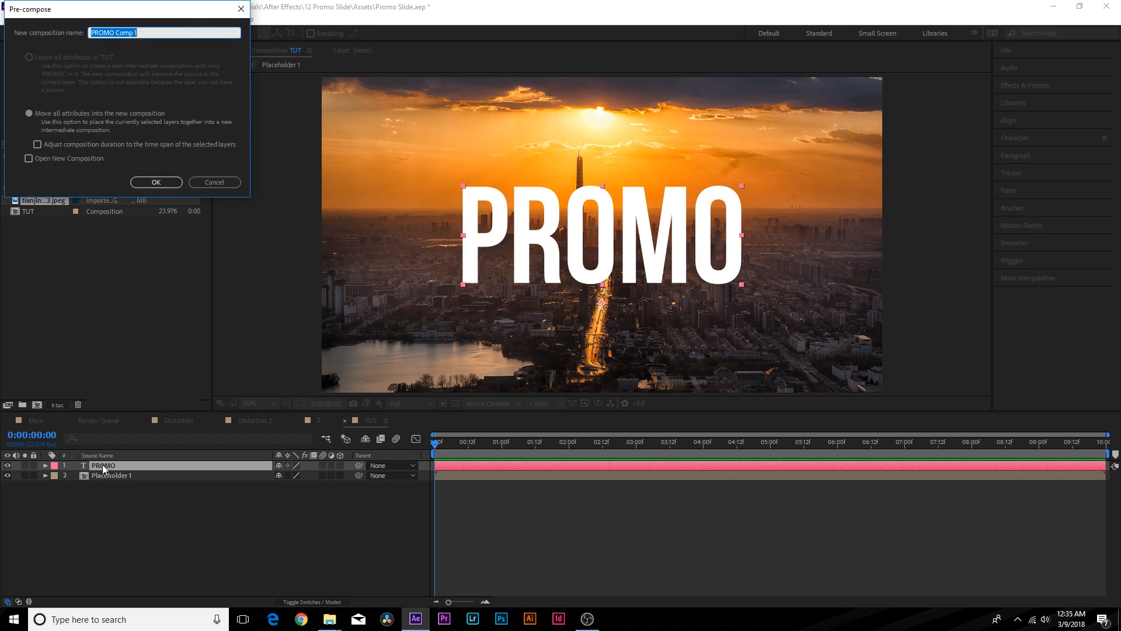
click(156, 181)
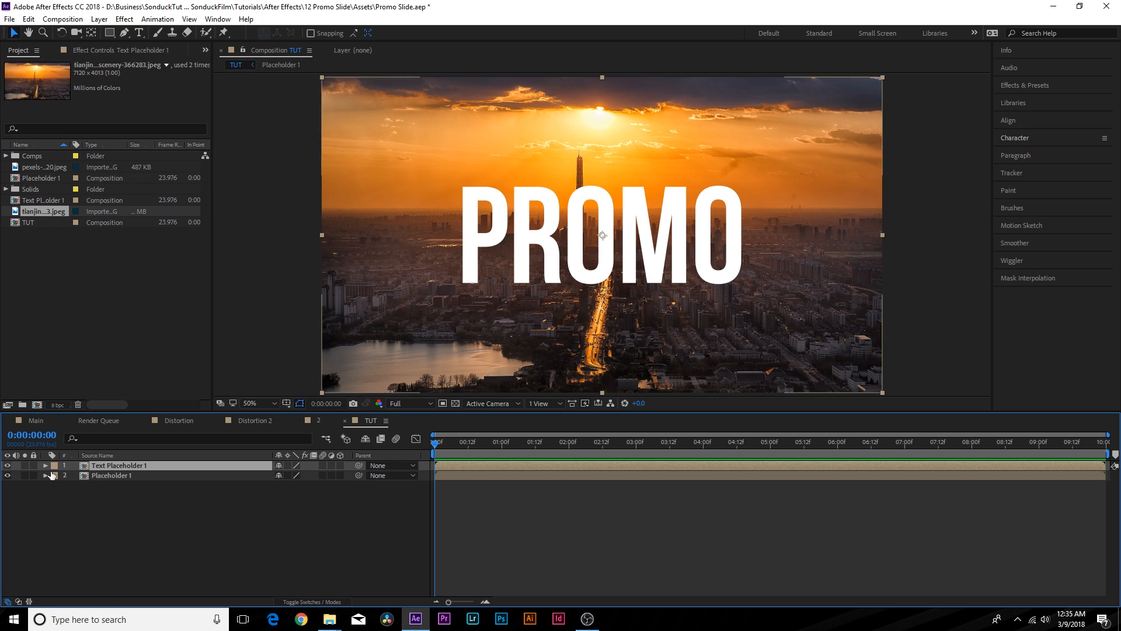
mouse_move(229, 436)
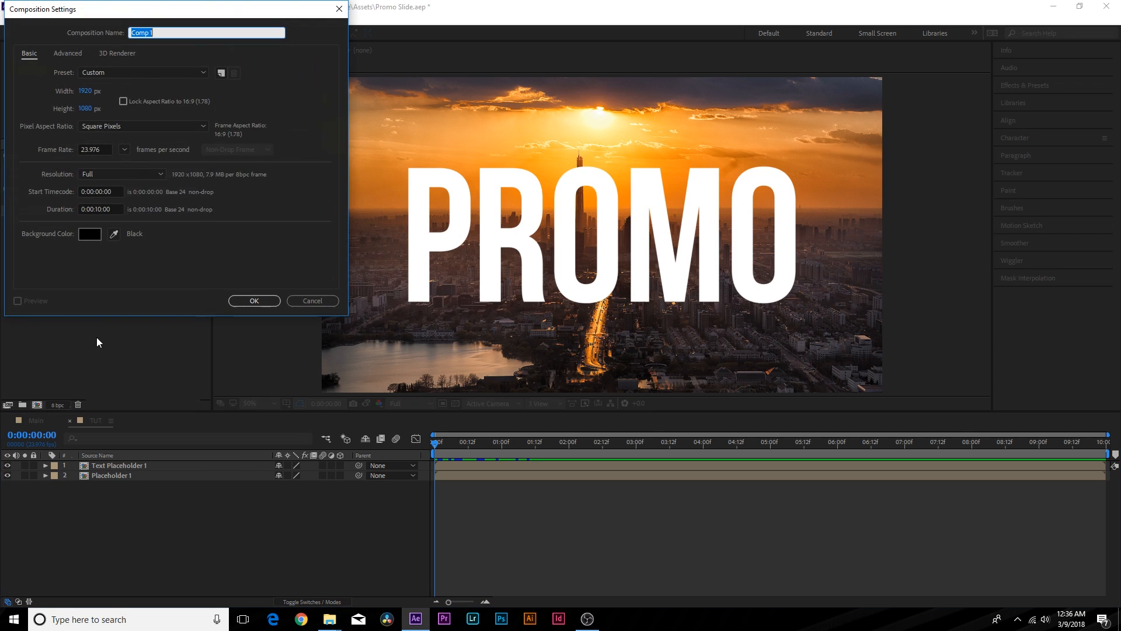
- Build a 'Distortion' composition with two white rectangles separated by a black middle band
text(Di)
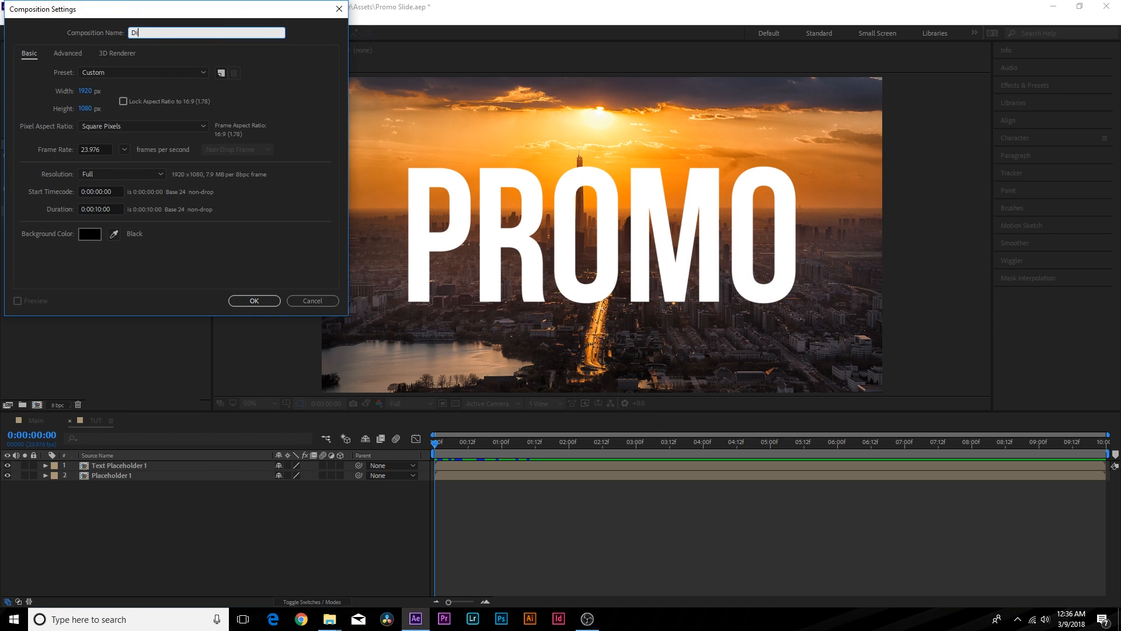
click(253, 301)
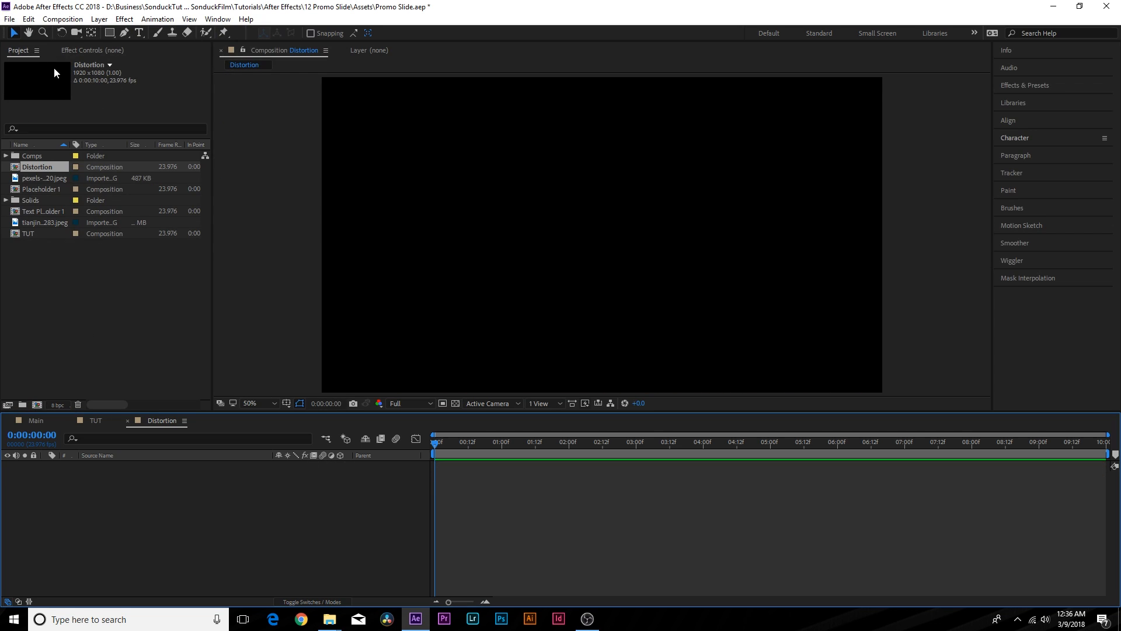
click(109, 33)
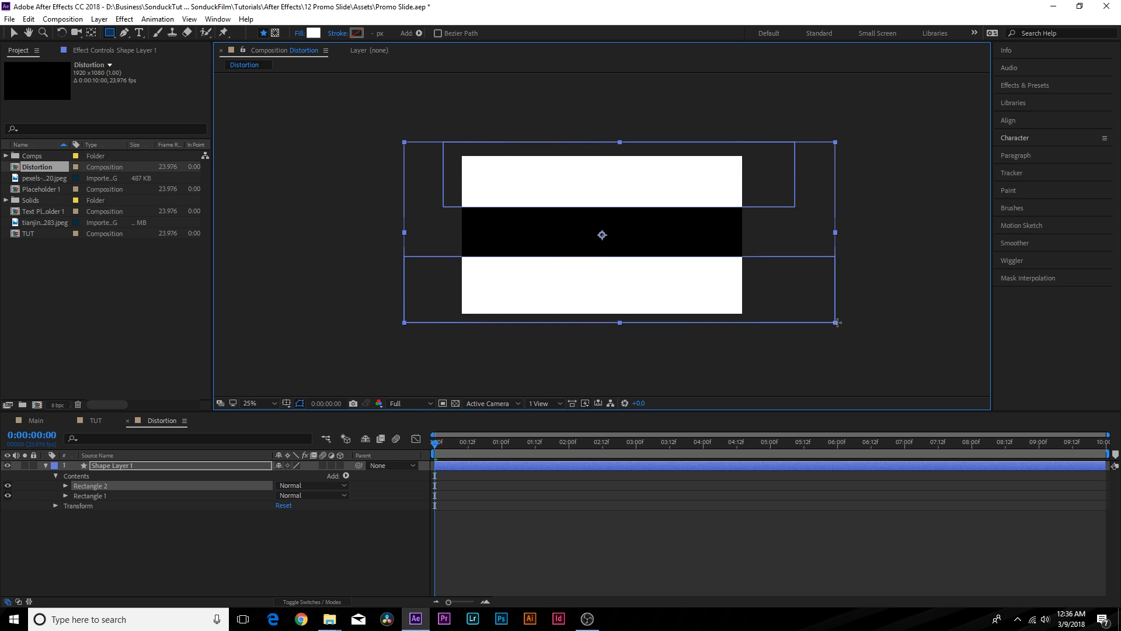
click(252, 402)
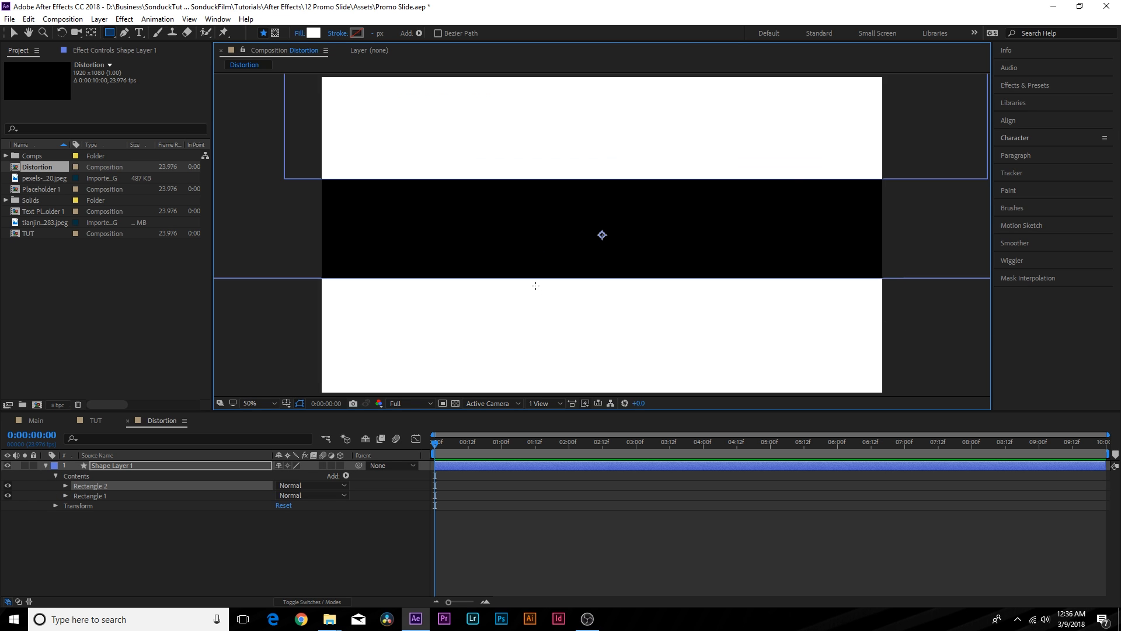
mouse_move(391, 193)
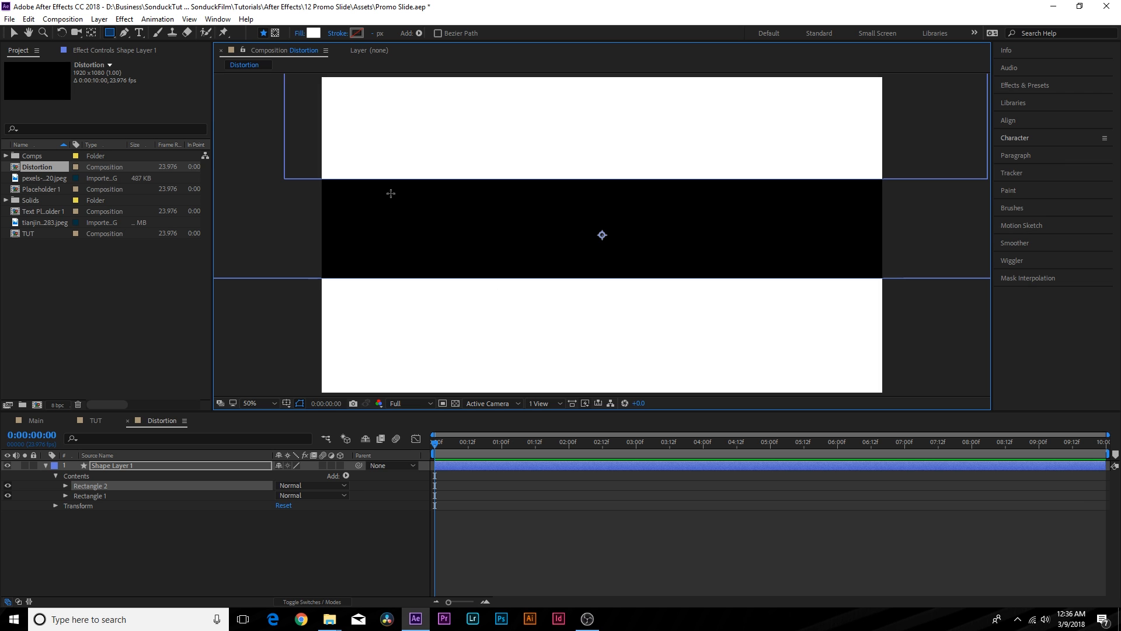
mouse_move(65, 459)
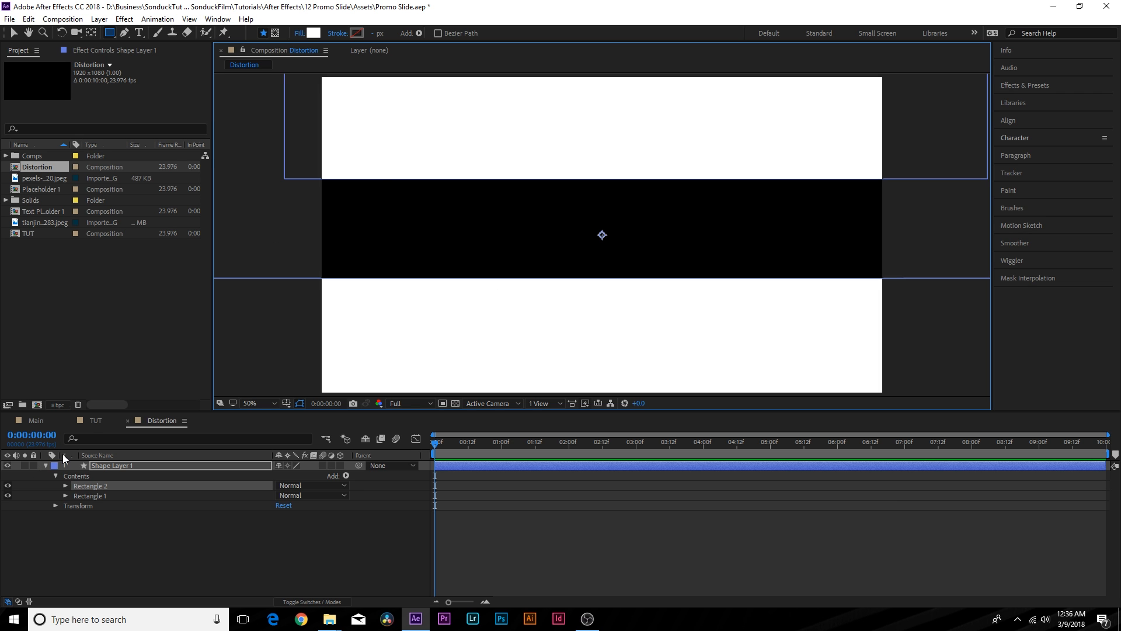
click(96, 421)
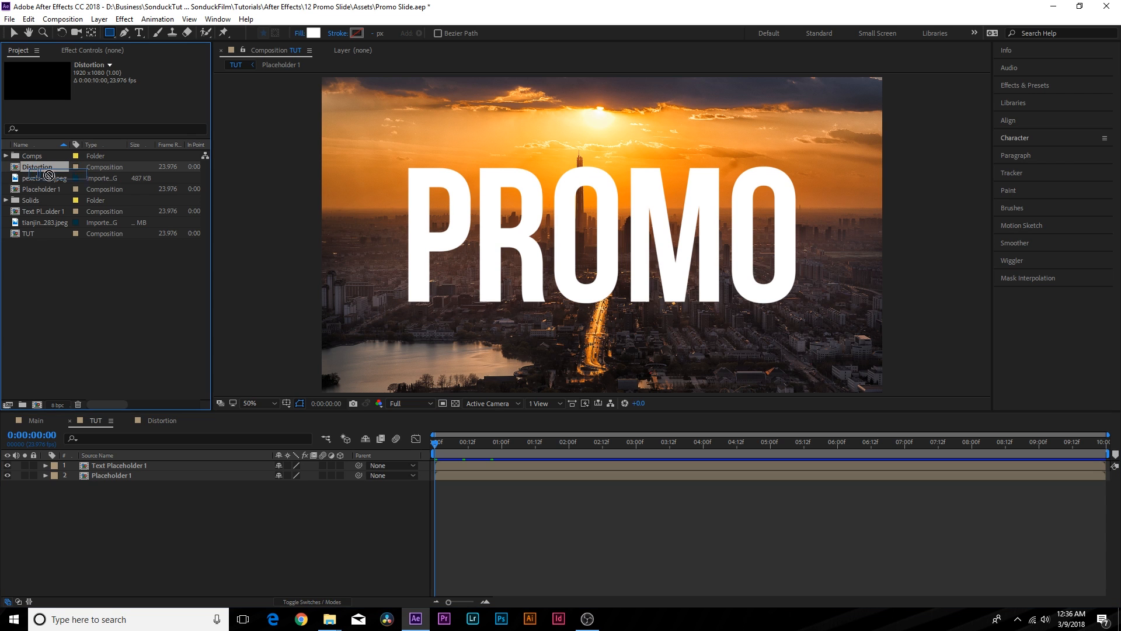
- Add Distortion to TUT as a hidden layer, with a new adjustment layer above it
double_click(119, 466)
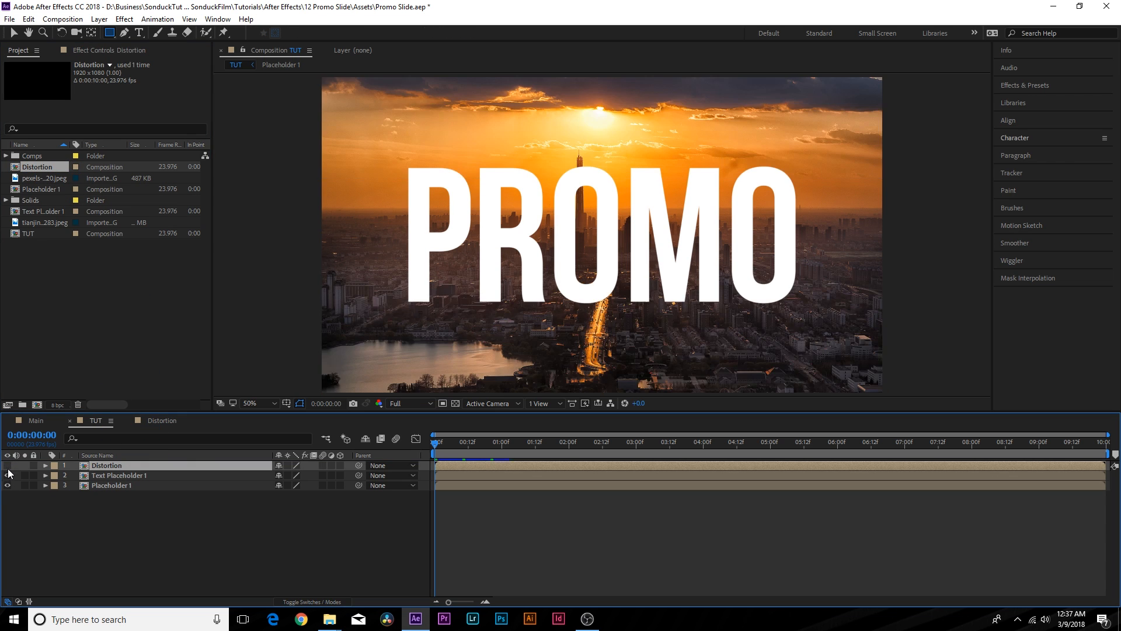
click(98, 18)
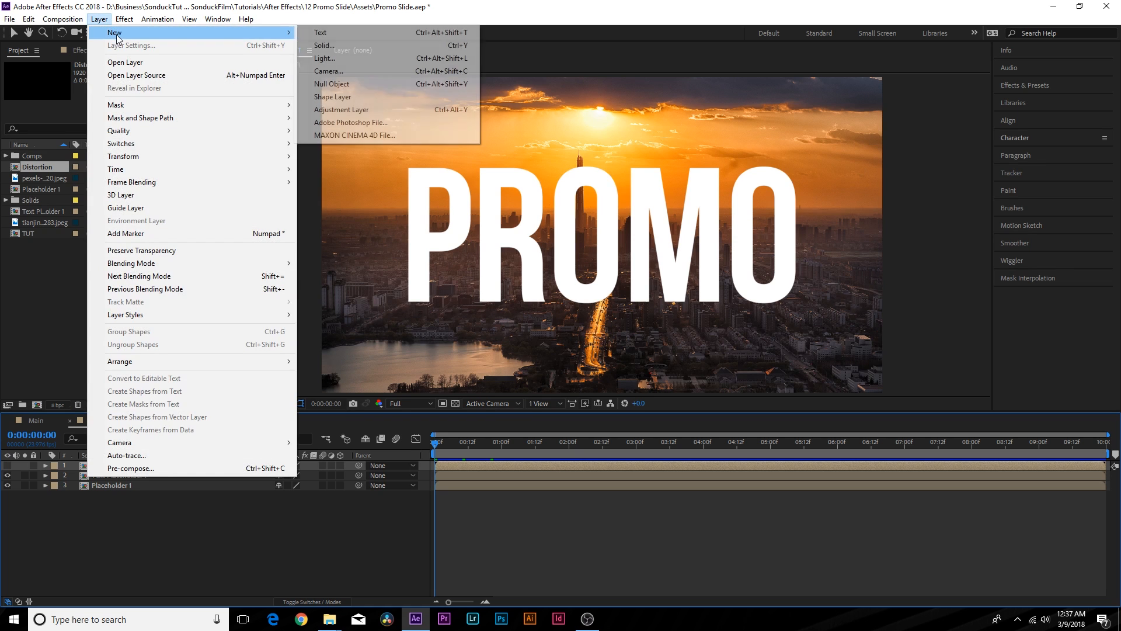
click(342, 109)
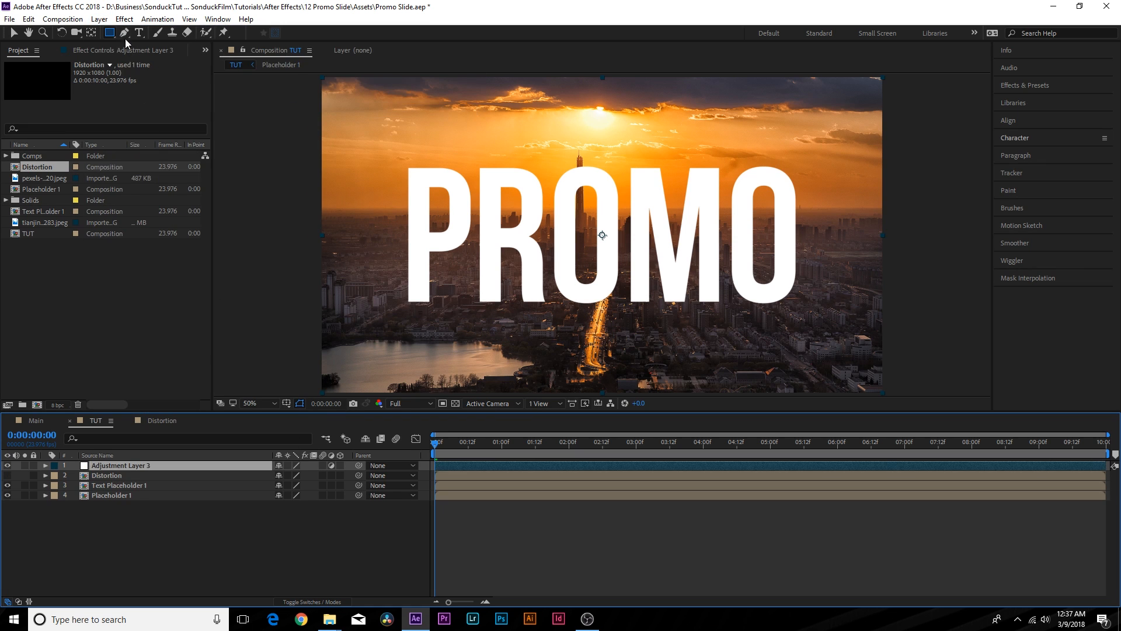
click(124, 18)
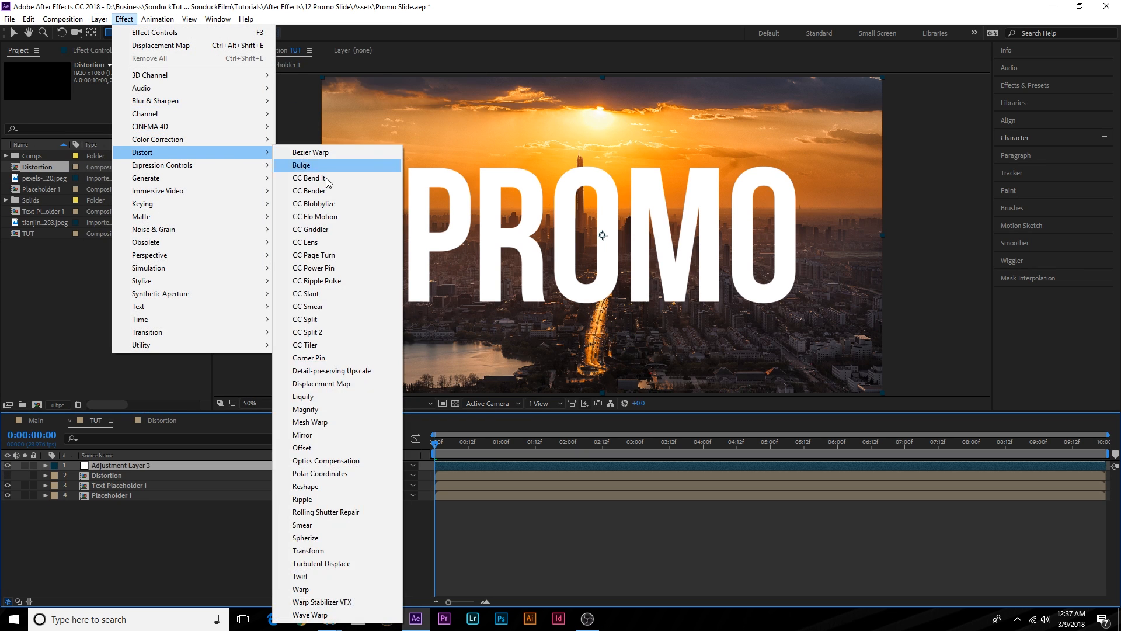
- Apply Displacement Map driven by the Distortion layer and move the adjustment layer below Text Placeholder 1
click(321, 383)
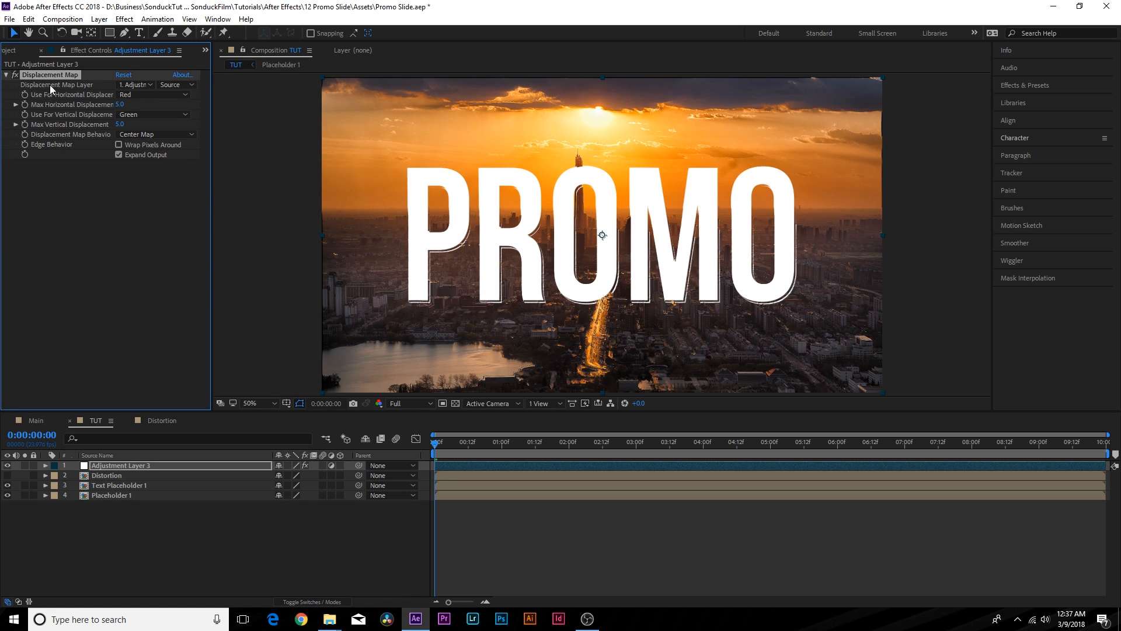
click(134, 84)
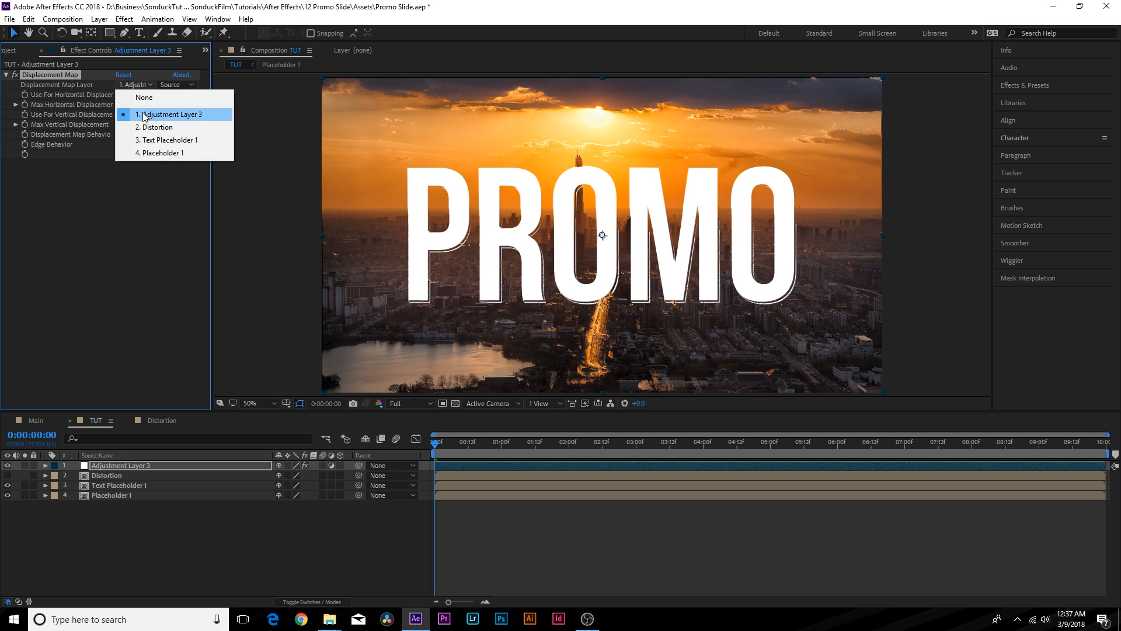
mouse_move(157, 127)
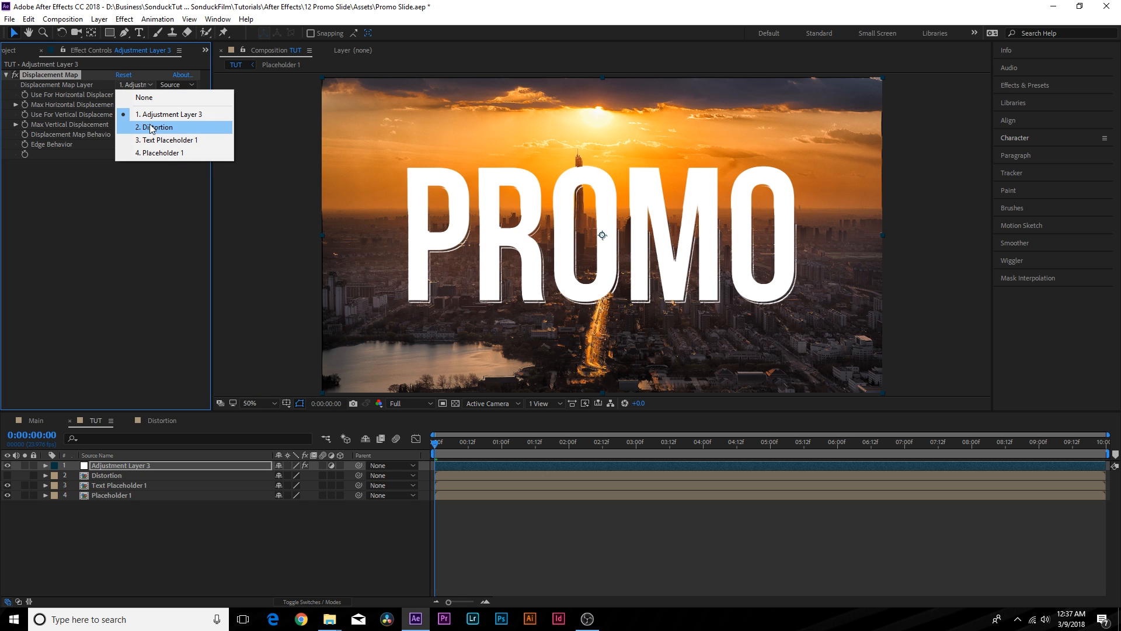
click(154, 127)
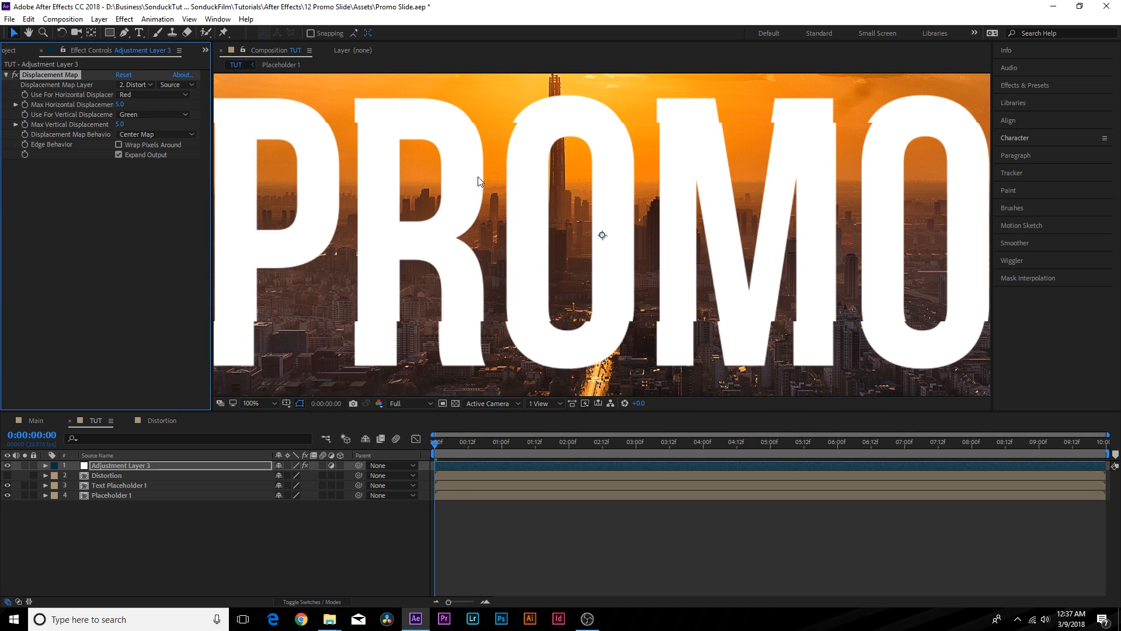
click(251, 402)
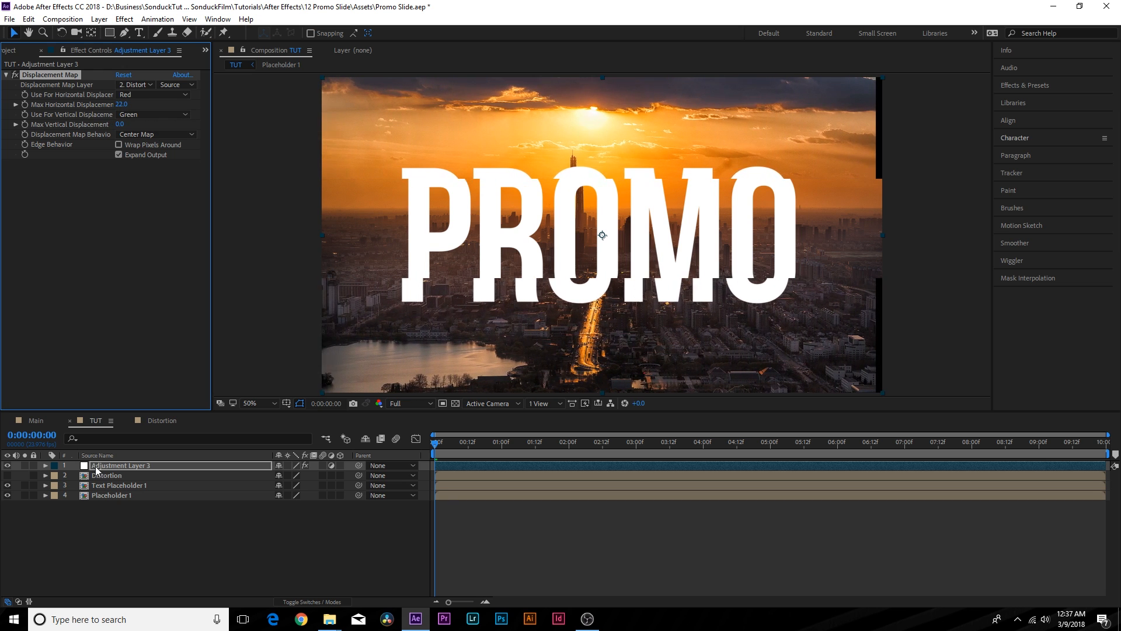
click(118, 485)
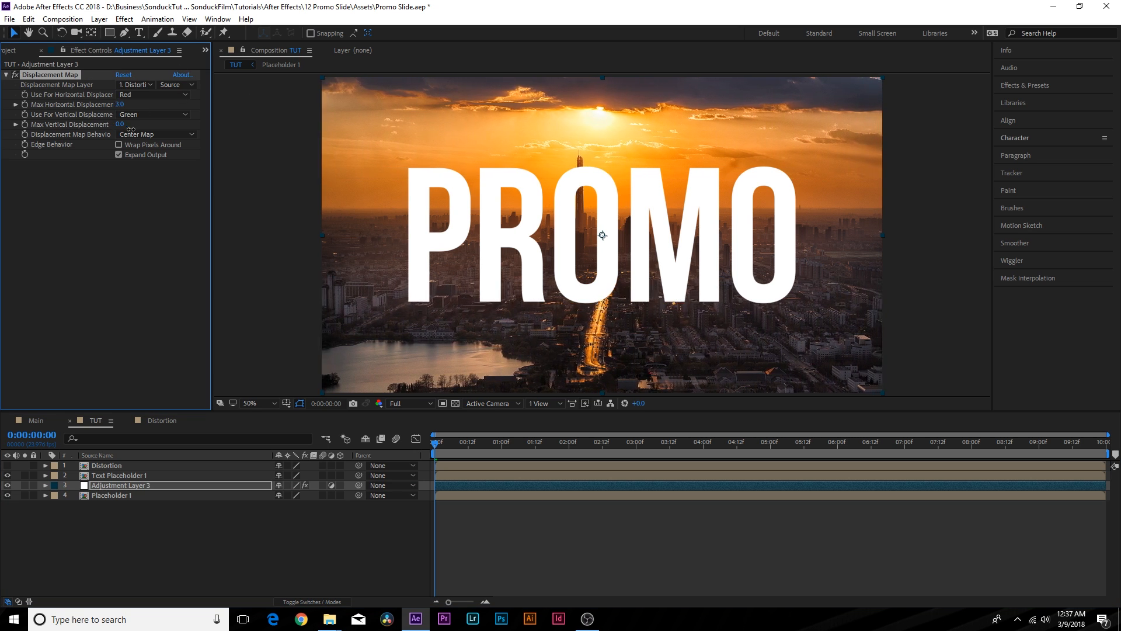
- Scale Placeholder 1 to 114% and keyframe Max Horizontal and Vertical Displacement amounts
click(113, 495)
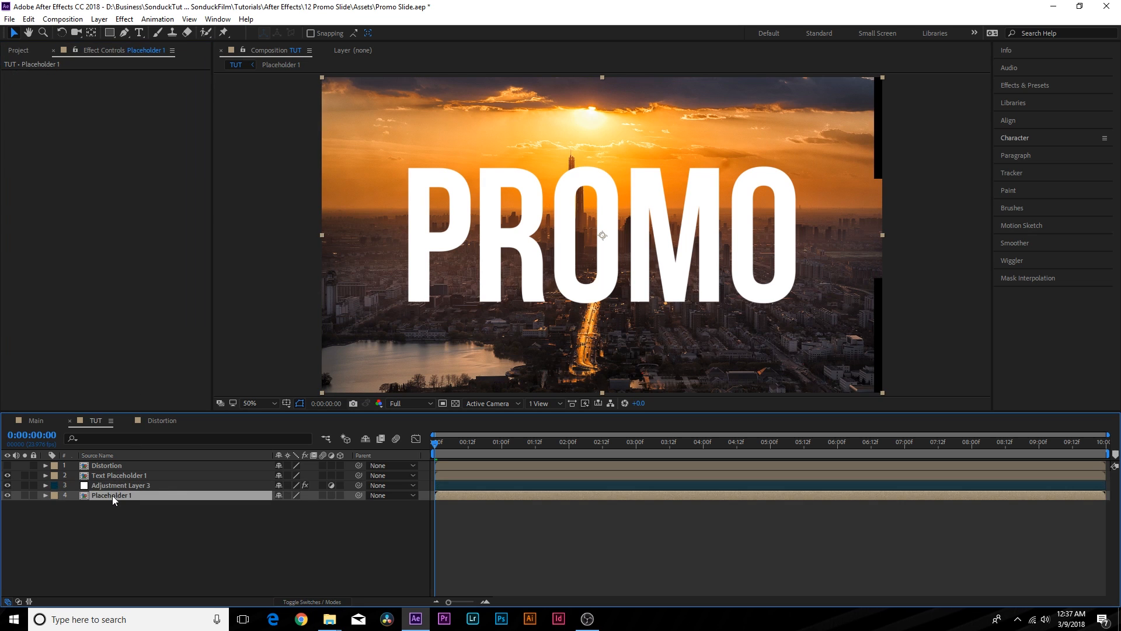
click(44, 495)
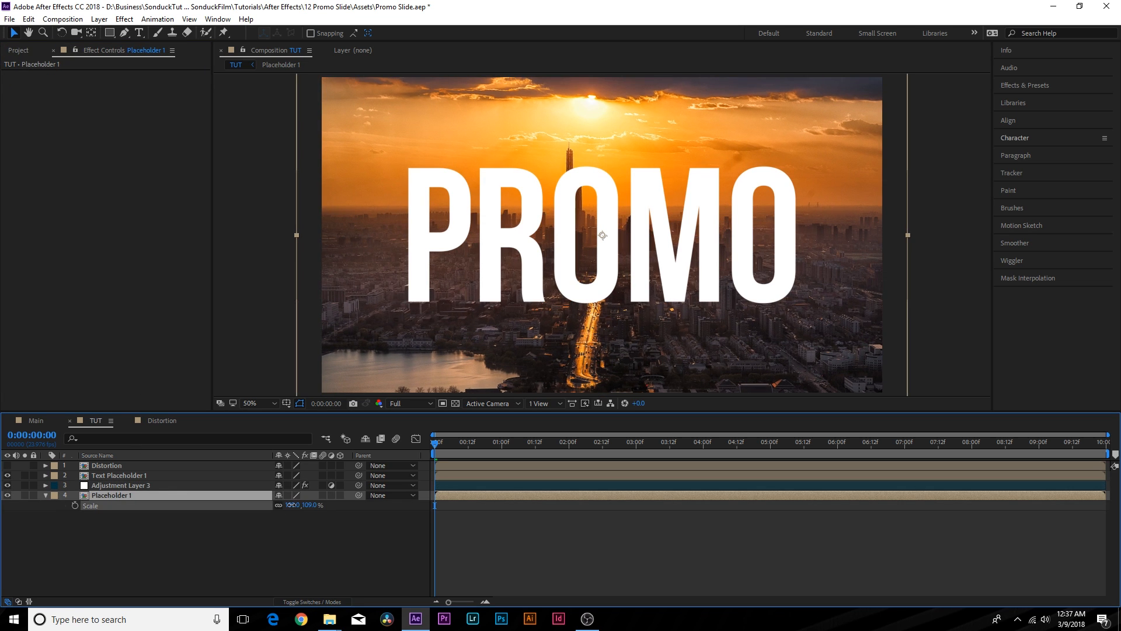
click(120, 484)
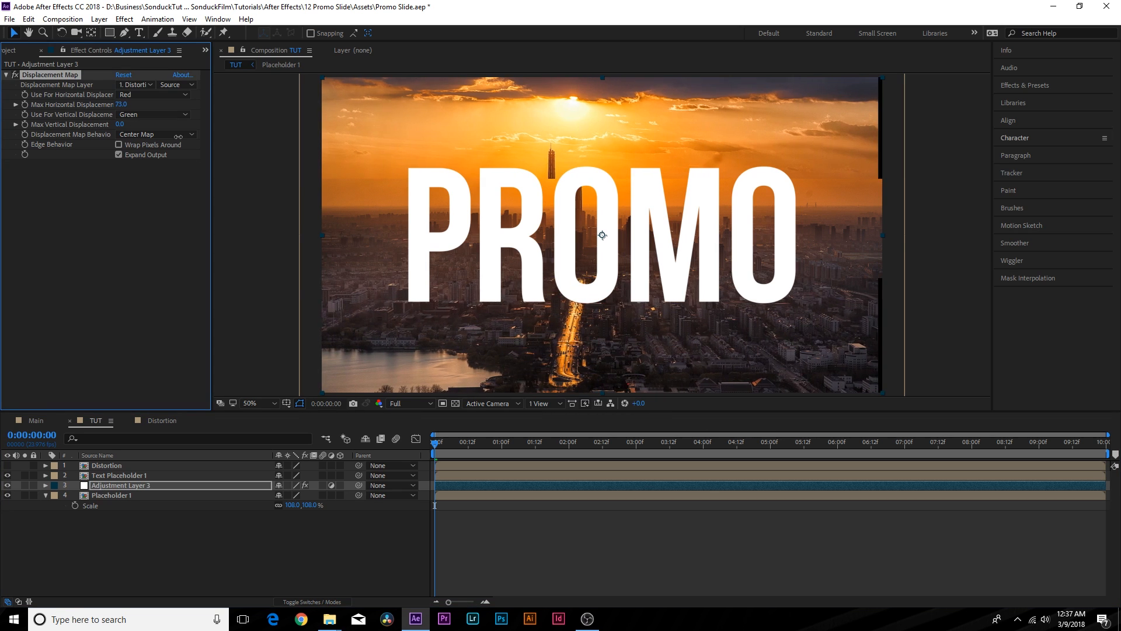
drag(120, 104, 106, 104)
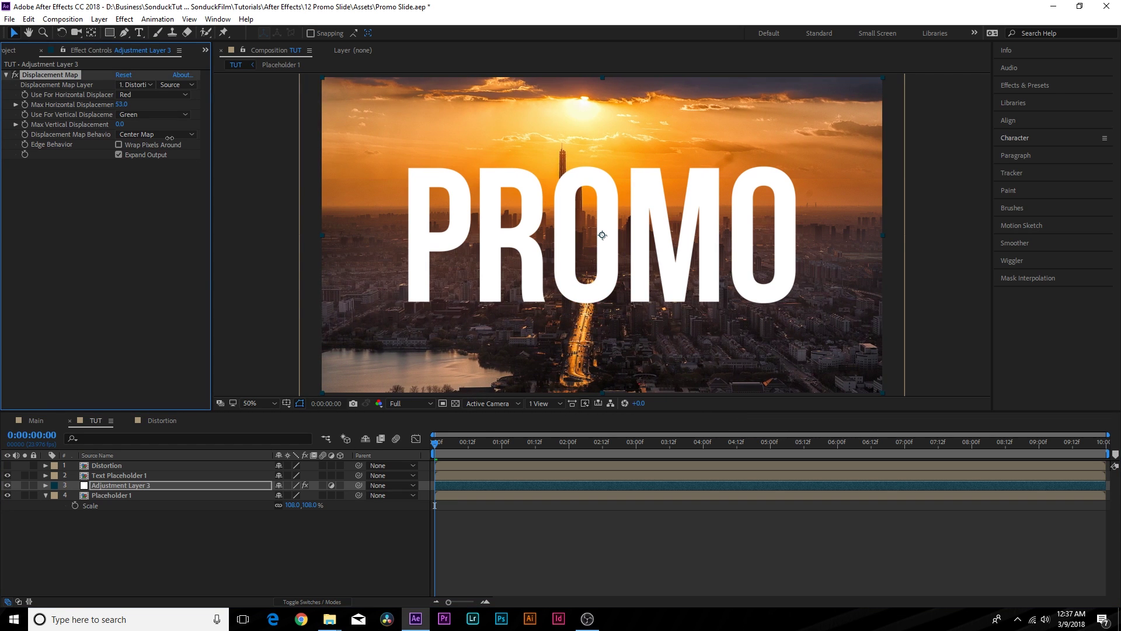
drag(120, 104, 151, 104)
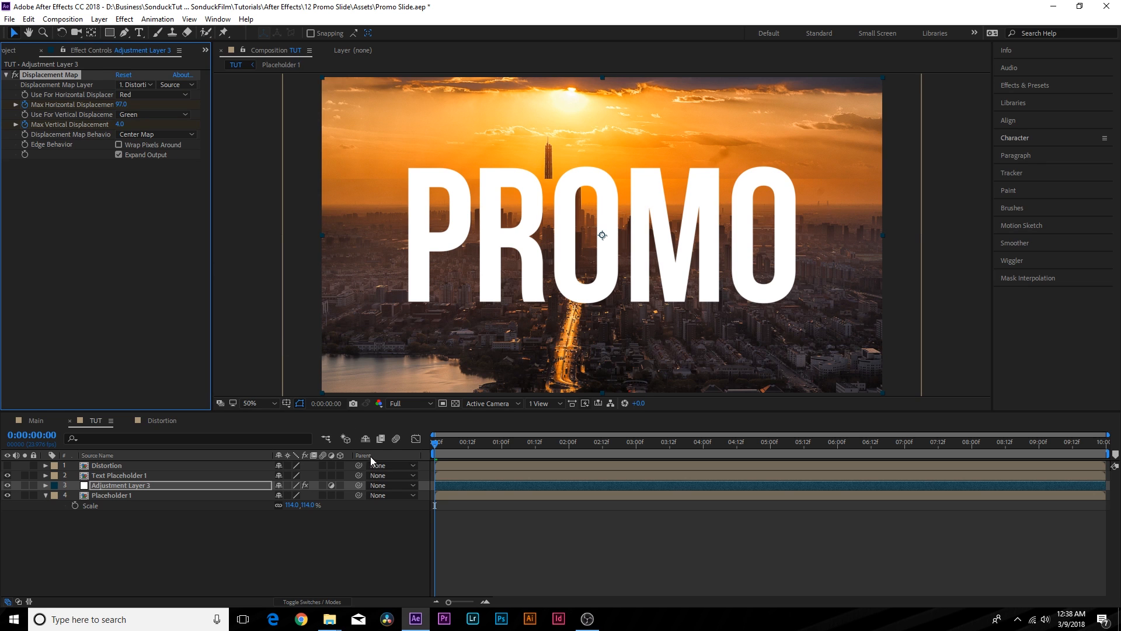
click(464, 441)
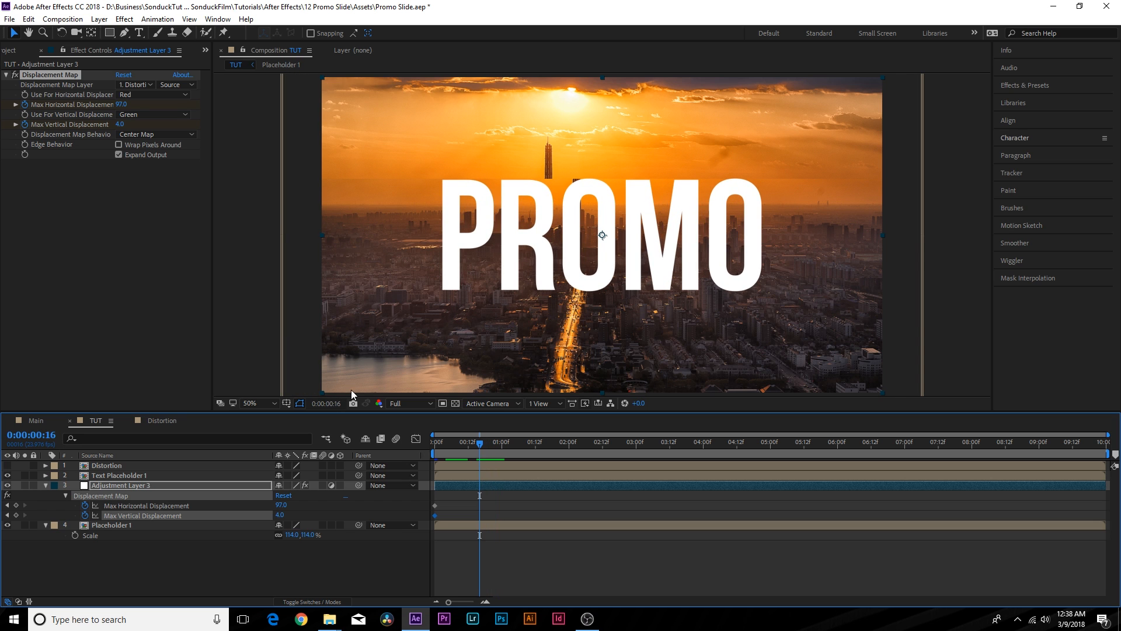
double_click(123, 105)
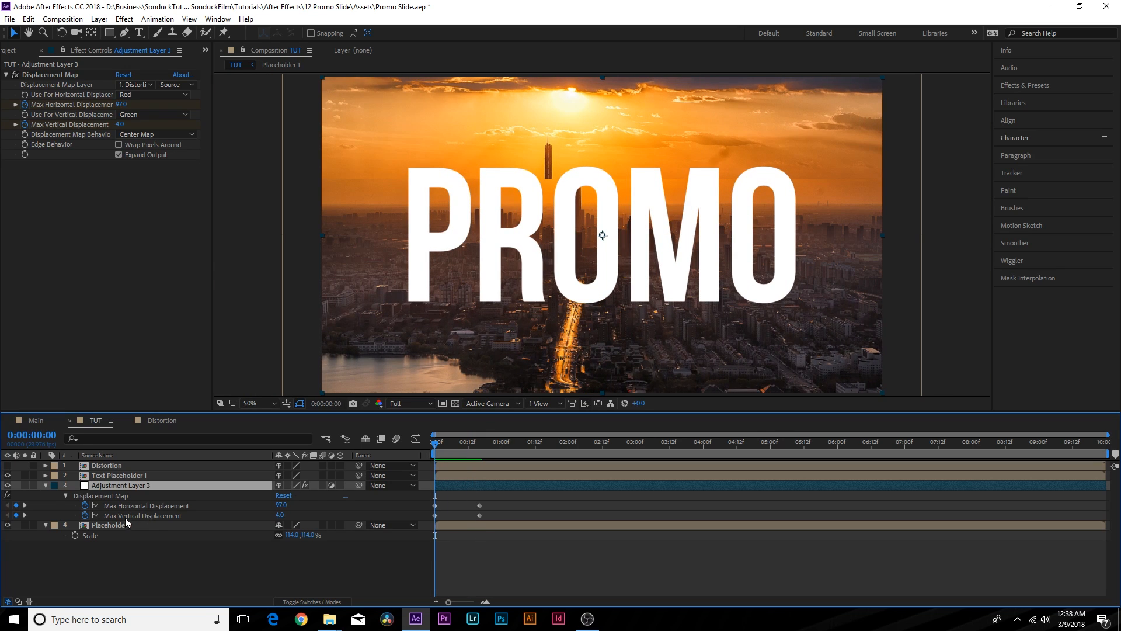
- Keyframe Placeholder 1's Position and Scale, and inspect the Distortion comp before returning to TUT
click(111, 525)
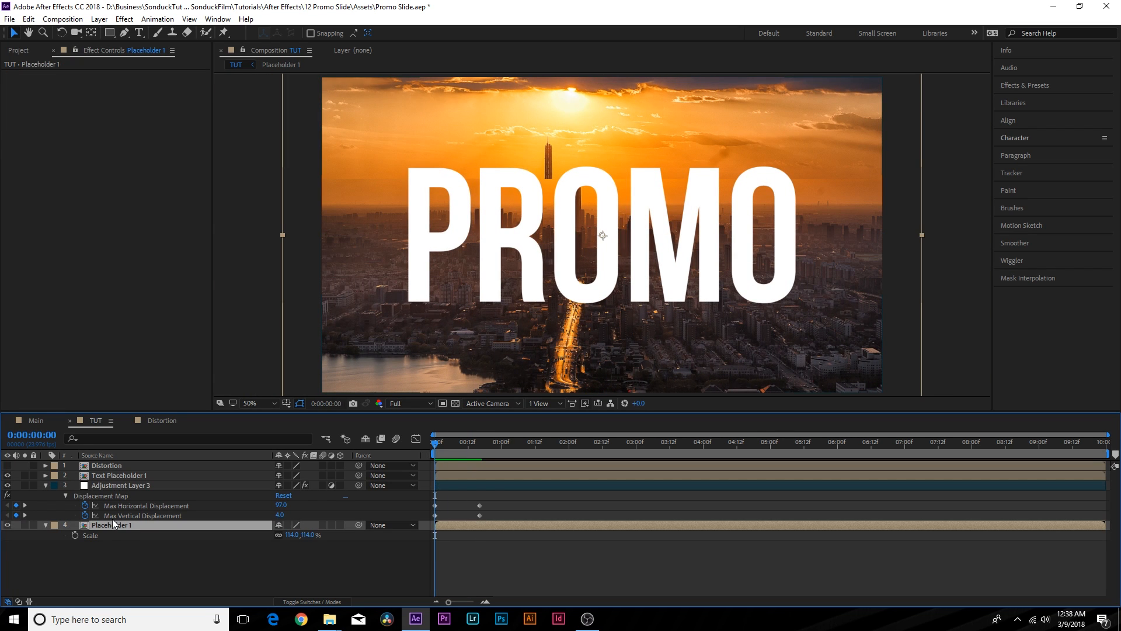
click(77, 527)
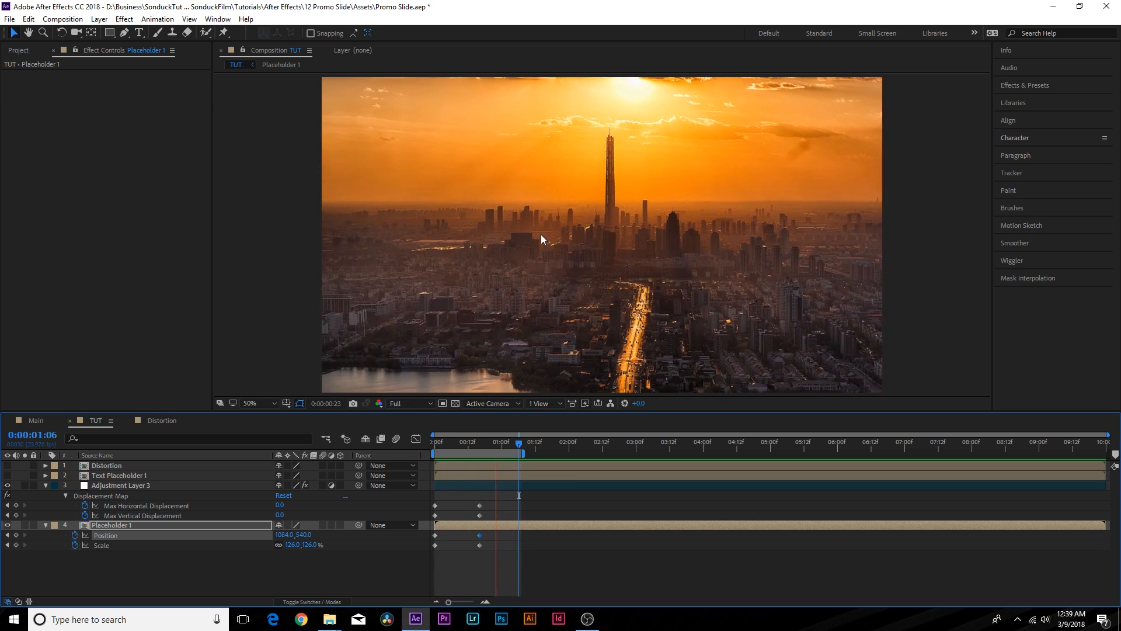
click(160, 421)
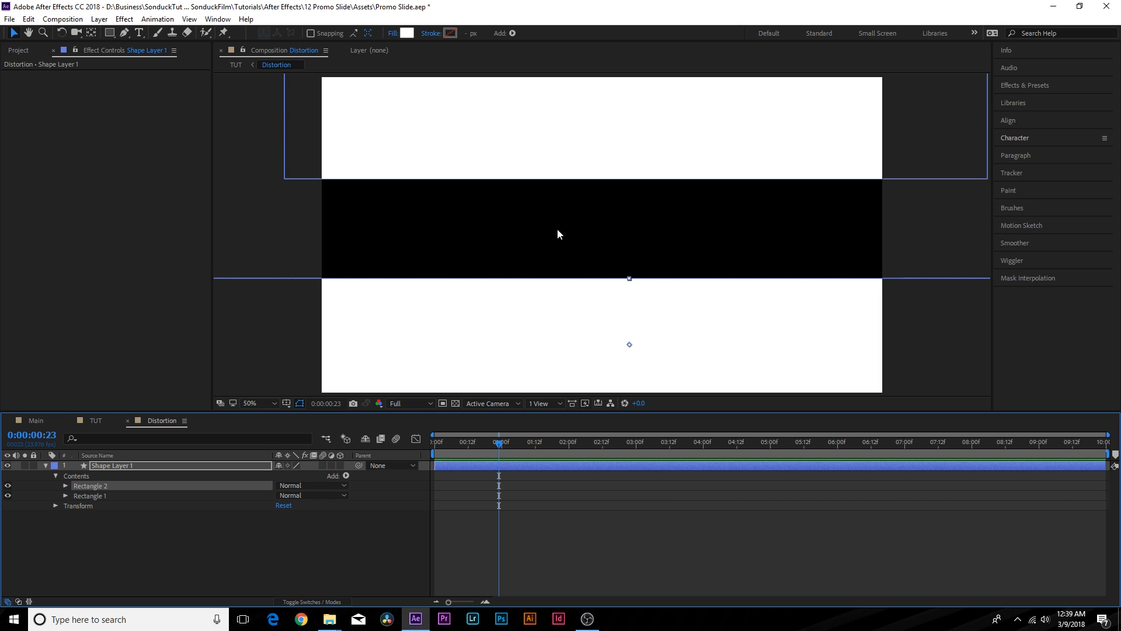
click(235, 64)
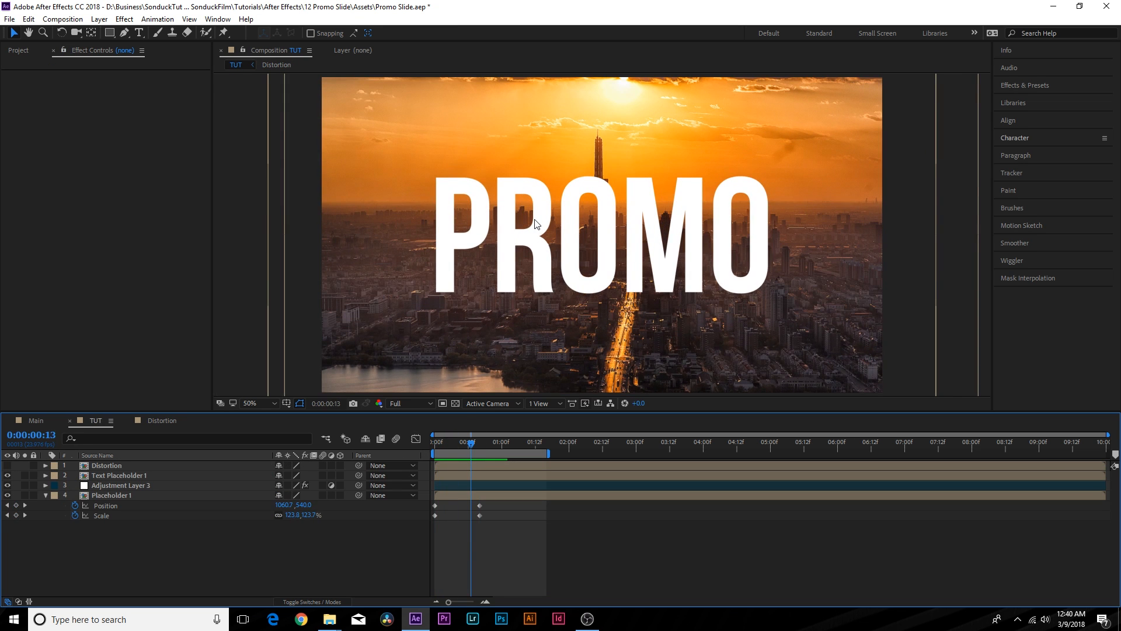
- Add a full-frame 'Magenta-Red Solid 1' layer in TUT behind the PROMO text
click(98, 19)
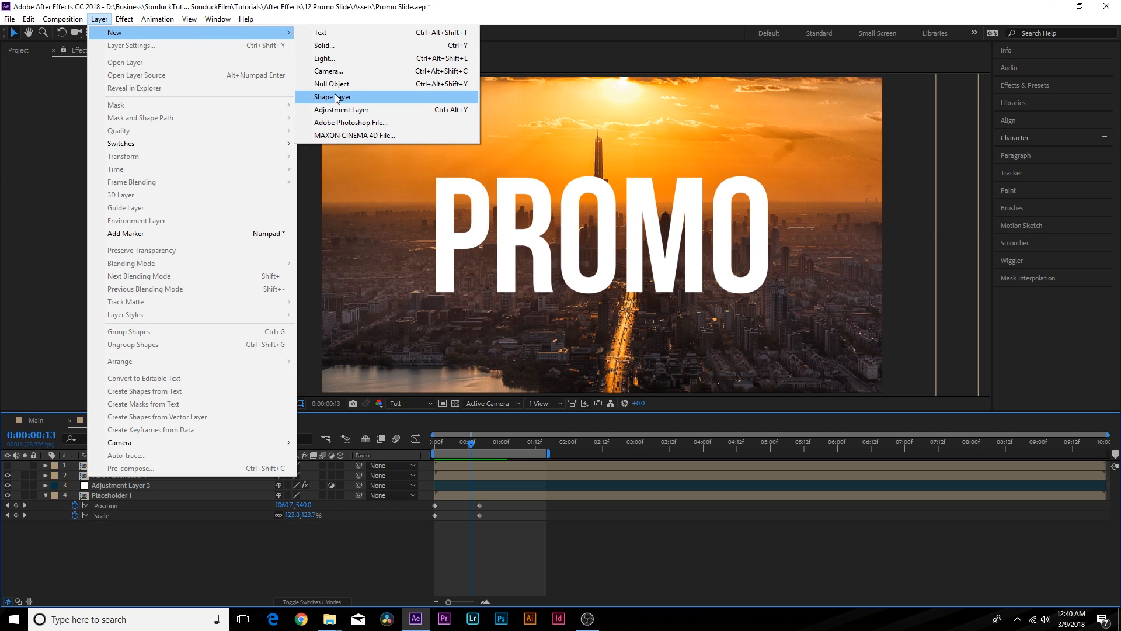
click(324, 45)
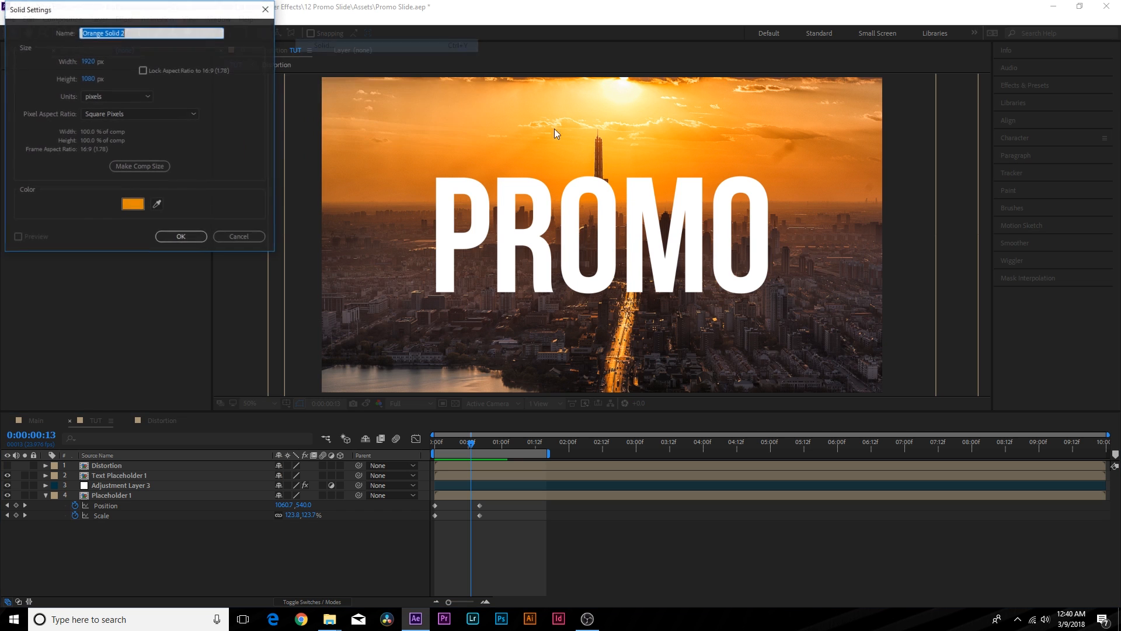
click(133, 203)
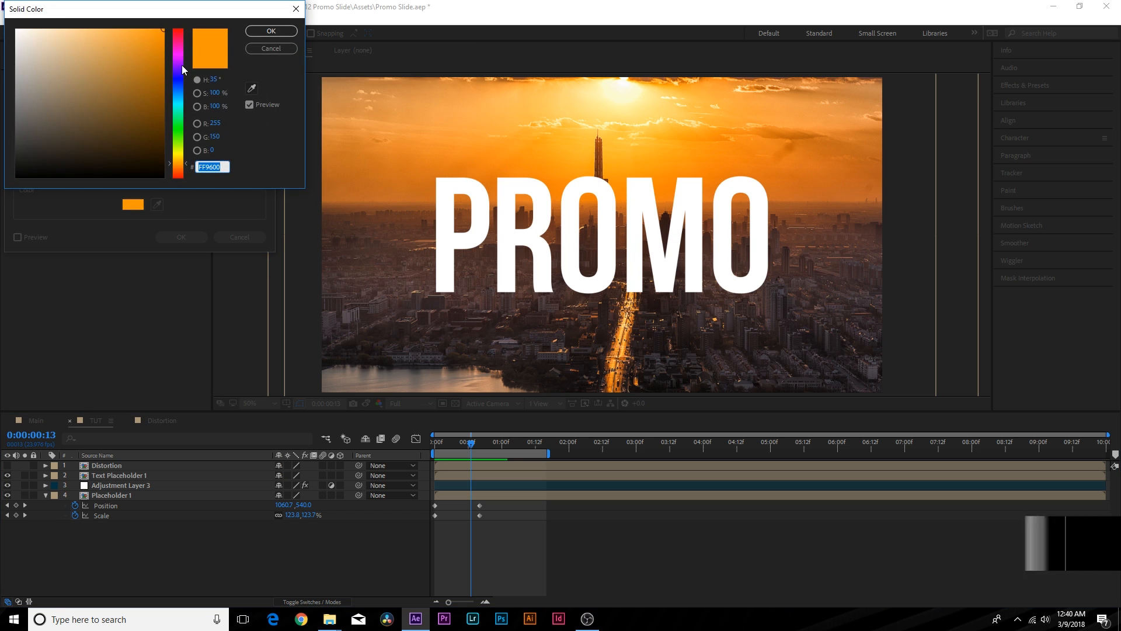
click(271, 31)
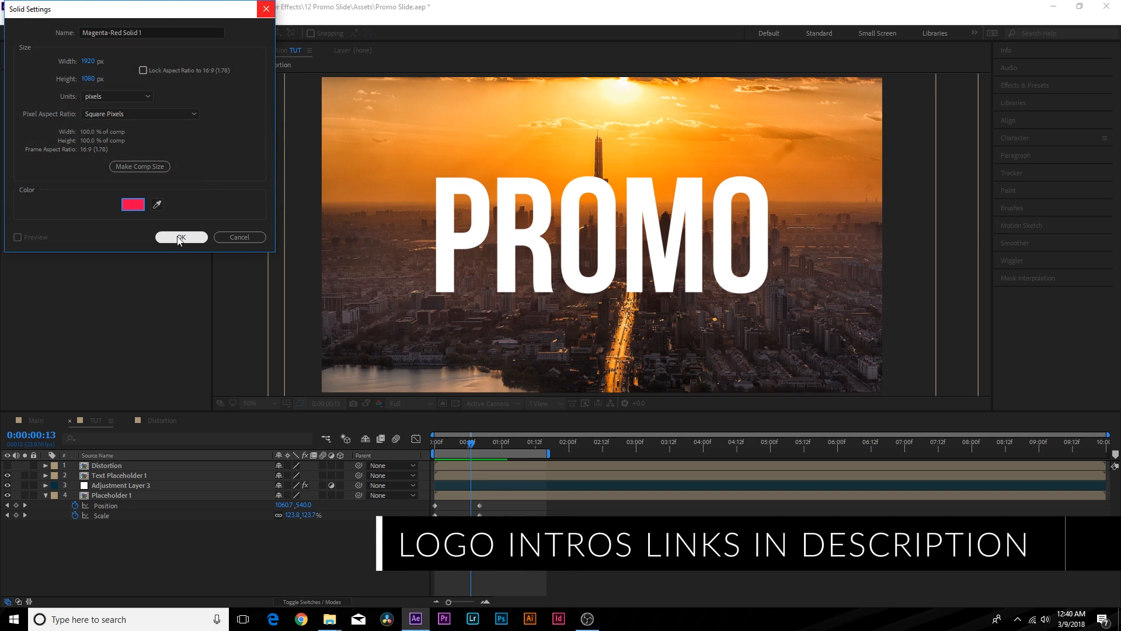
click(181, 236)
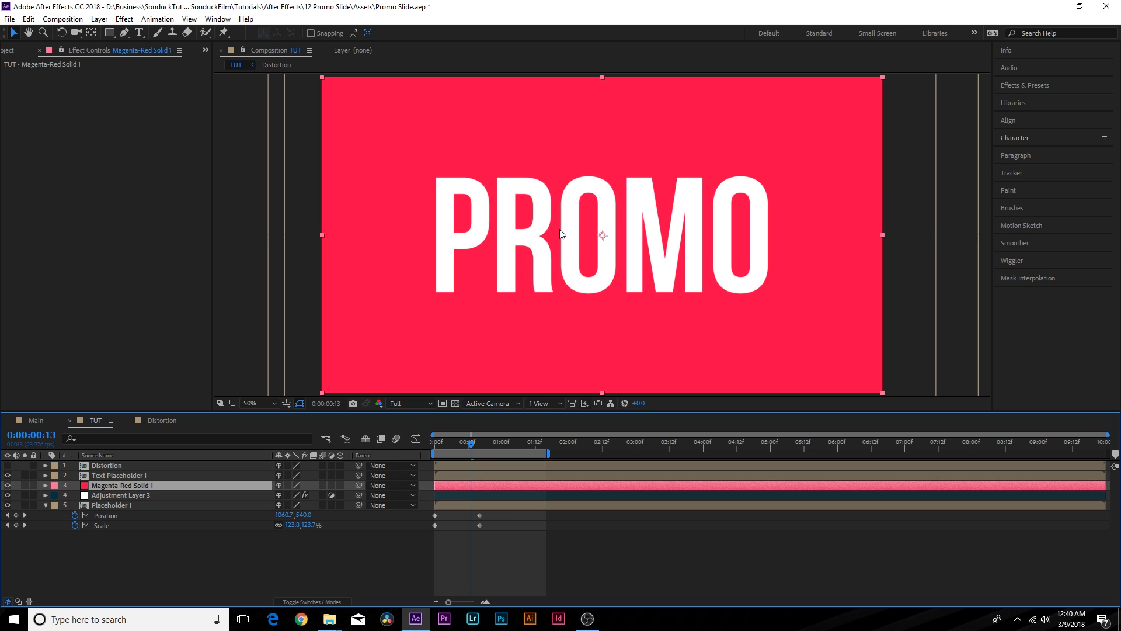
mouse_move(128, 509)
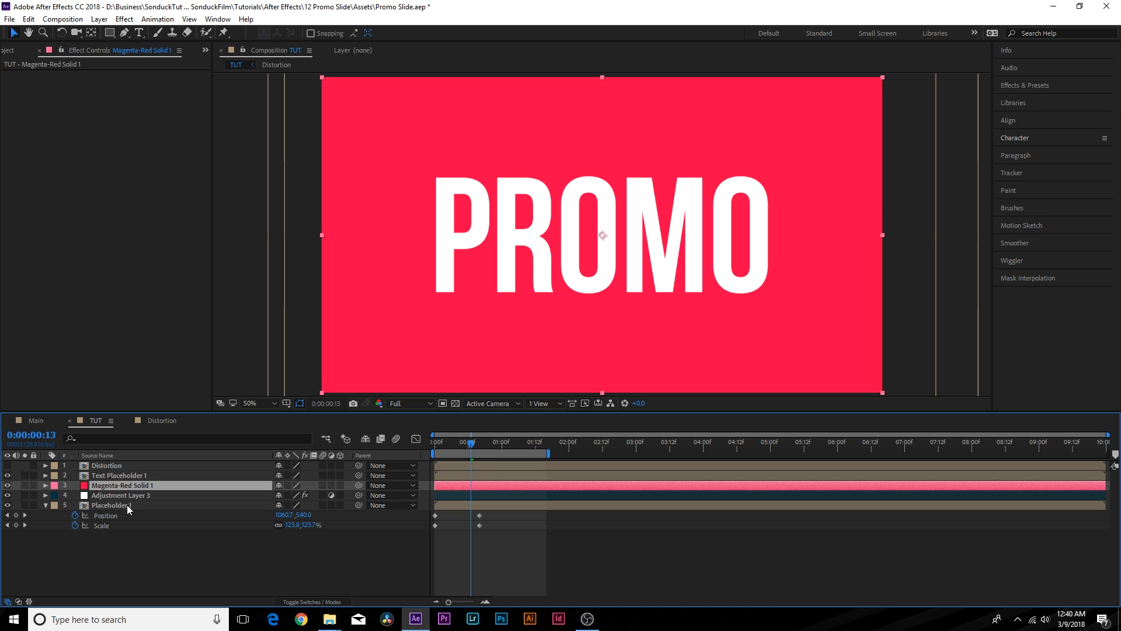
mouse_move(296, 609)
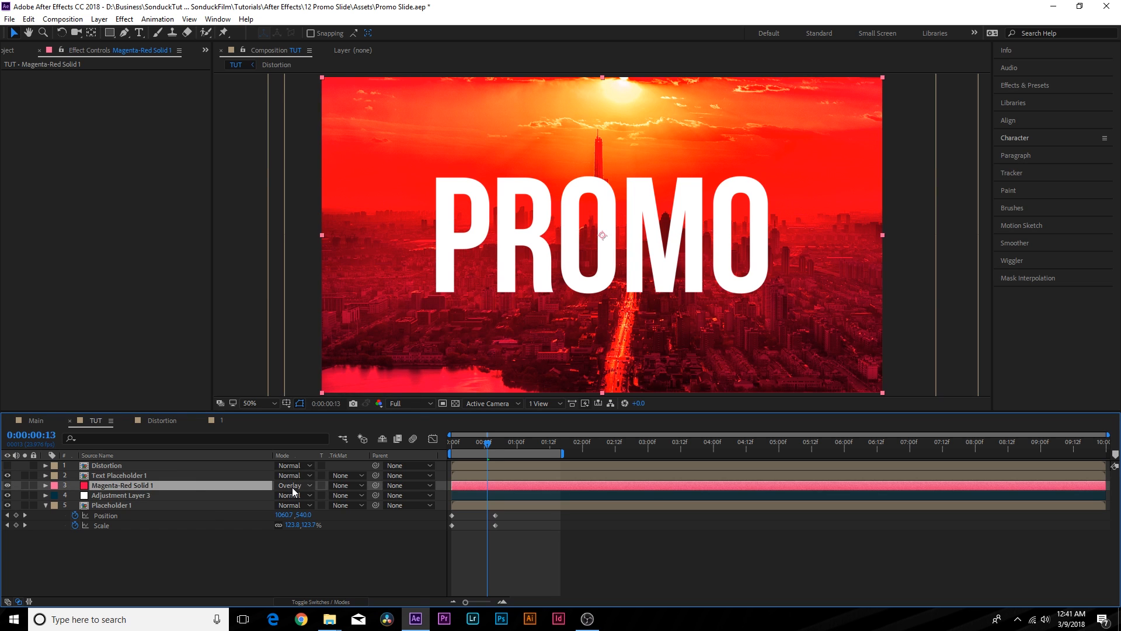
- Set Magenta-Red Solid 1's blend mode to Overlay to tint the city red
click(293, 485)
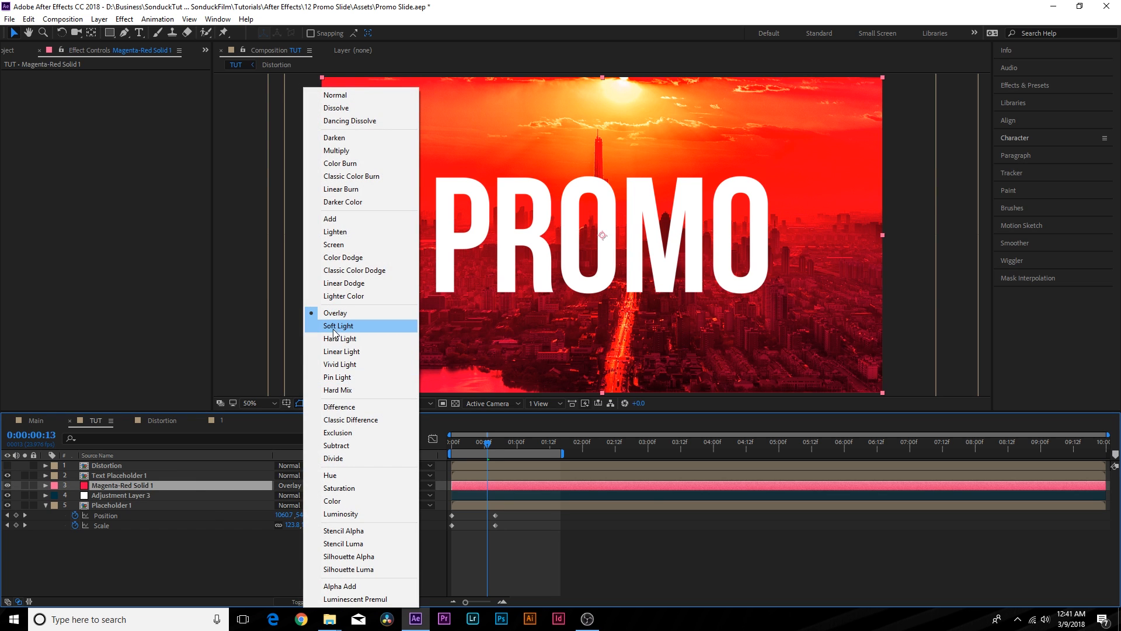
mouse_move(361, 351)
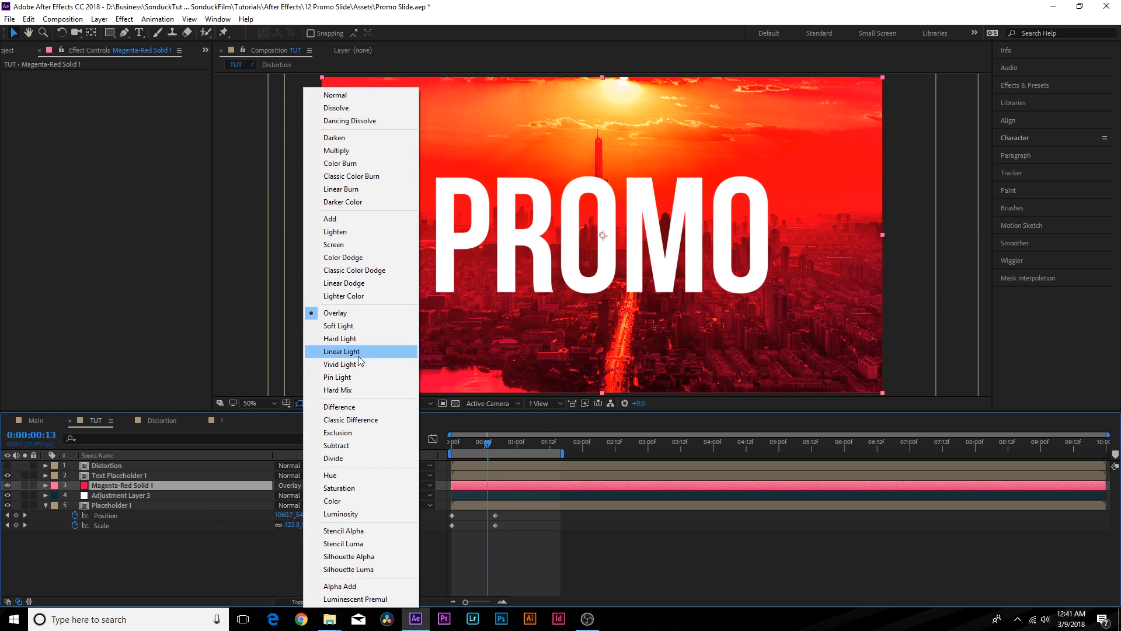
mouse_move(340, 338)
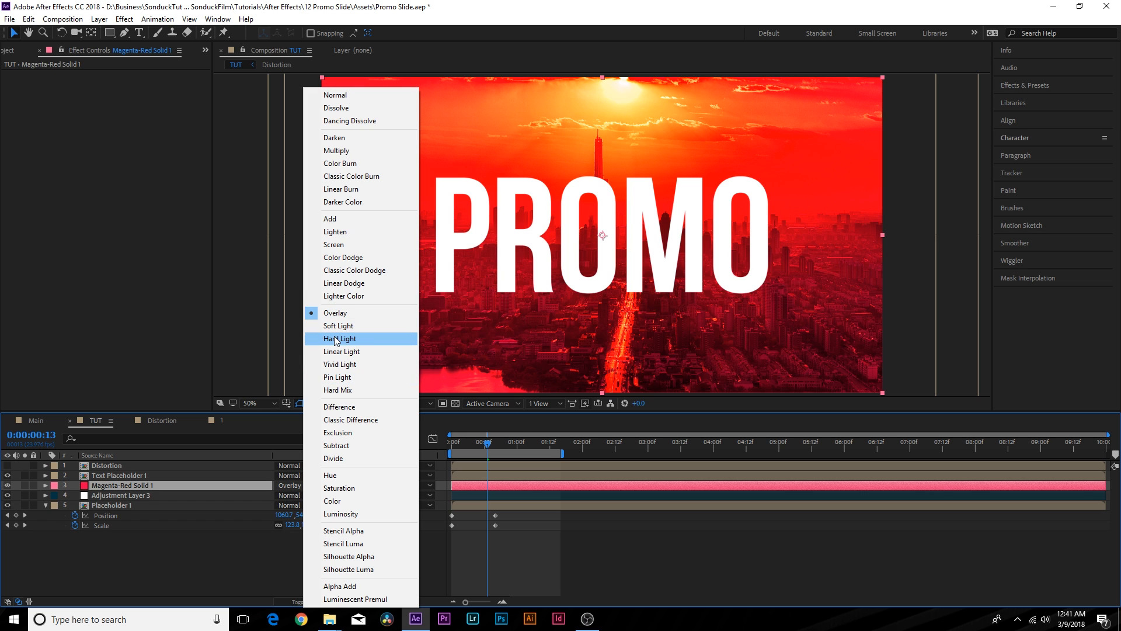
mouse_move(347, 319)
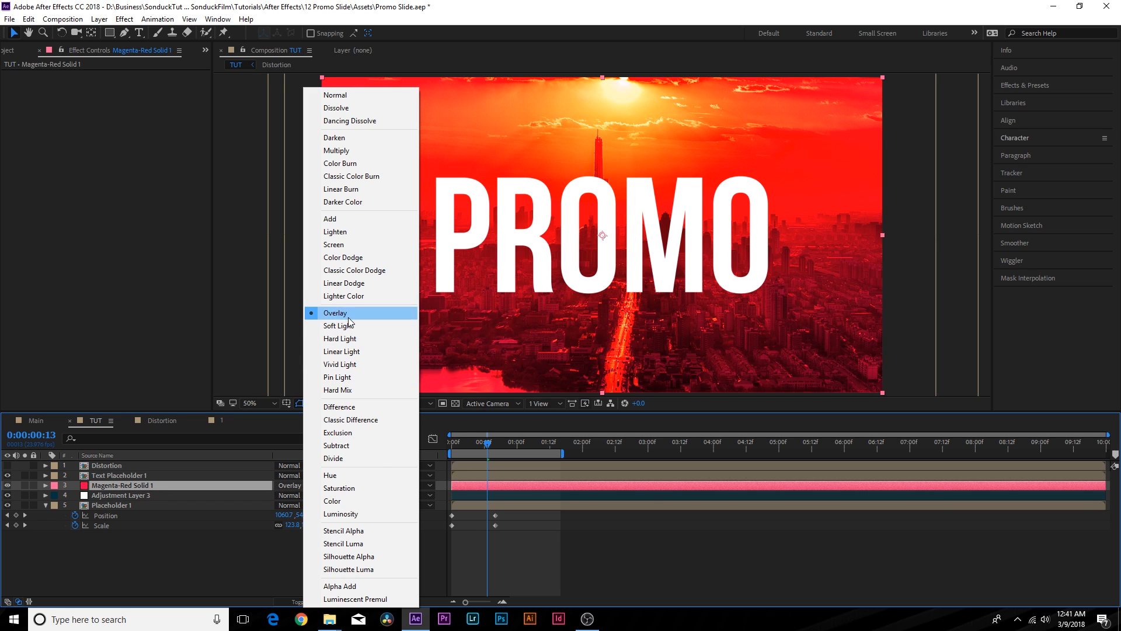
click(340, 338)
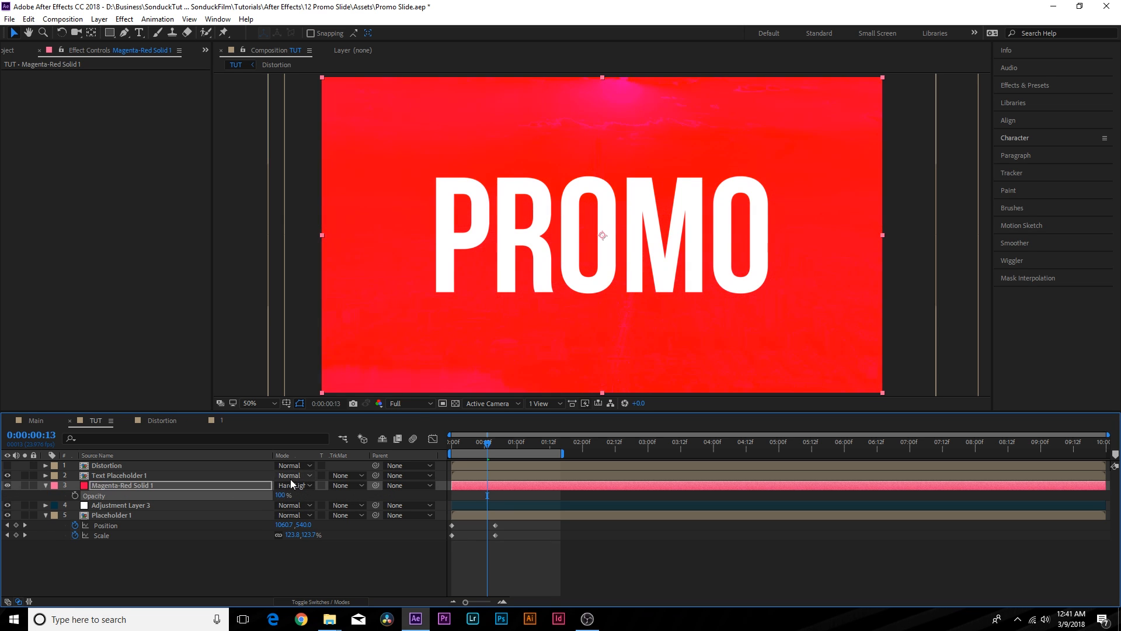
click(293, 485)
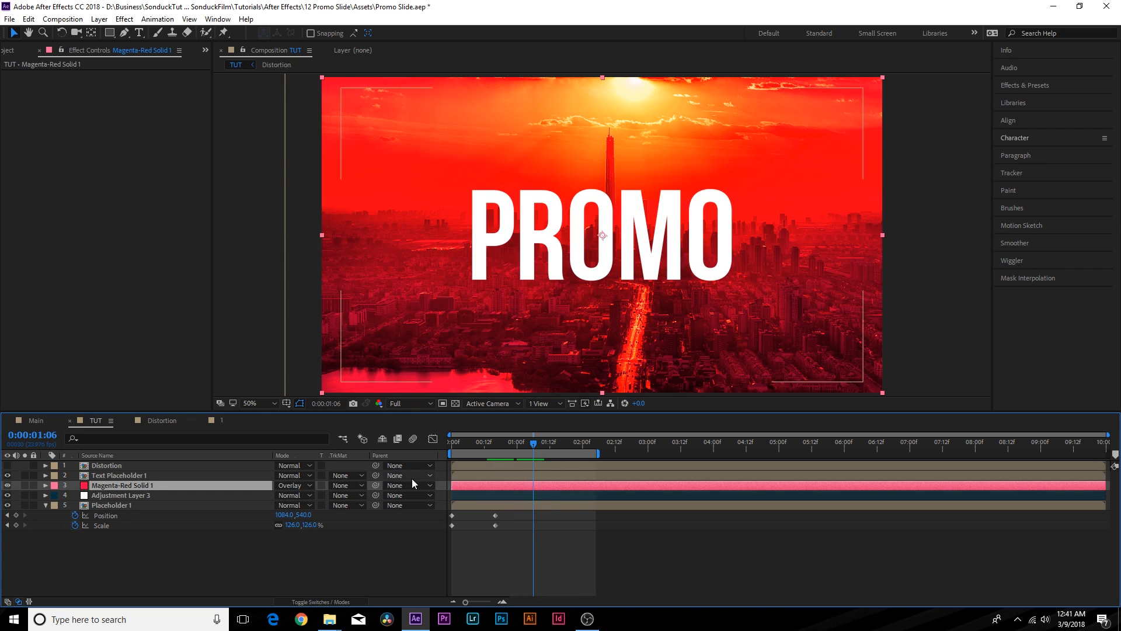
- Duplicate the PROMO text above Magenta-Red Solid 1 and set its TrkMat to Alpha Inverted Matte
click(7, 485)
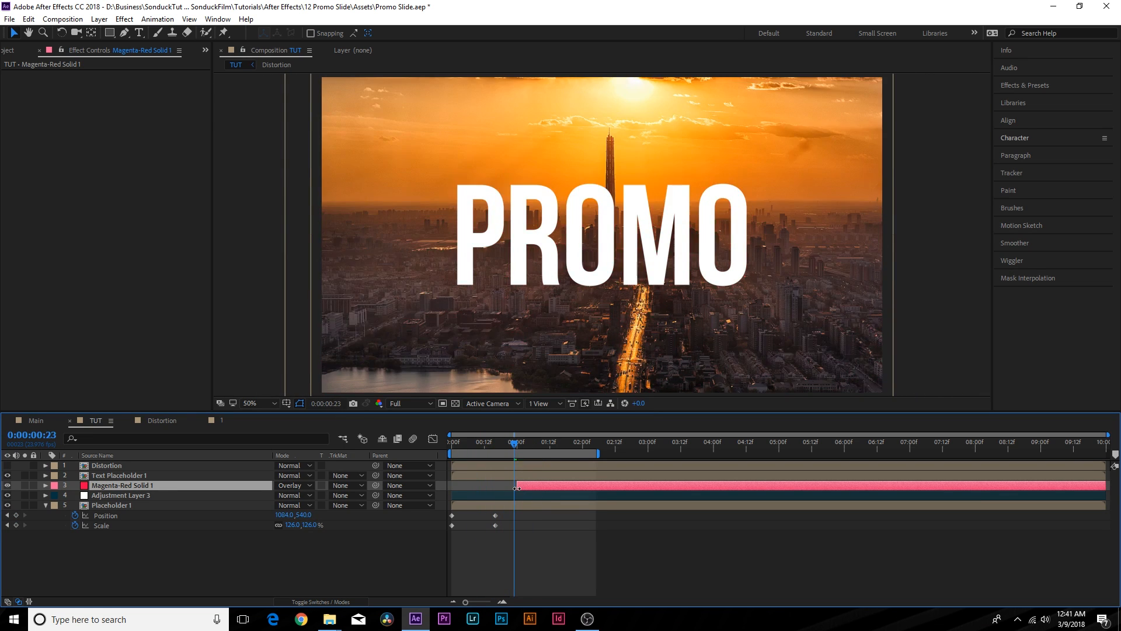
click(119, 475)
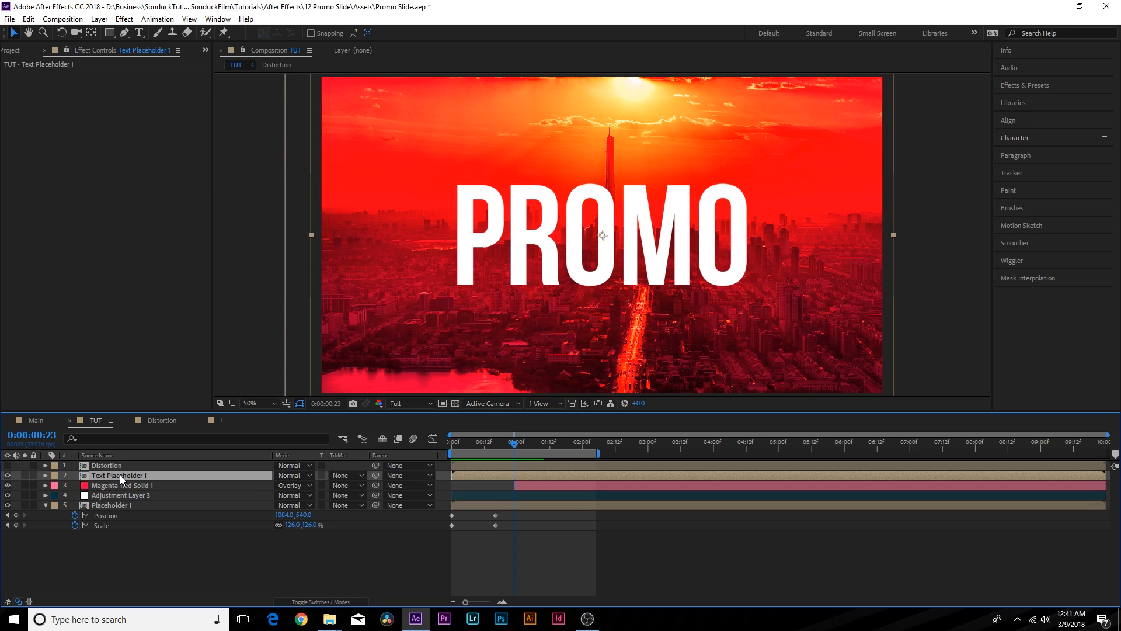
mouse_move(94, 33)
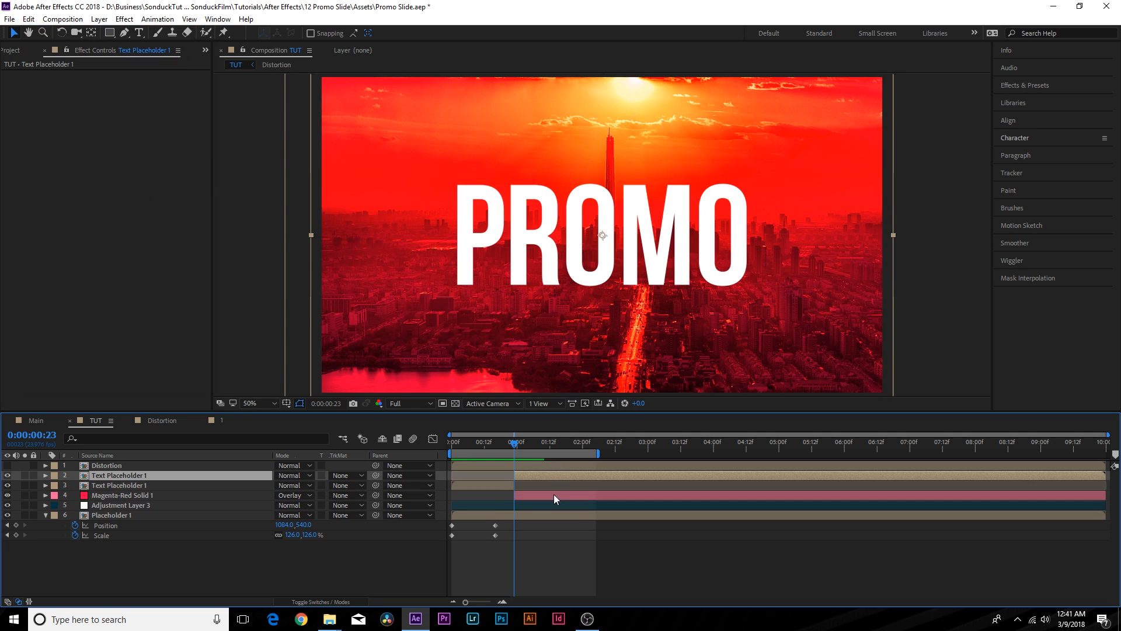
click(121, 494)
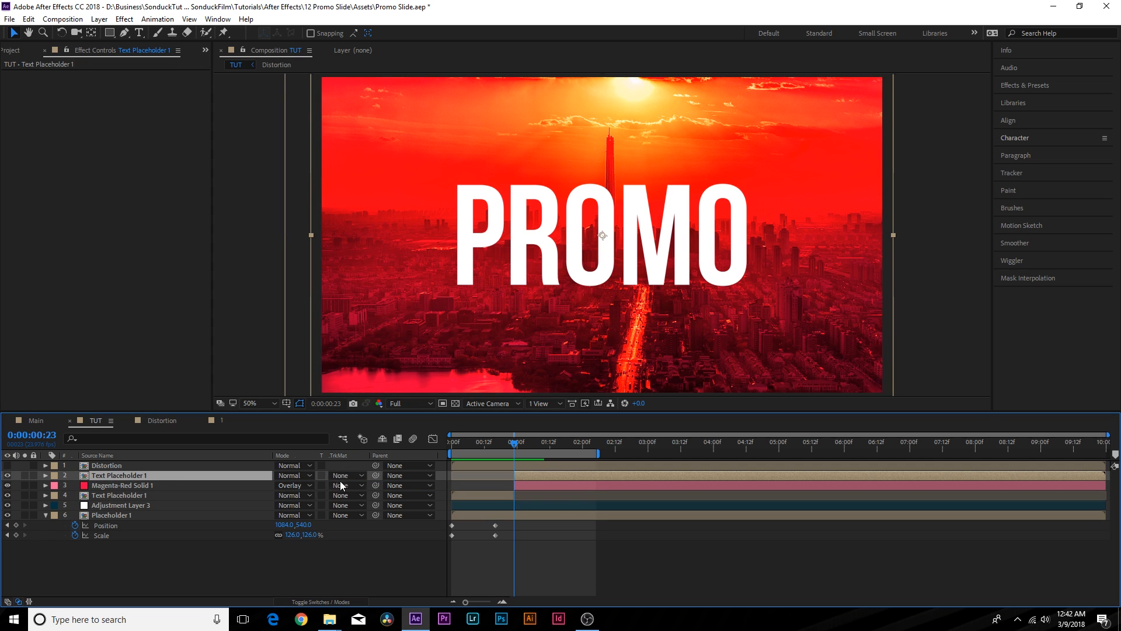
click(346, 485)
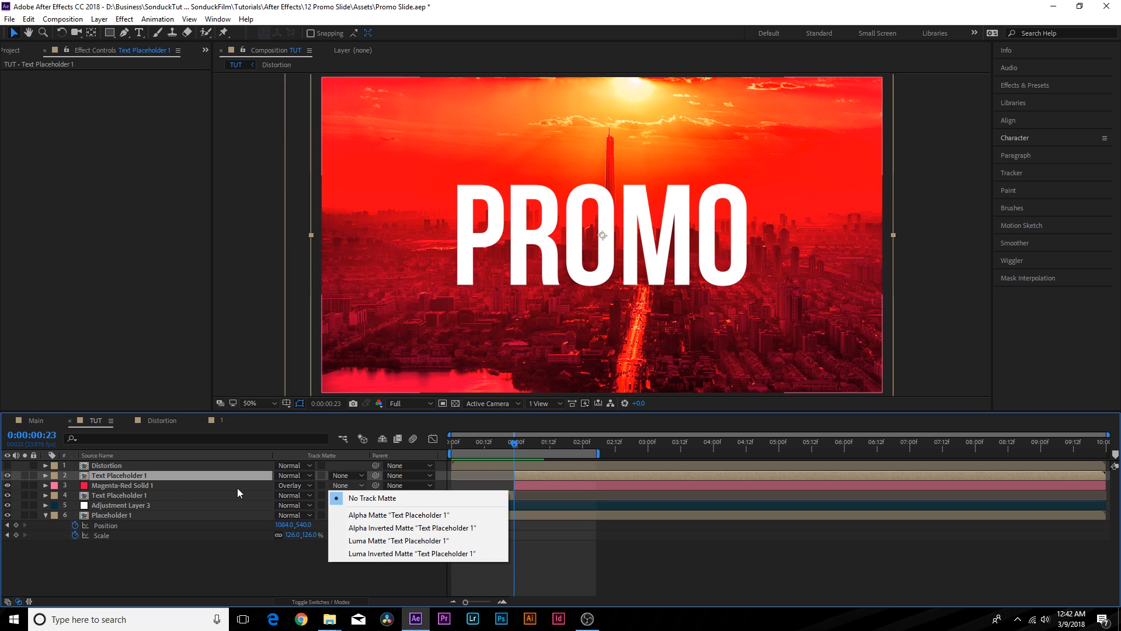
click(412, 528)
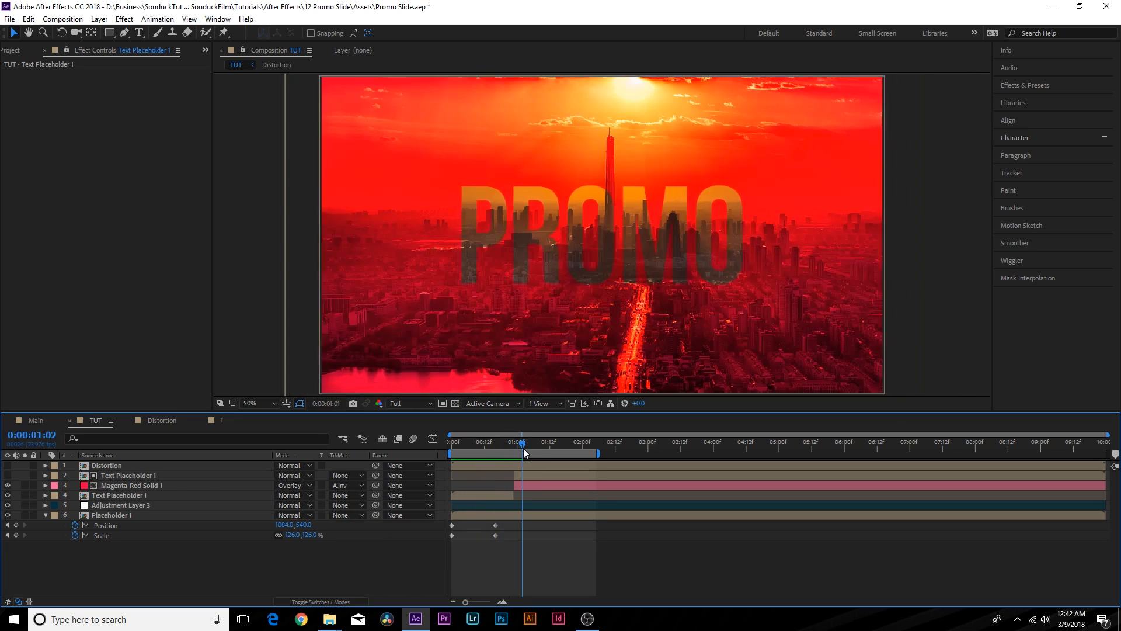
click(132, 484)
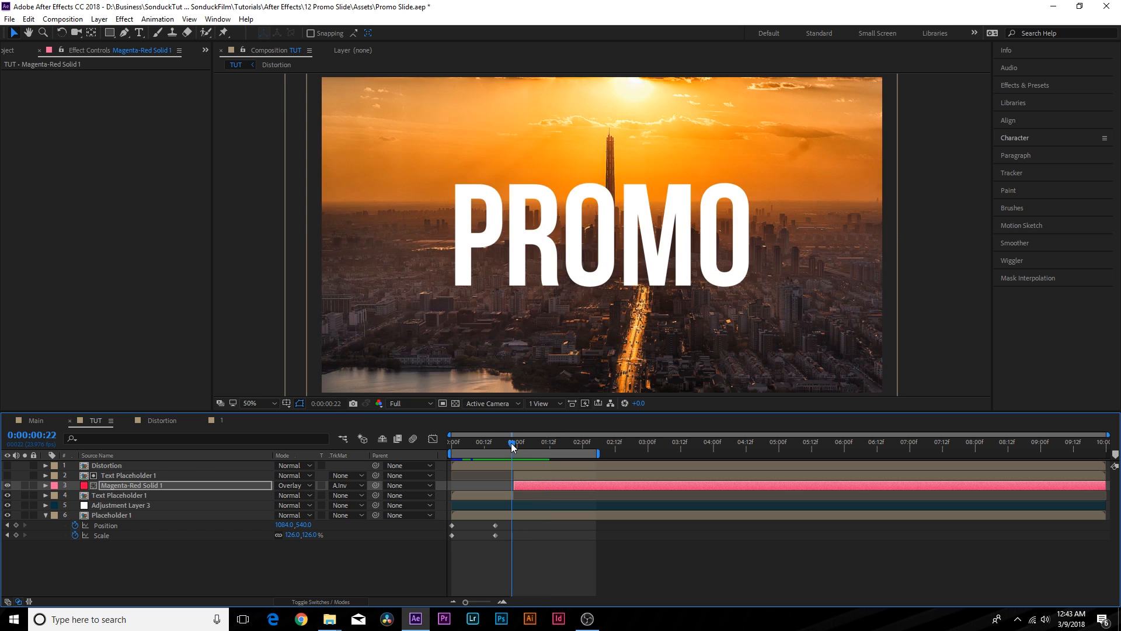
- Duplicate the city placeholder, apply a Tint effect, and drop its opacity to 61%
click(513, 443)
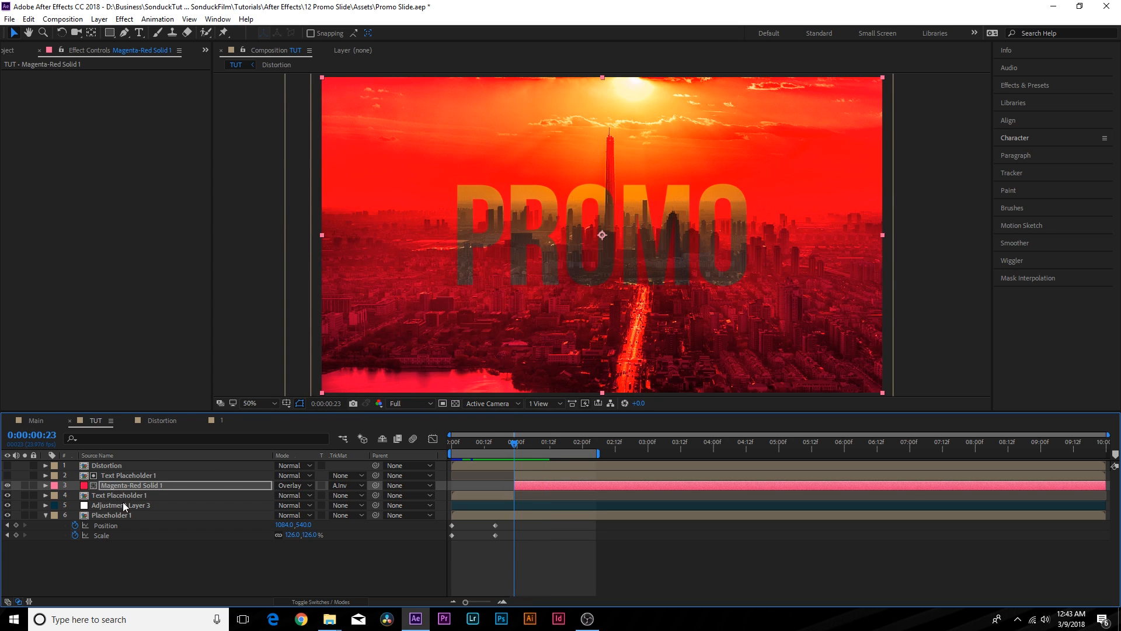
click(28, 19)
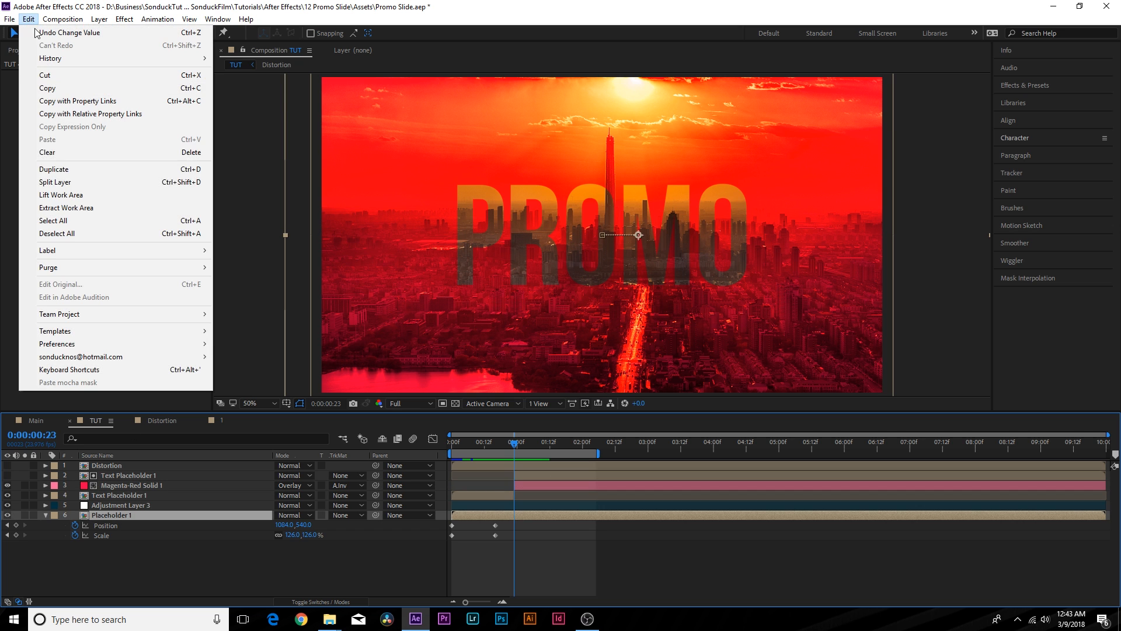
click(53, 169)
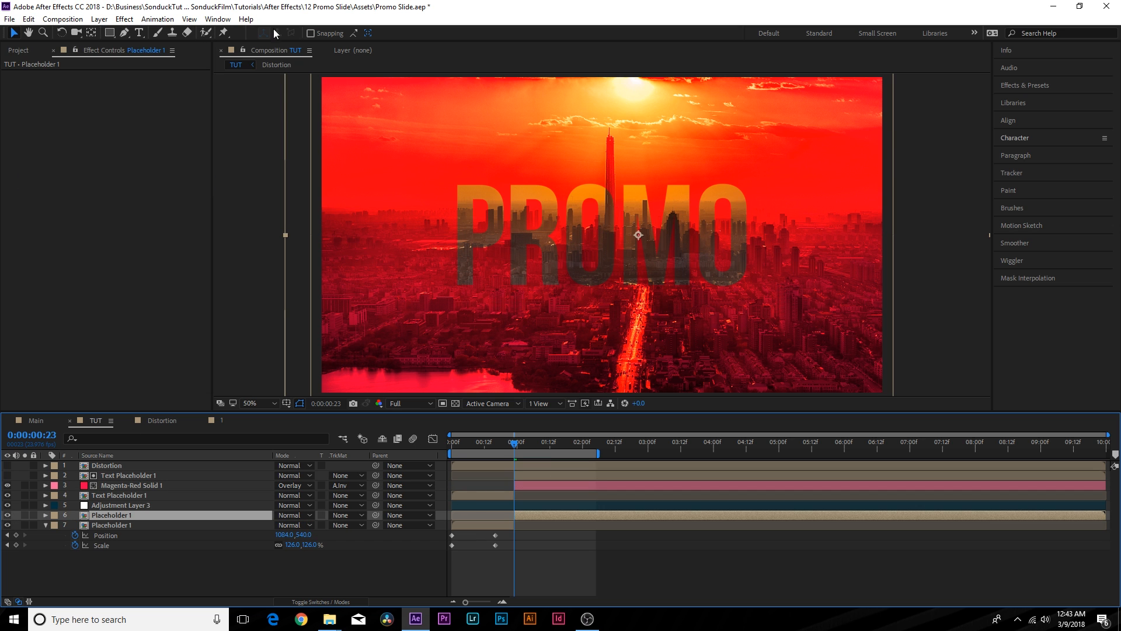
click(124, 19)
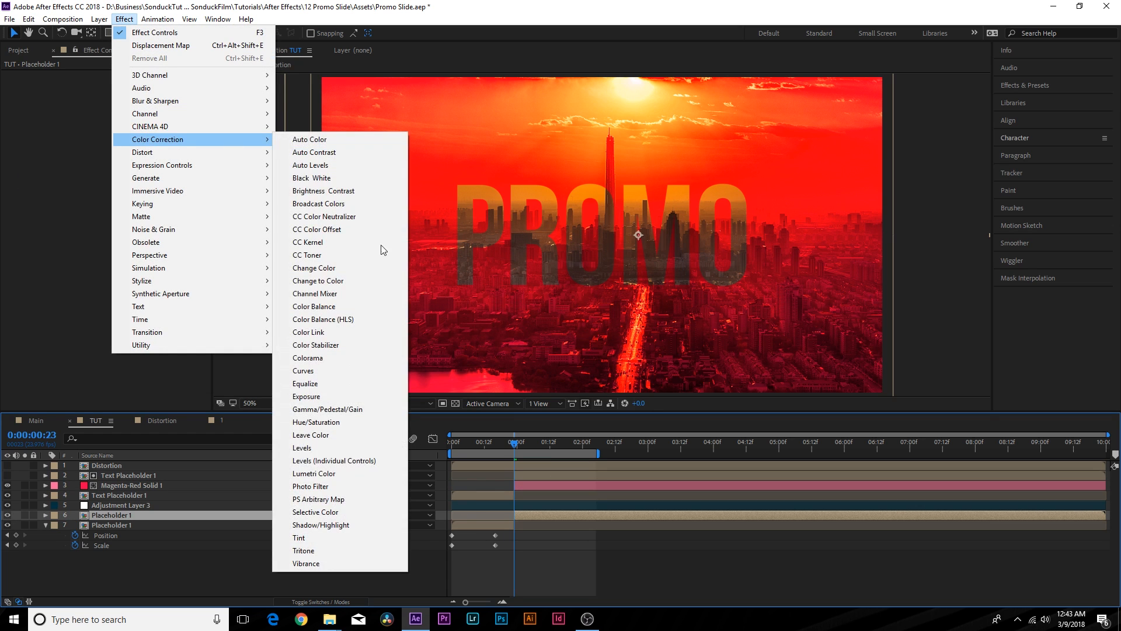
click(299, 537)
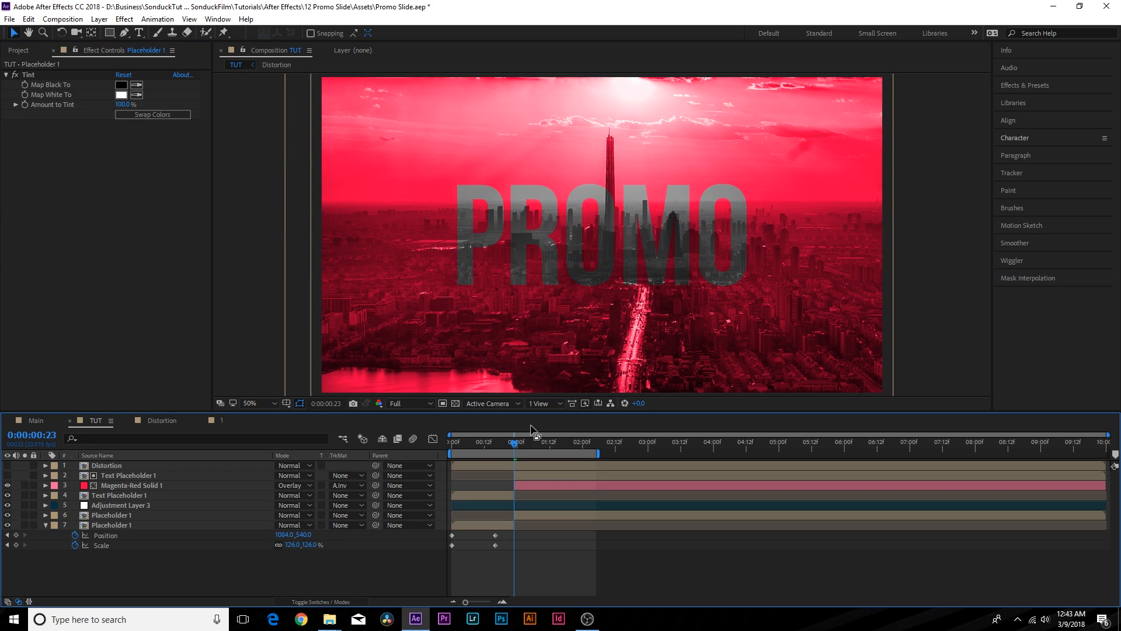
click(528, 442)
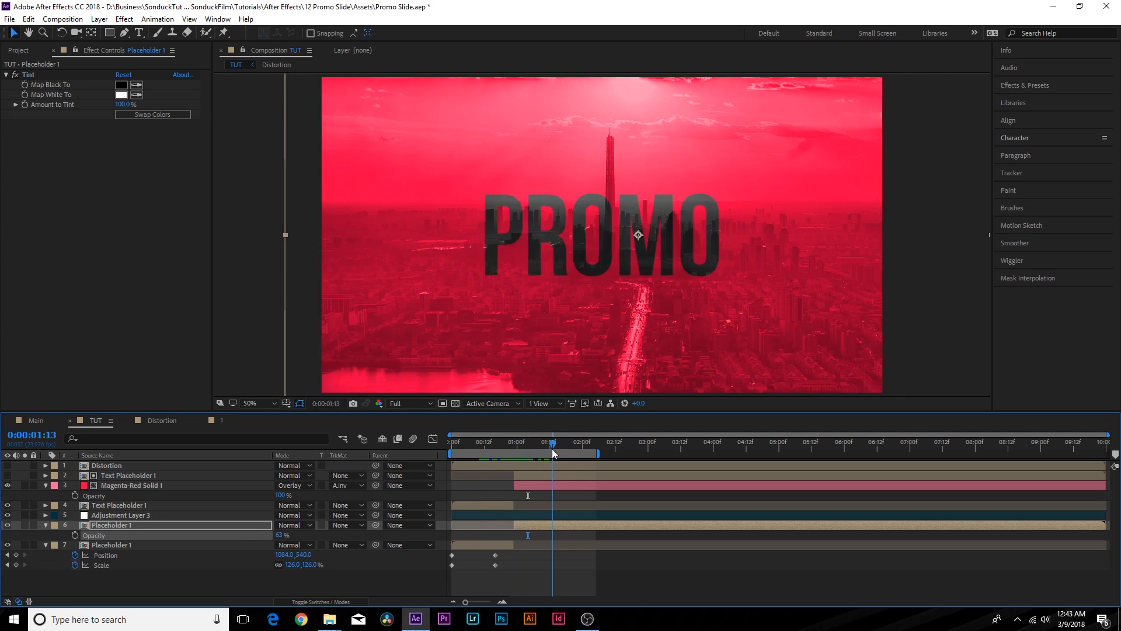
click(543, 444)
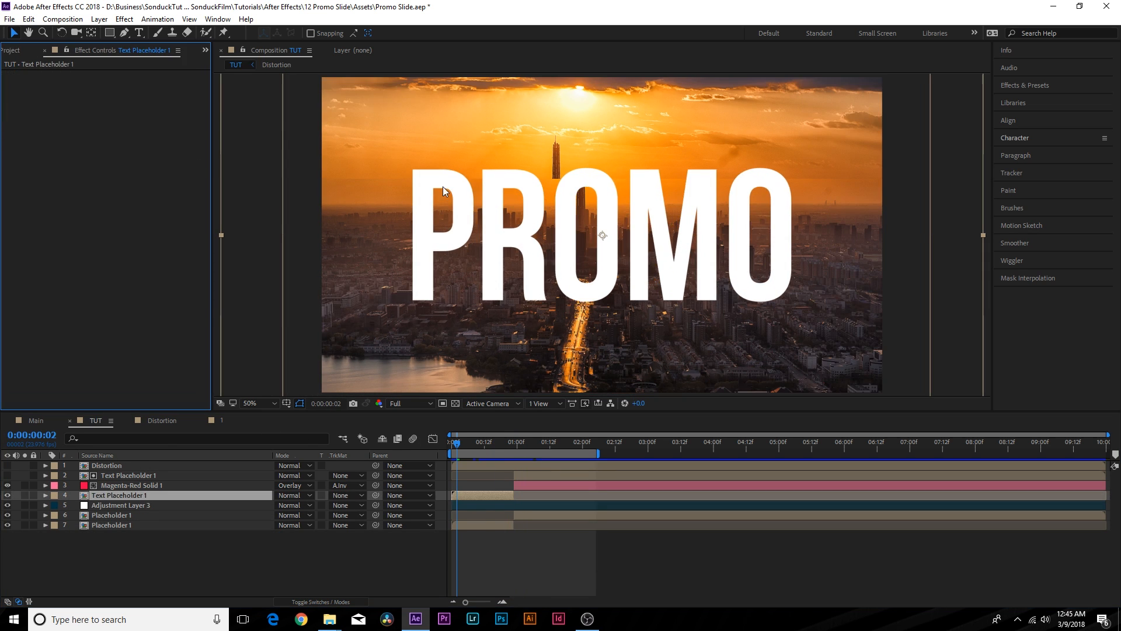
mouse_move(732, 229)
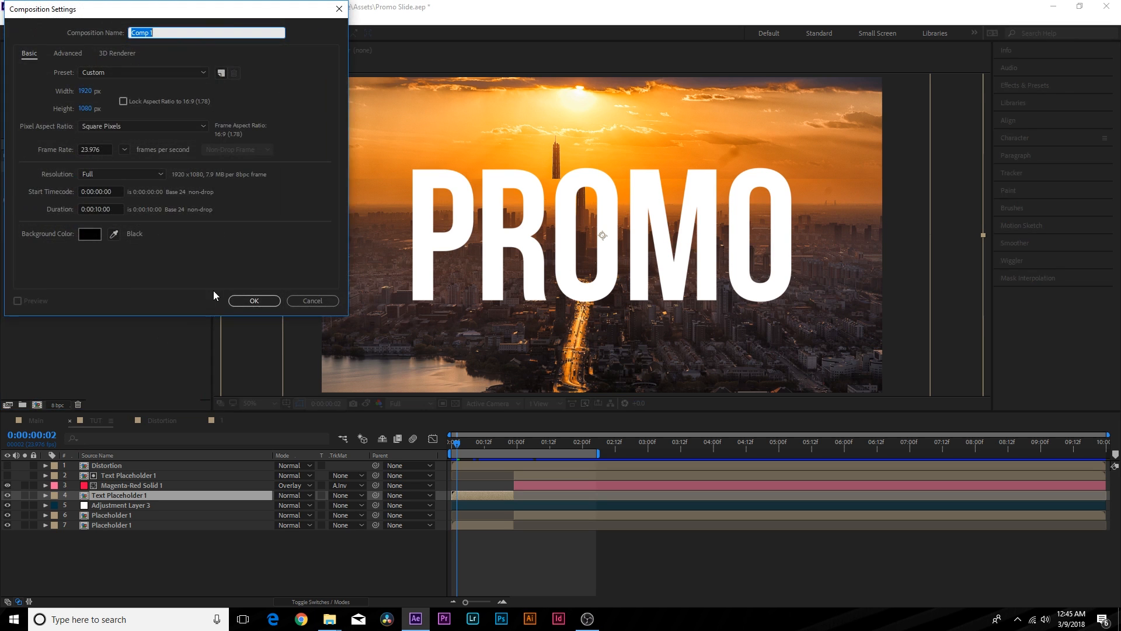
- Create composition '2' with a white top rectangle, add it to TUT, and hide it
click(254, 300)
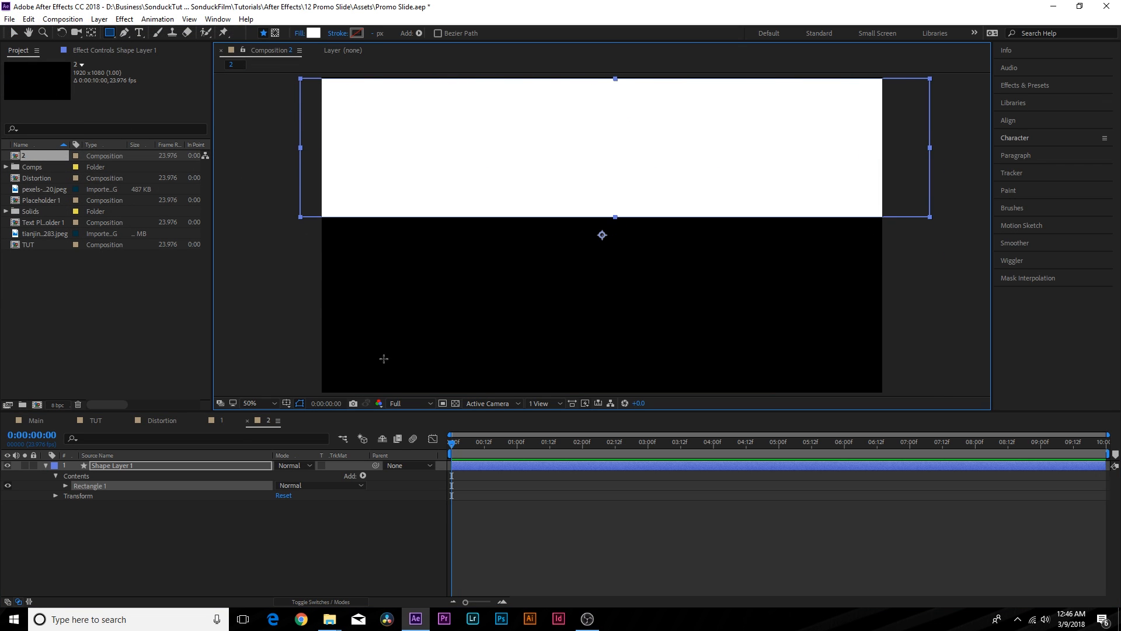
click(93, 421)
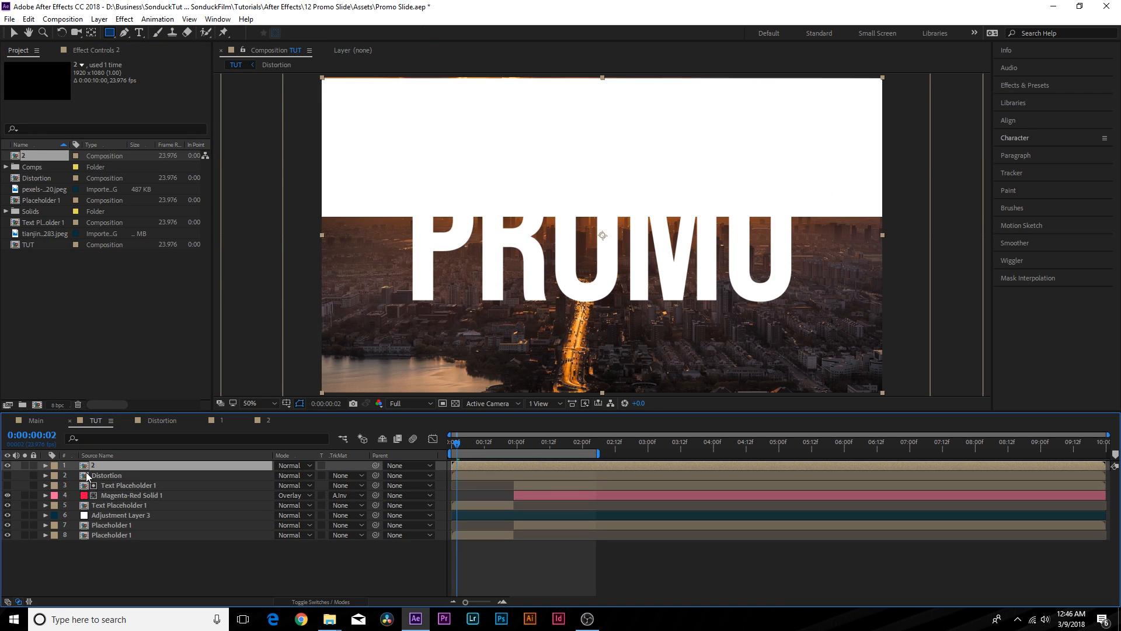
click(119, 504)
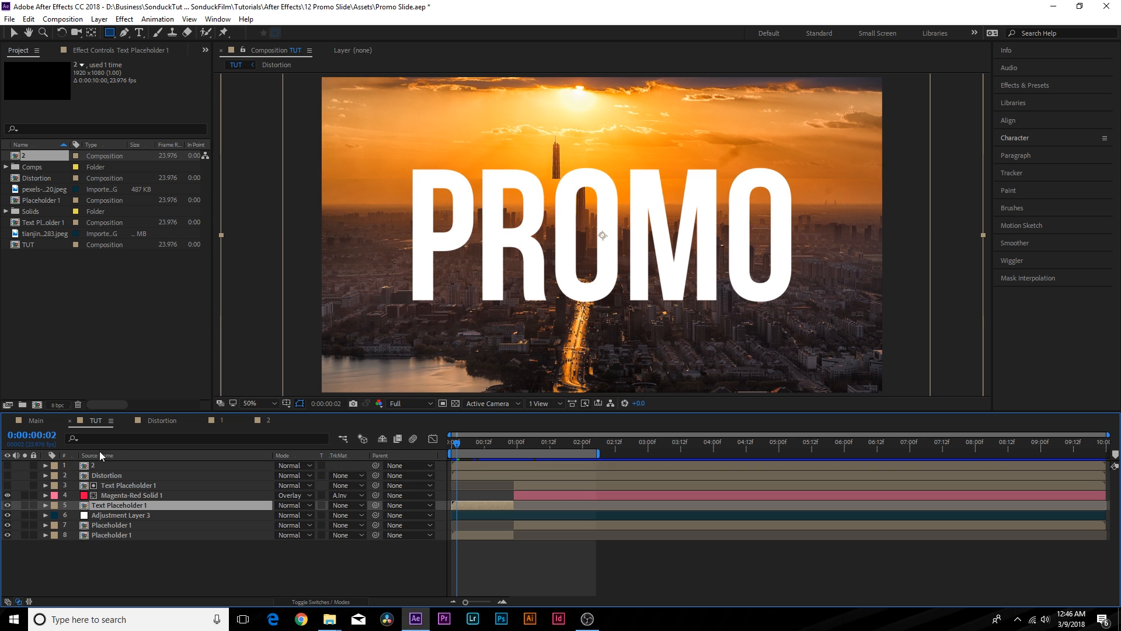
- Apply a Displacement Map effect to the PROMO text and pick its driving layer
click(124, 18)
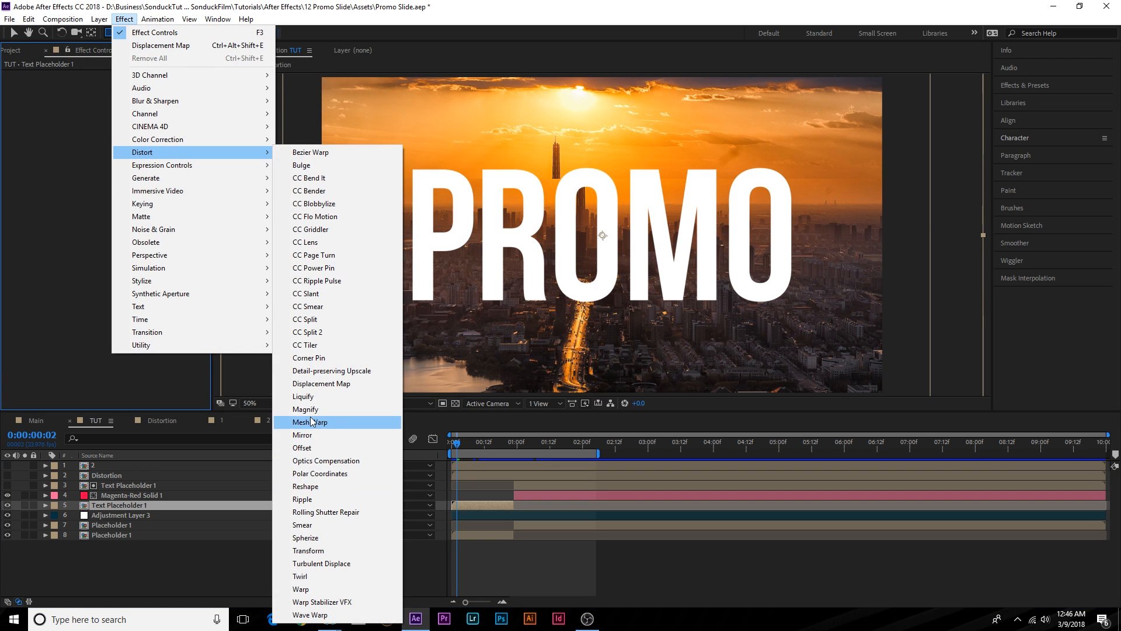
click(321, 383)
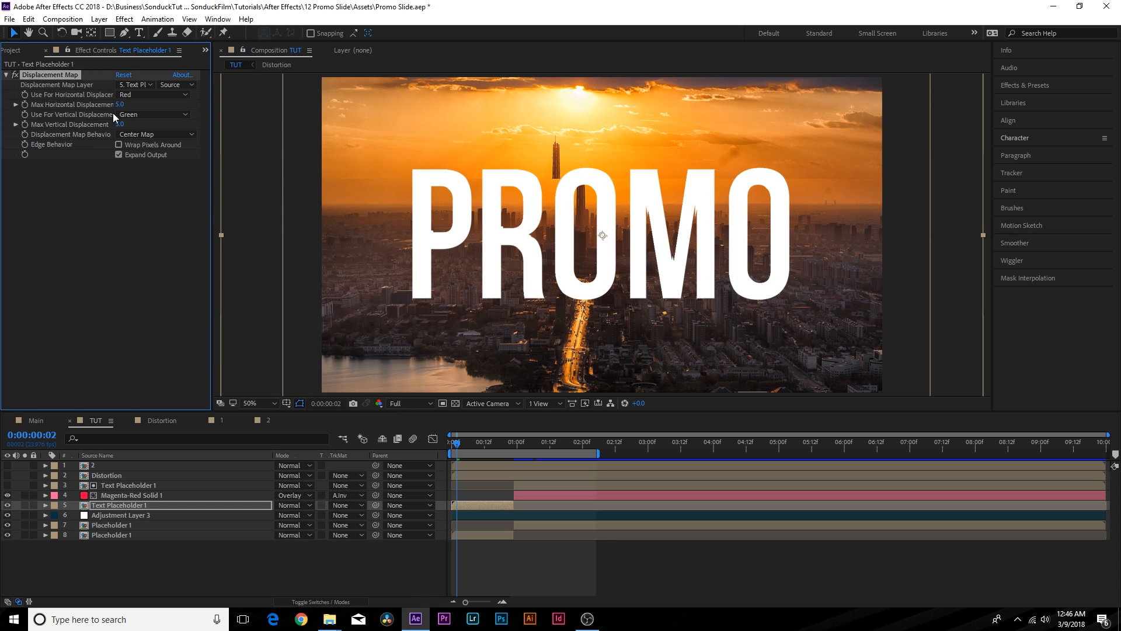
click(135, 84)
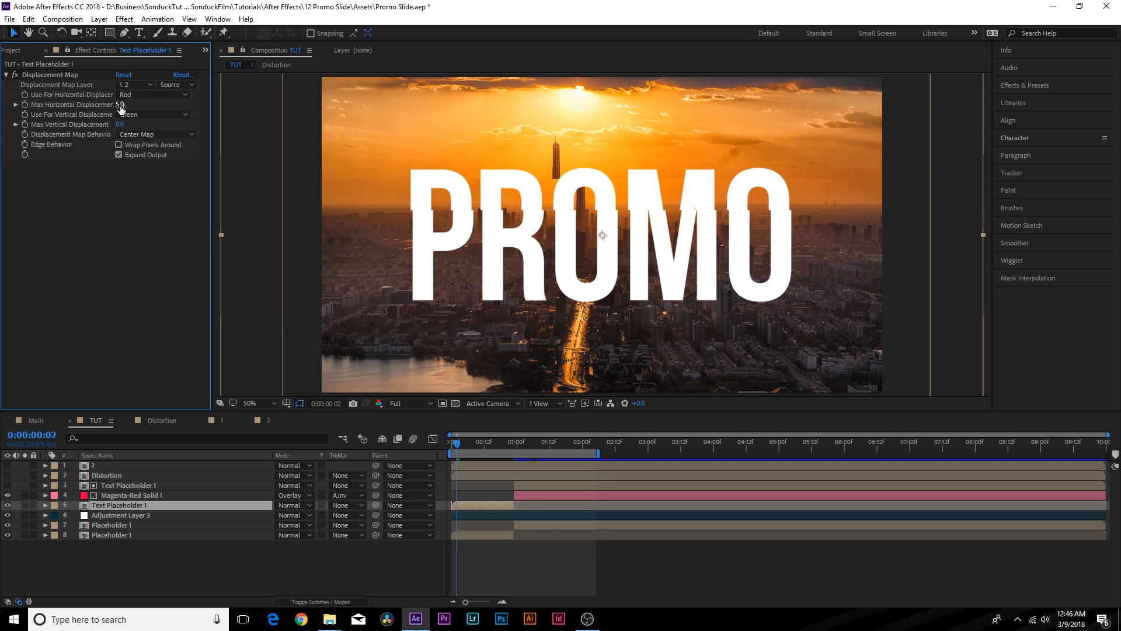
- Keyframe PROMO's horizontal displacement from 78 to 0 and enable layer motion blur
drag(122, 105, 181, 105)
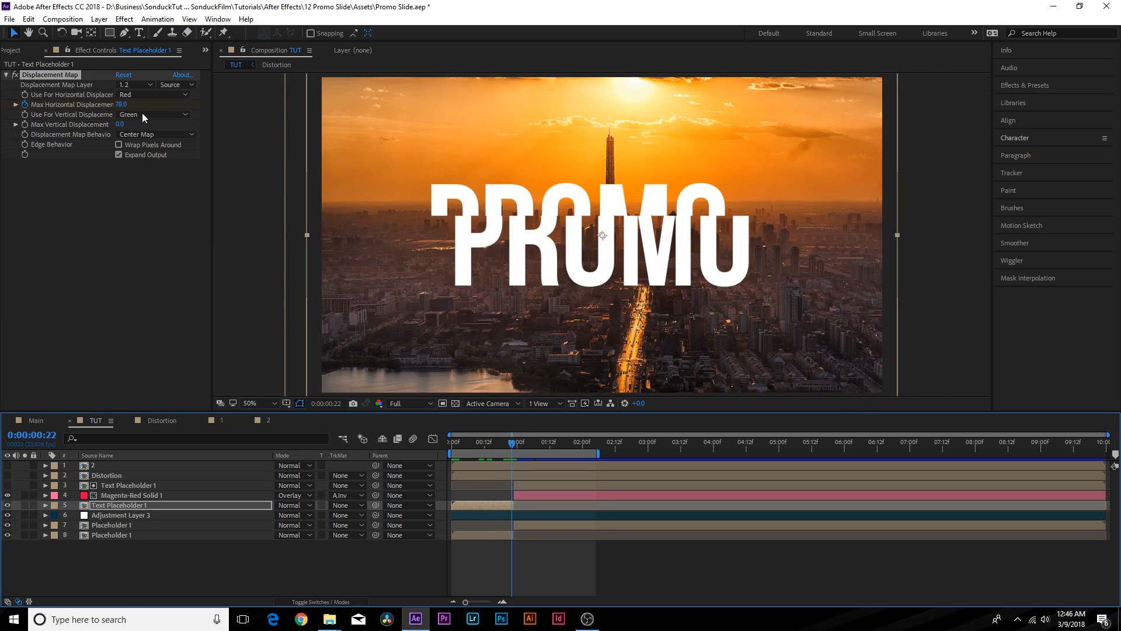
double_click(125, 105)
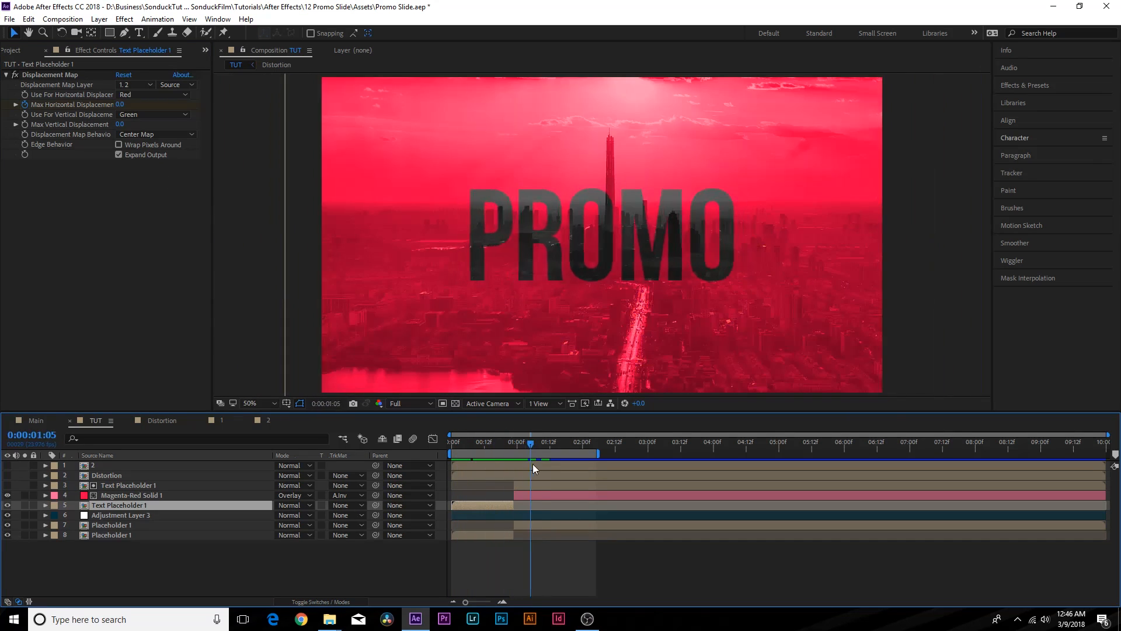
click(120, 515)
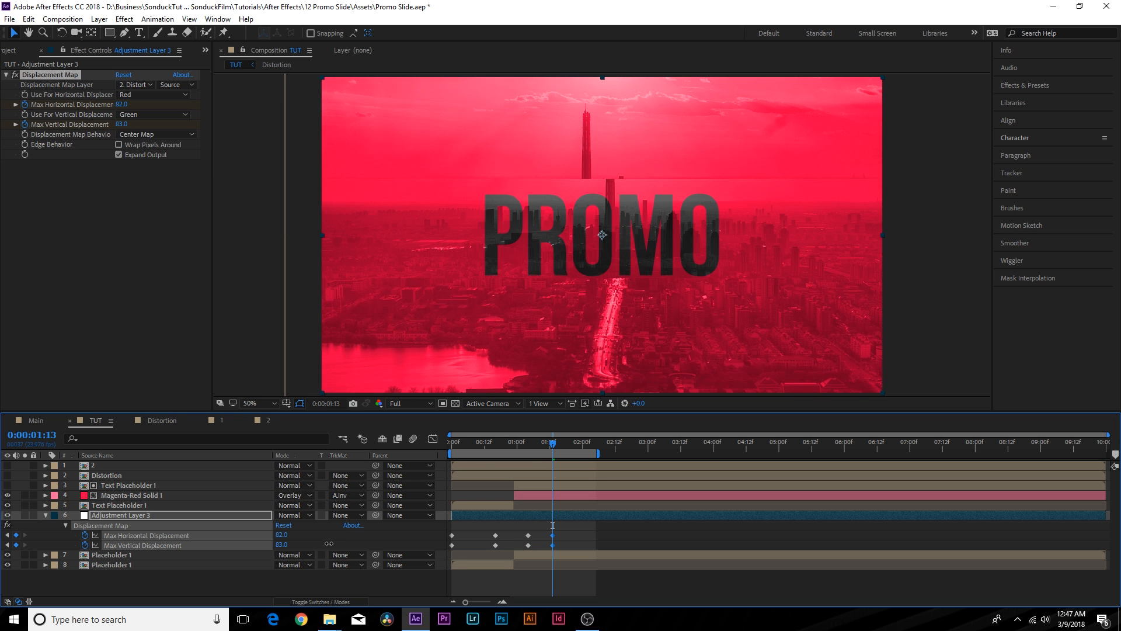
click(472, 452)
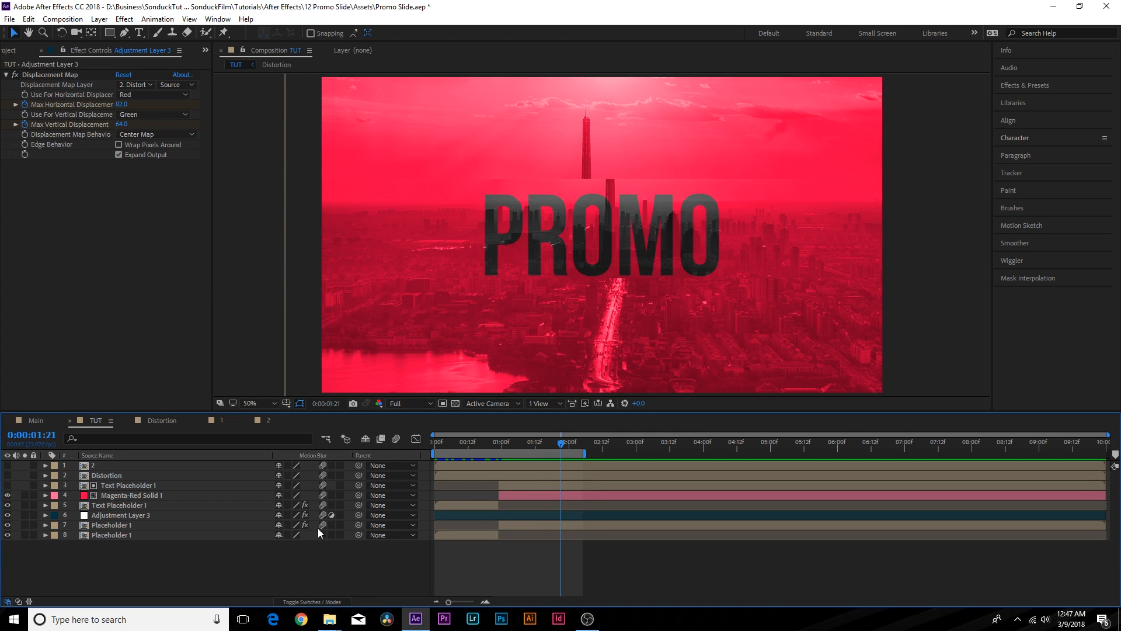
click(17, 51)
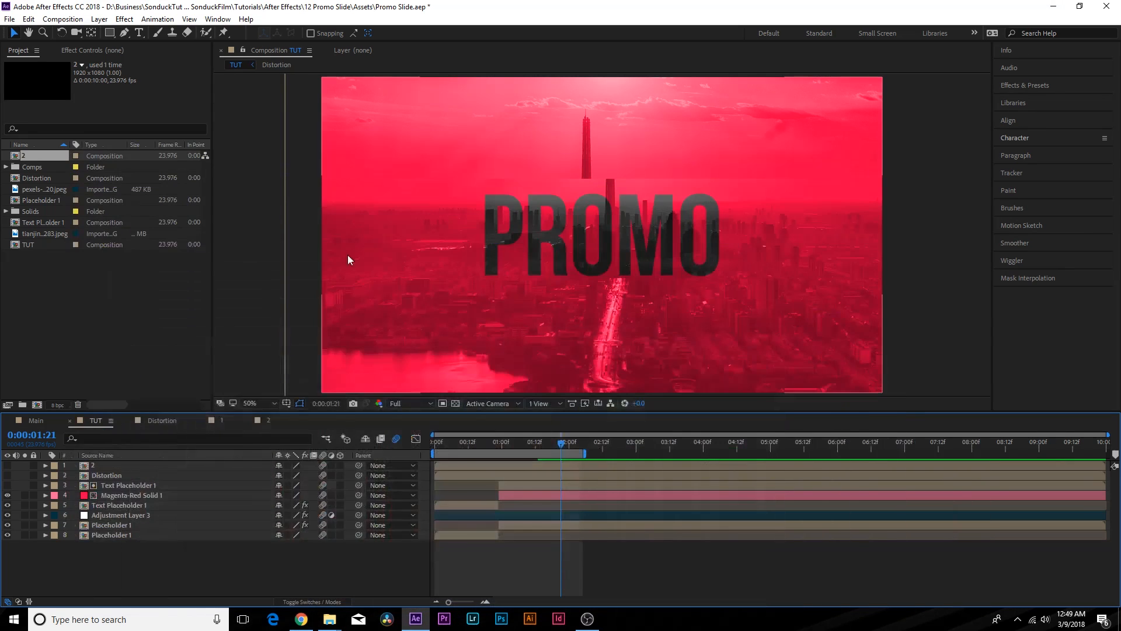
mouse_move(301, 619)
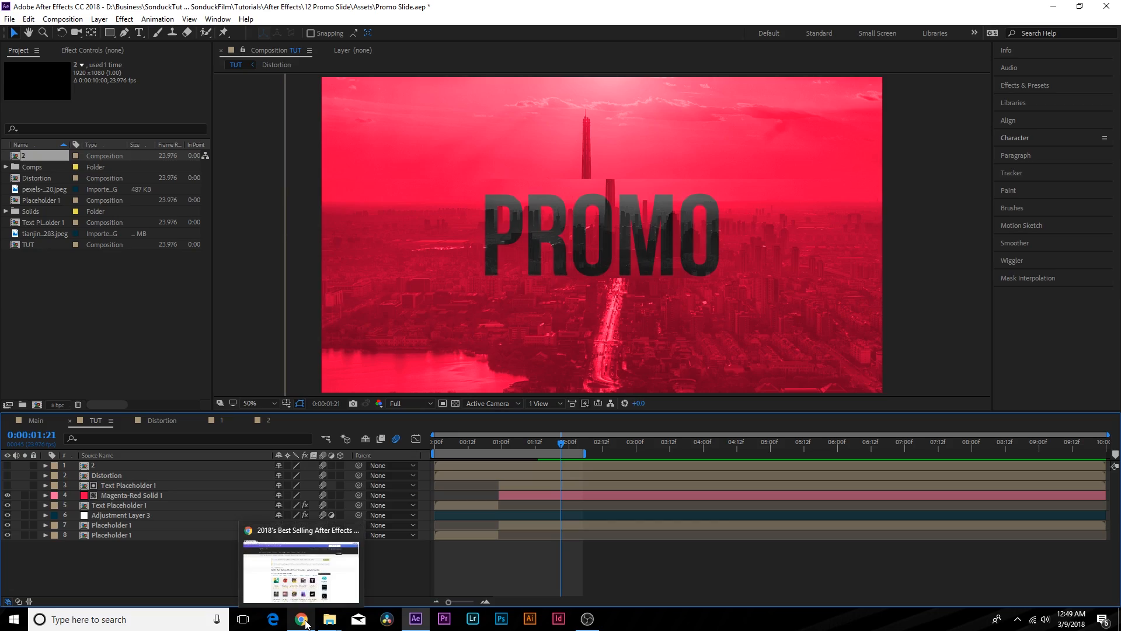
- Switch to Chrome to view VideoHive's 2018 best-selling After Effects templates
click(302, 619)
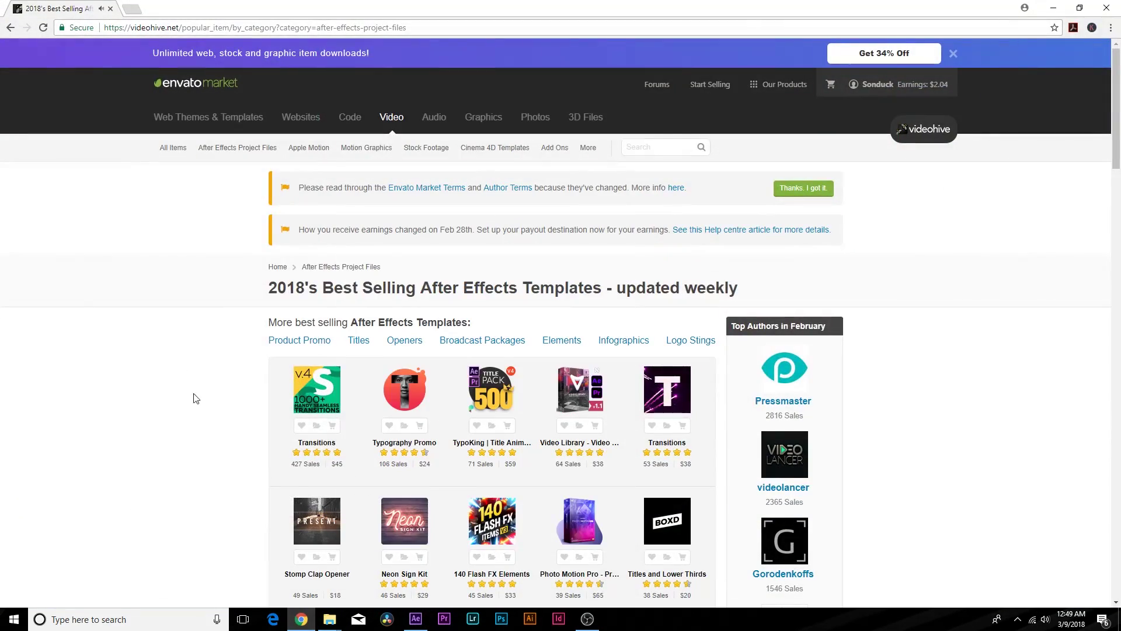
click(415, 618)
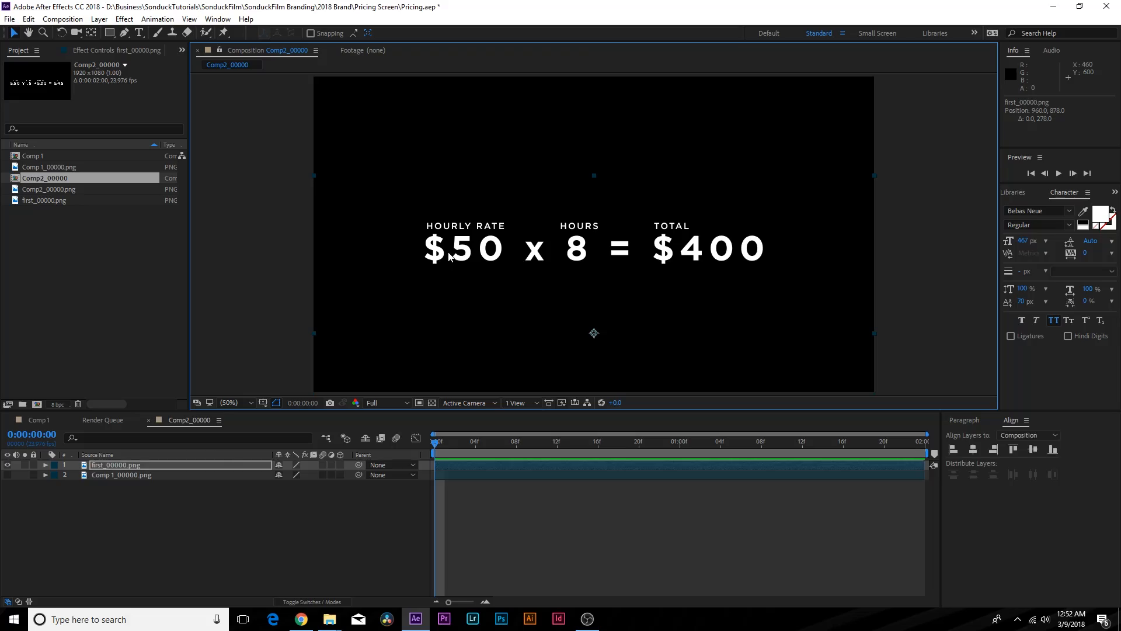
mouse_move(225, 264)
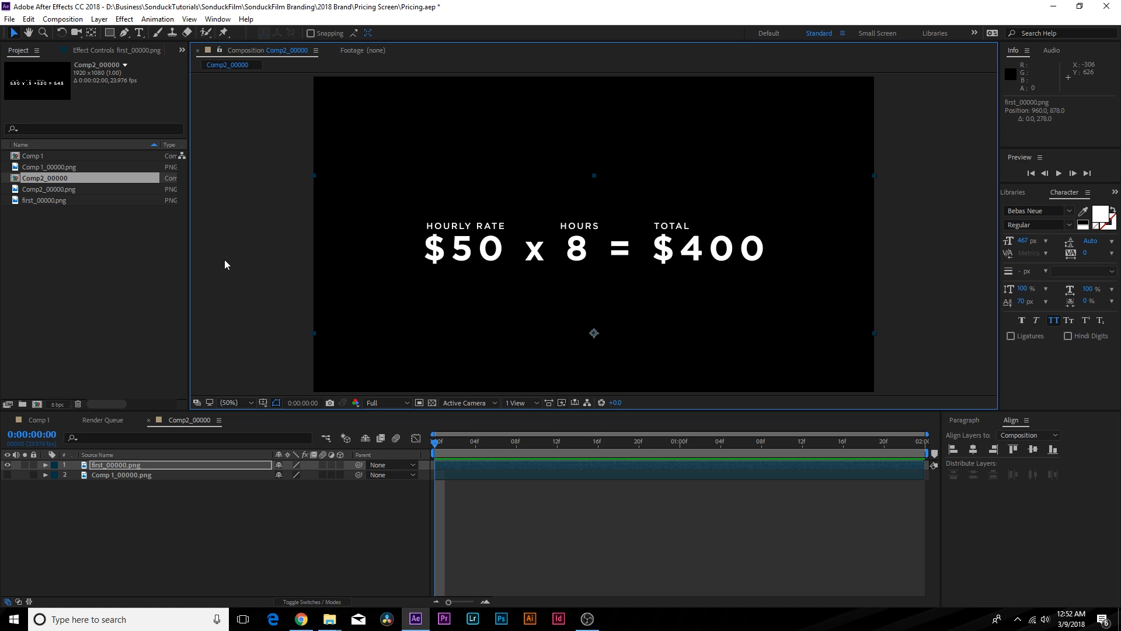
mouse_move(641, 263)
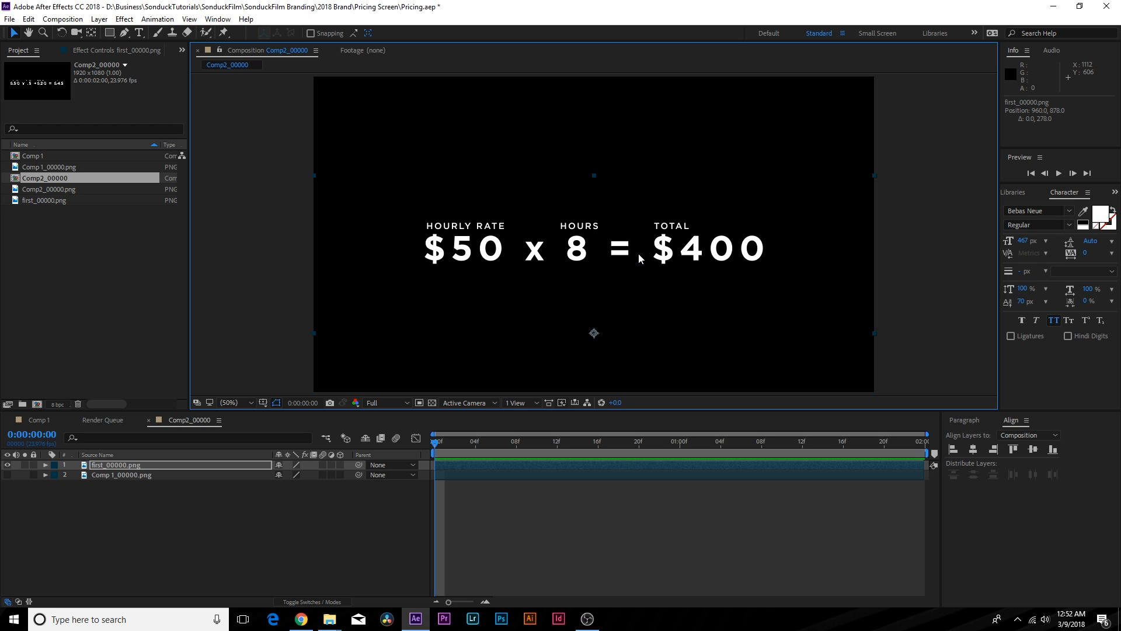
mouse_move(37, 487)
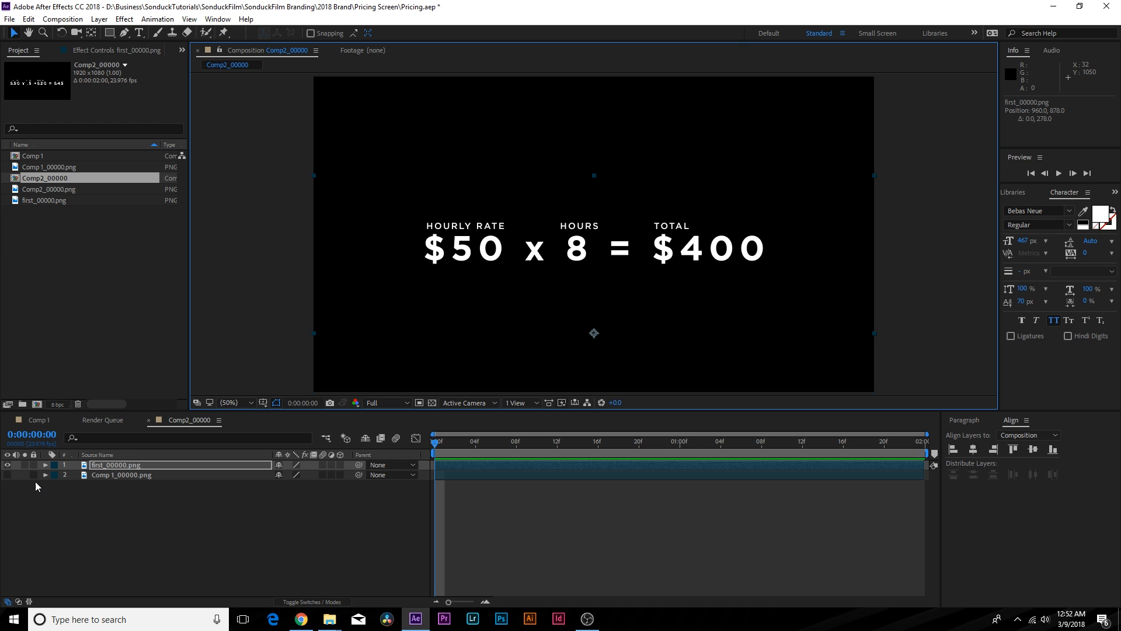
mouse_move(7, 468)
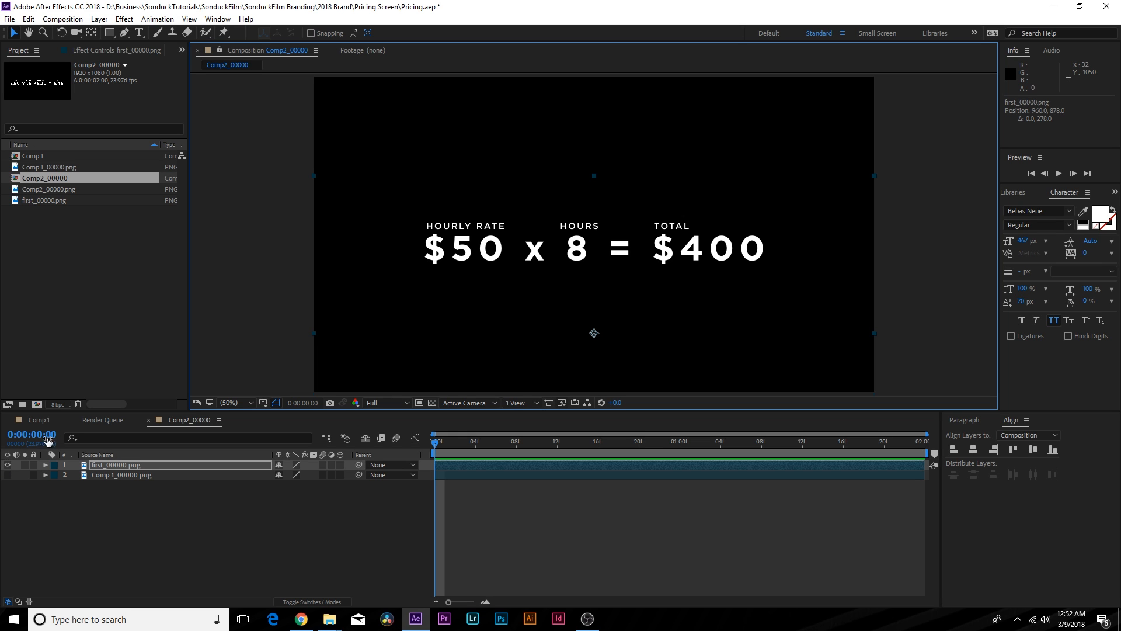
mouse_move(13, 463)
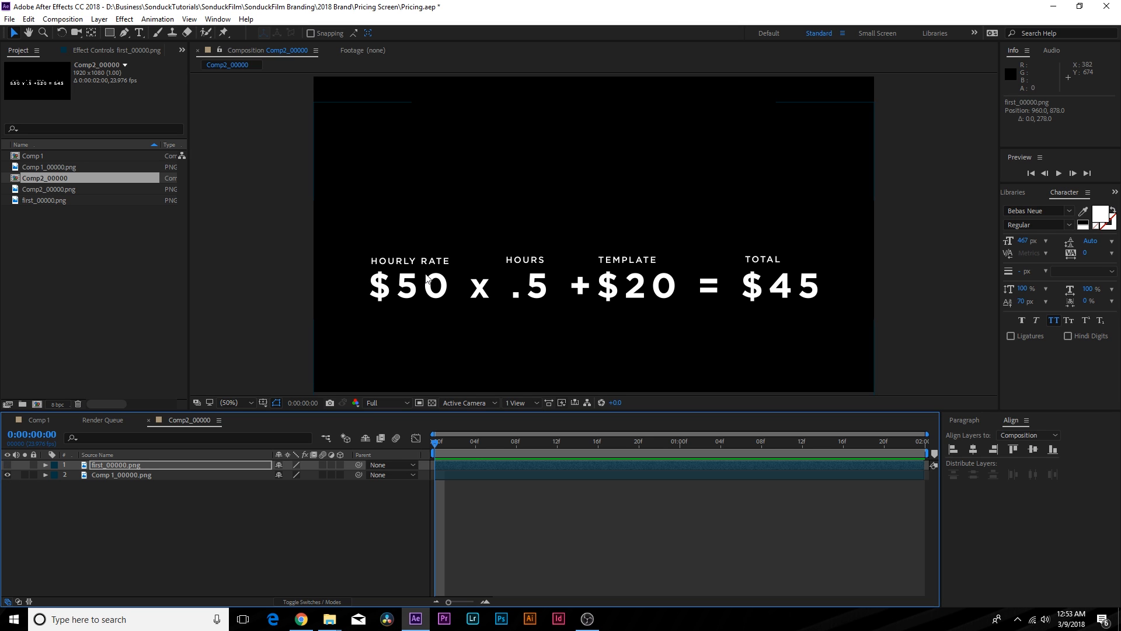
mouse_move(888, 204)
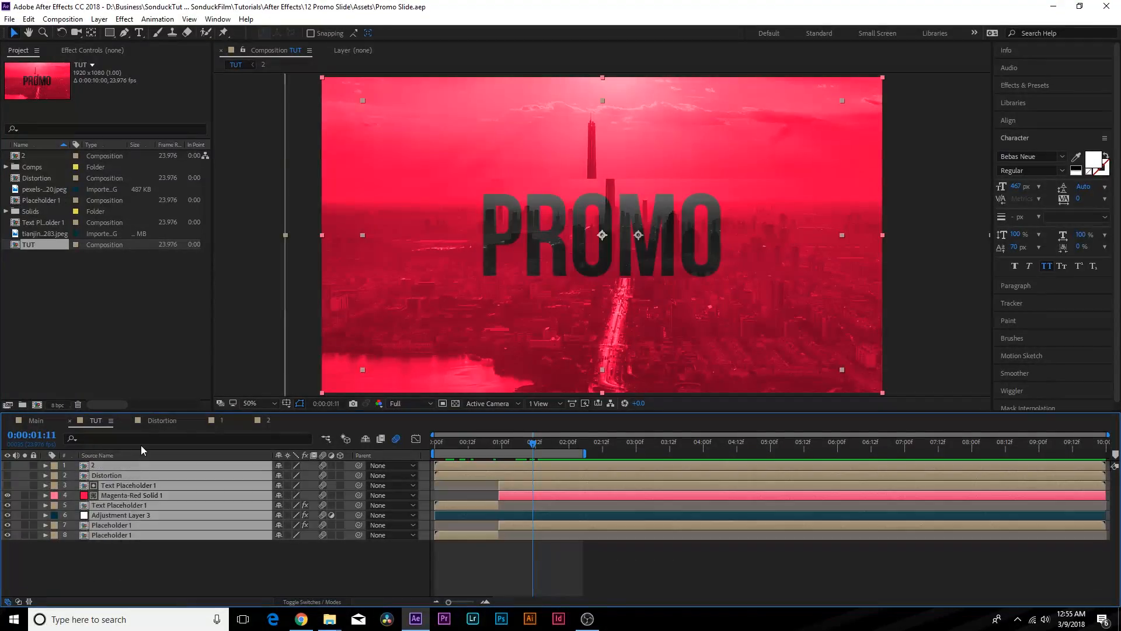
- Pre-compose the PROMO slide's layers into a new composition named Slide
click(99, 19)
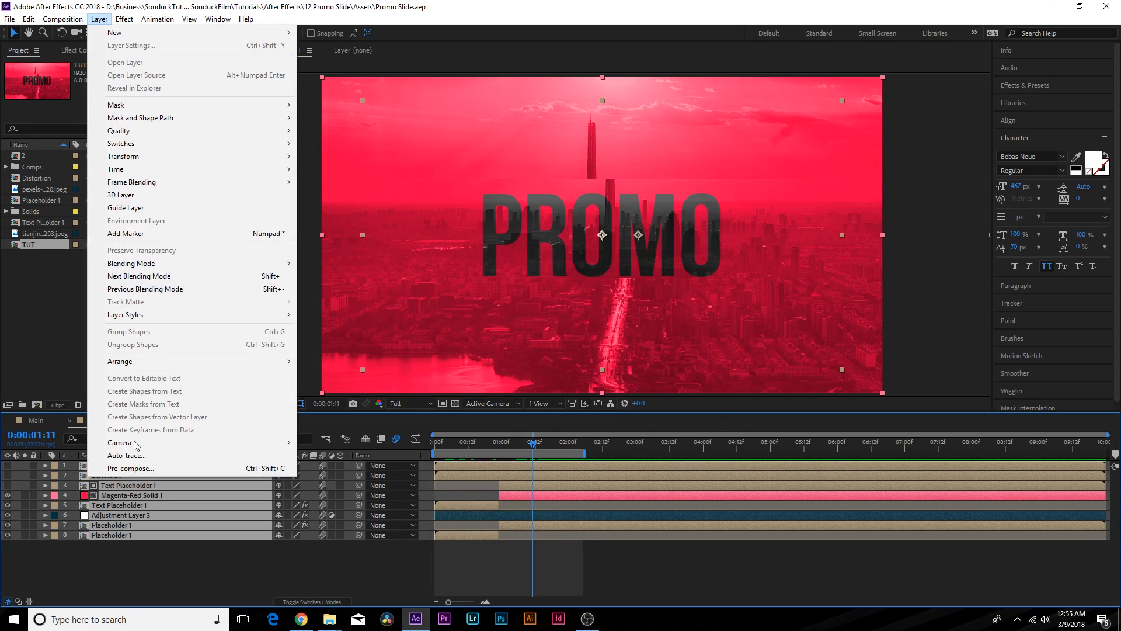
click(131, 468)
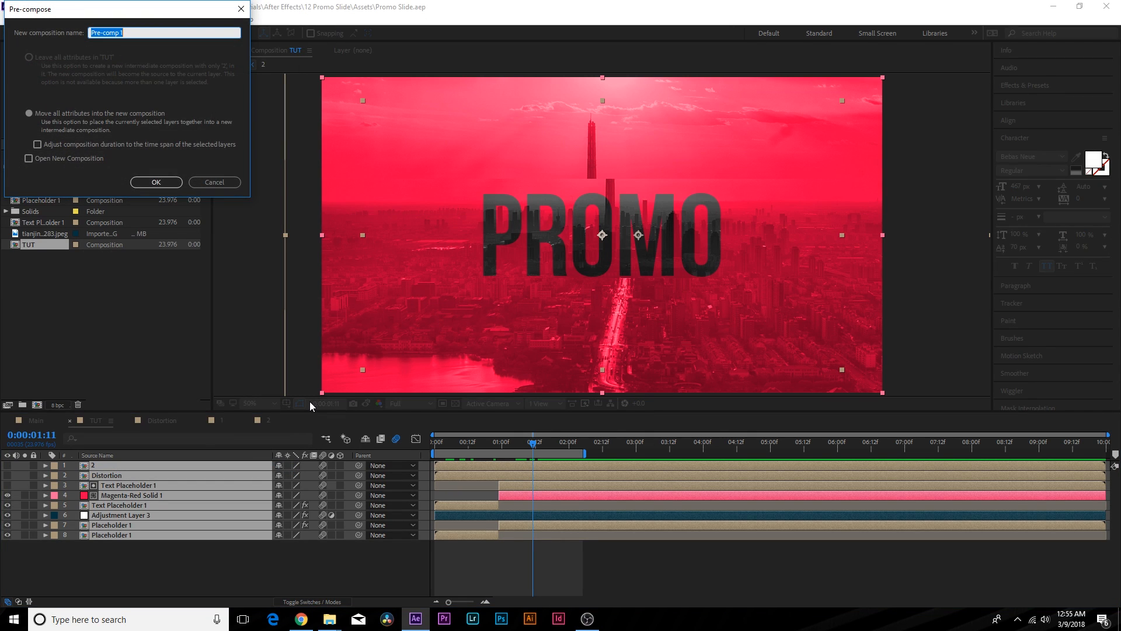
text(Slide)
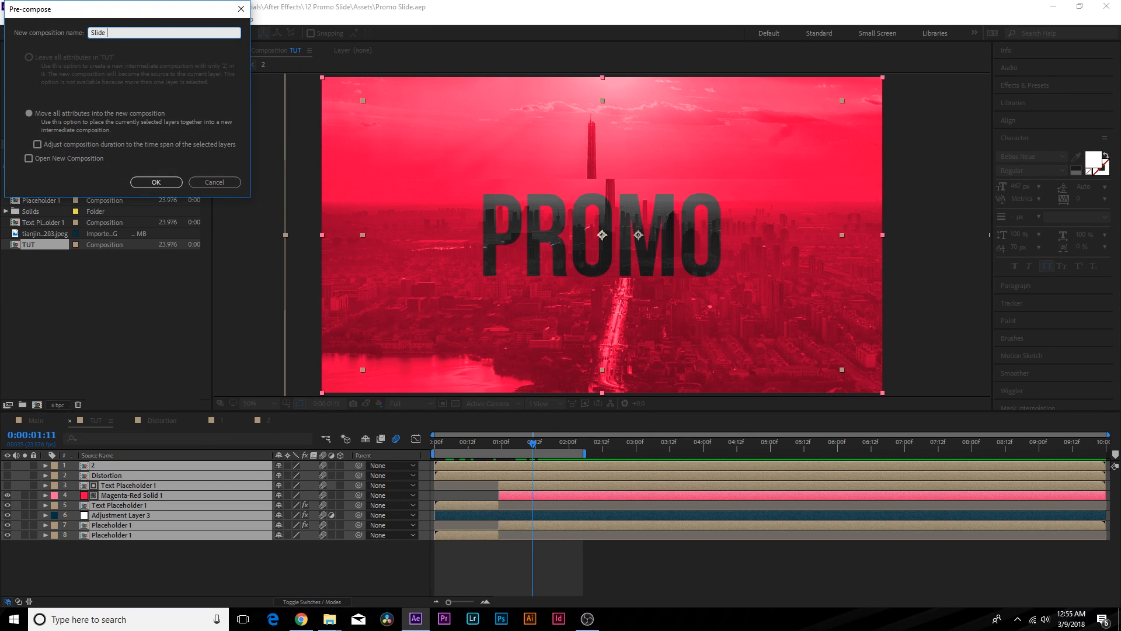
click(156, 182)
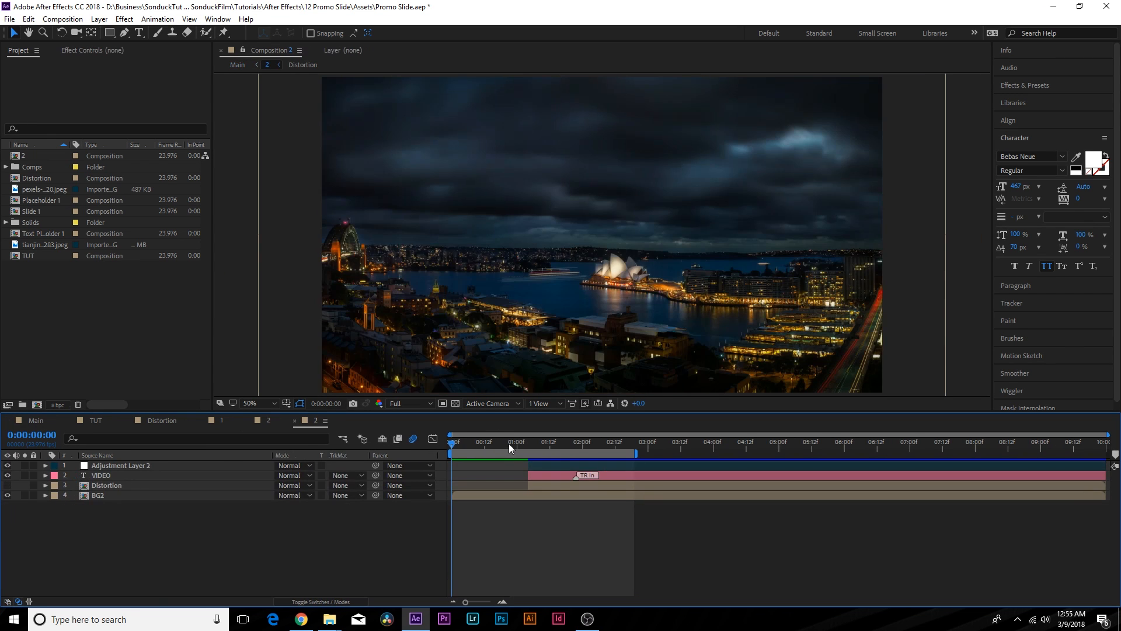
- Apply Animation Composer's 2D Text Position & Rotate & Scale Basic preset to VIDEO
click(549, 441)
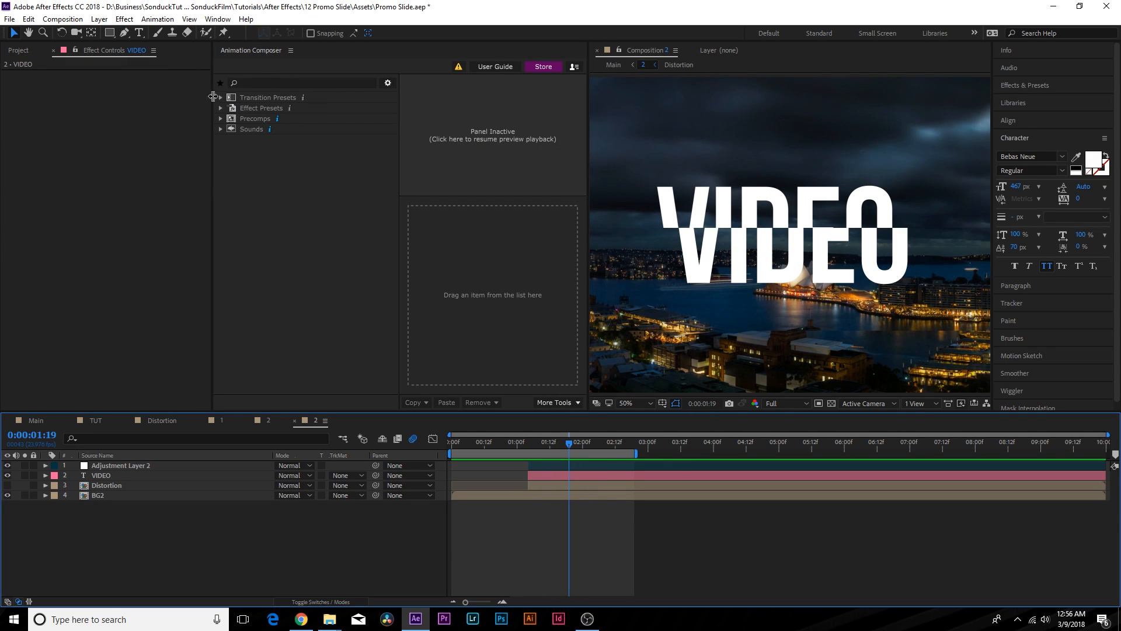
click(221, 108)
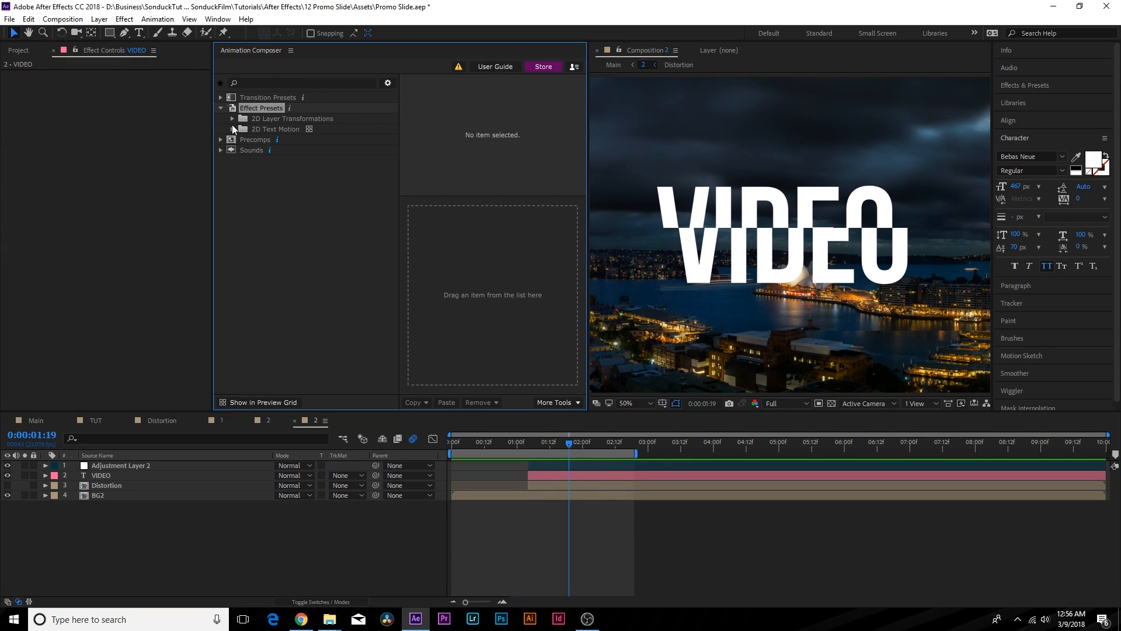
mouse_move(233, 120)
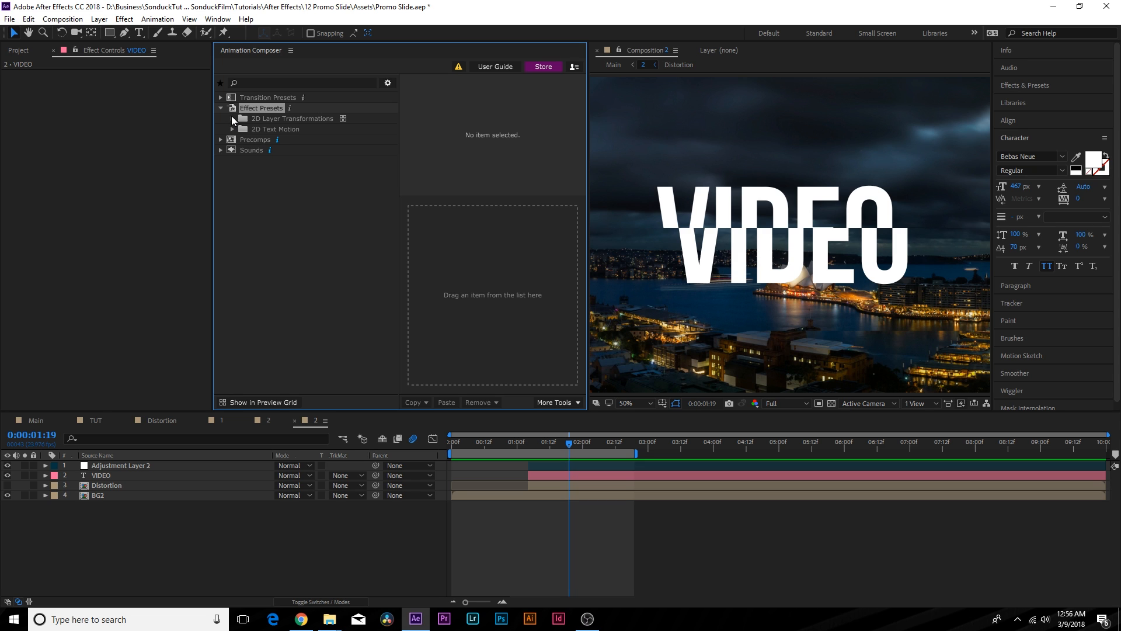
click(220, 98)
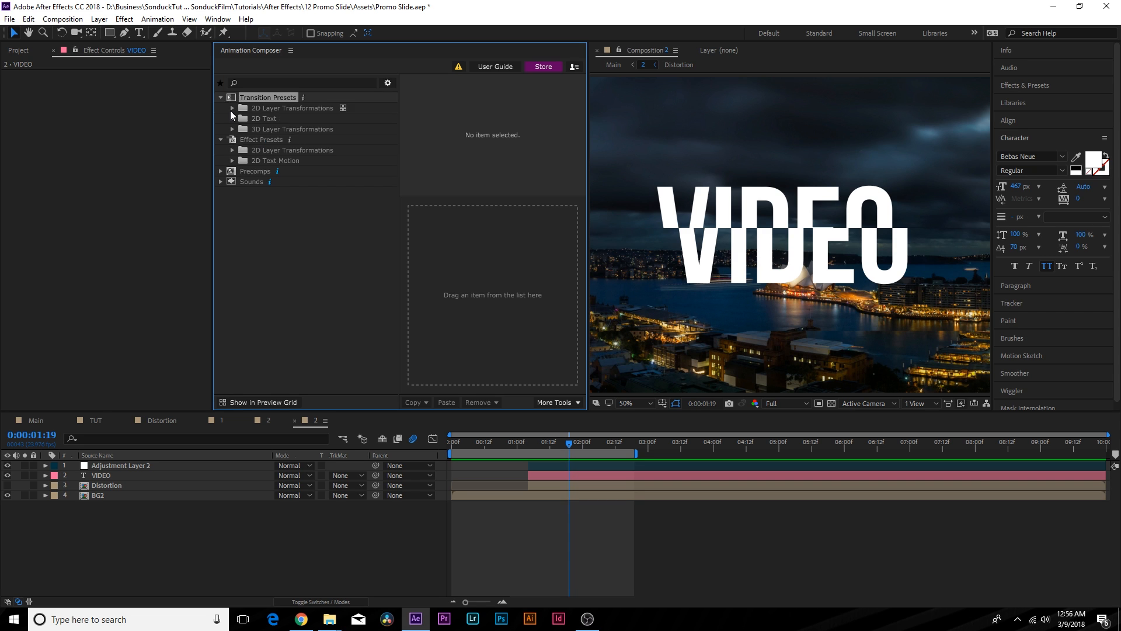
click(232, 118)
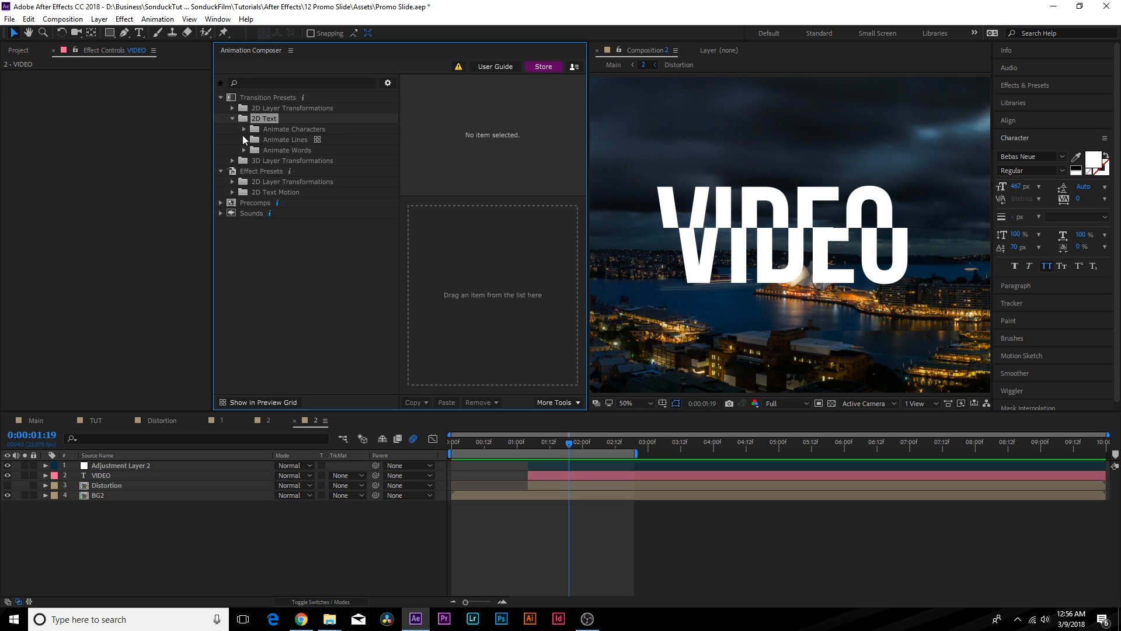
click(245, 128)
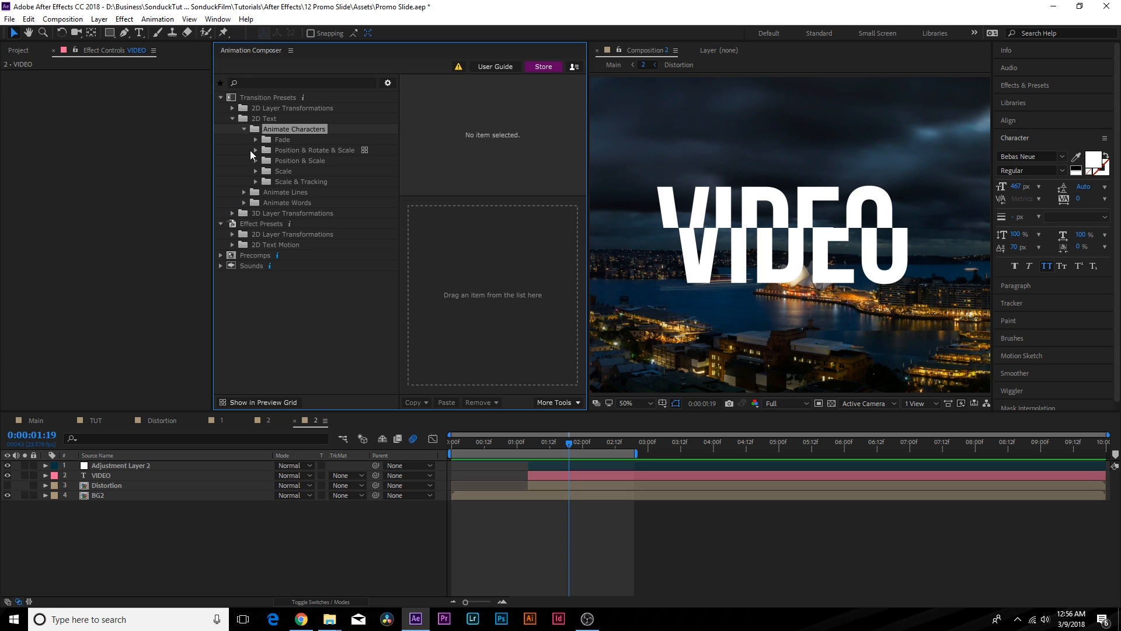
click(255, 150)
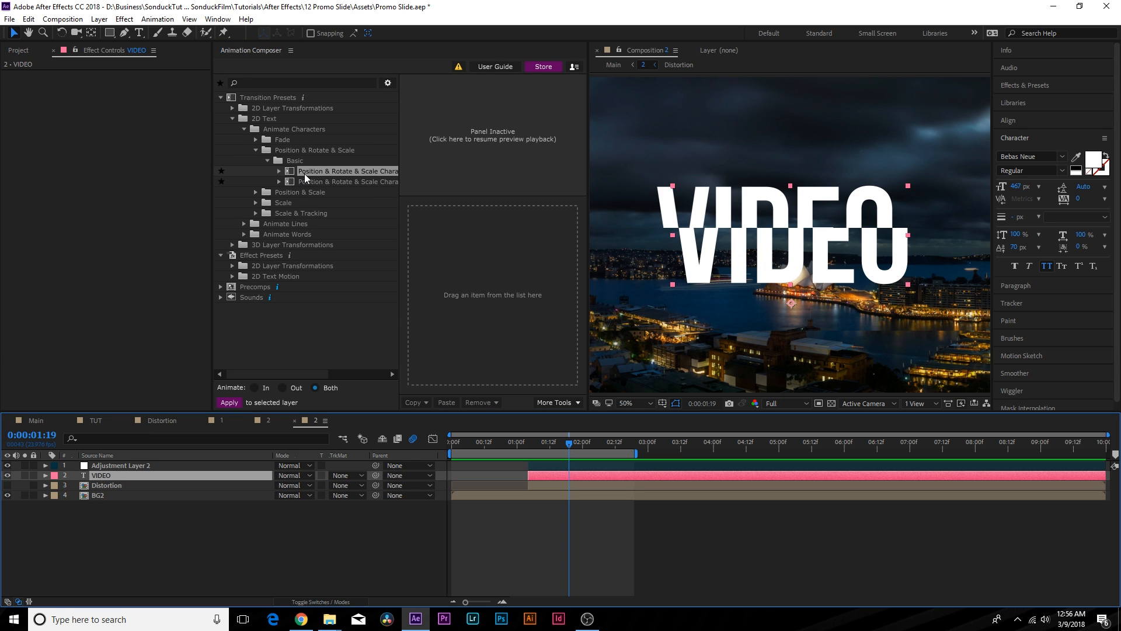
click(228, 401)
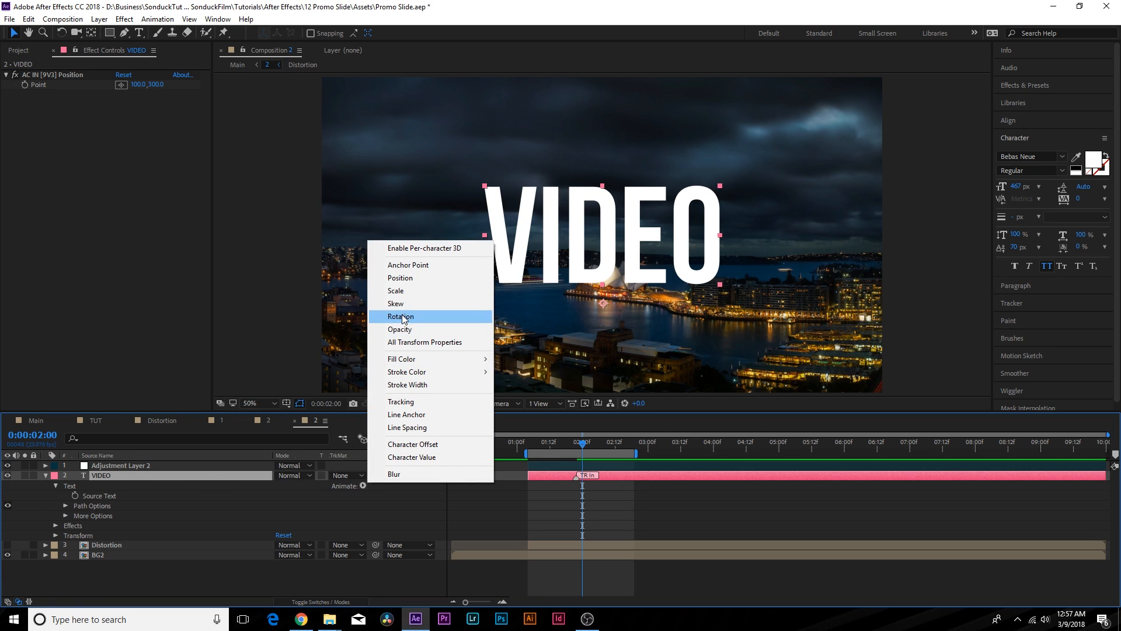
- Add a VIDEO text animator with Scale 0%, Rotation 34°, and keyframed Range Selector Start
click(402, 315)
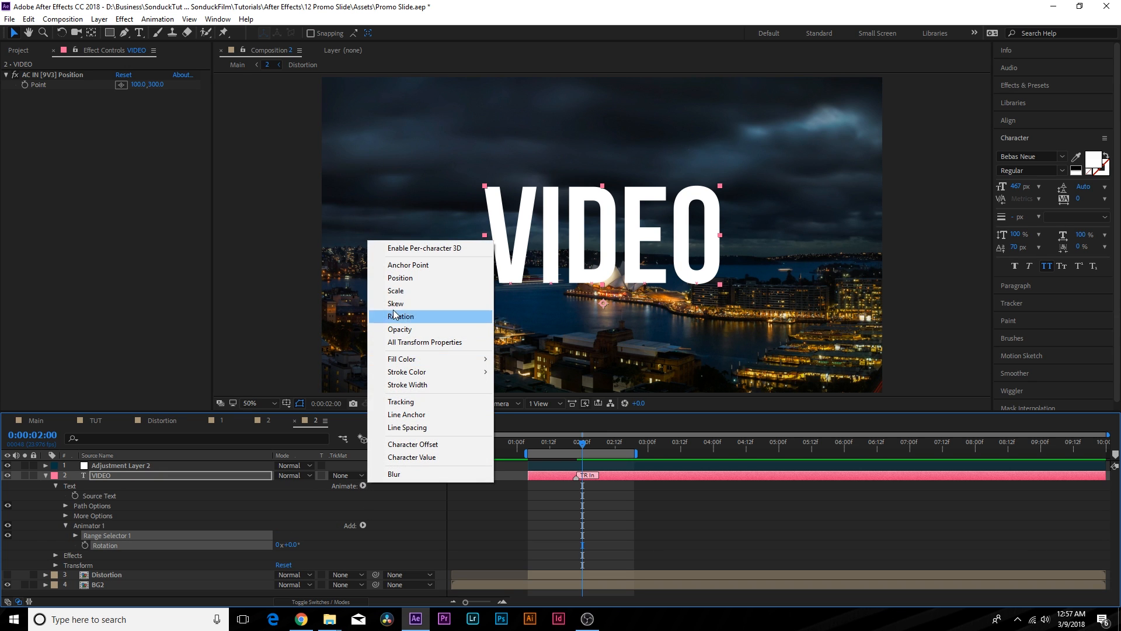
click(395, 290)
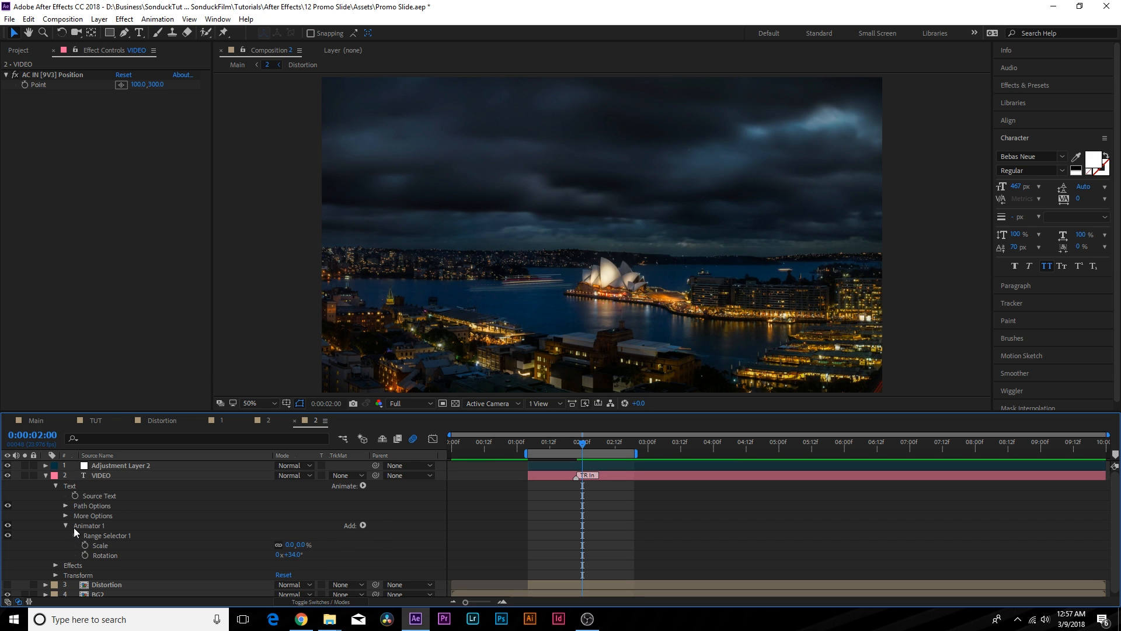
click(66, 535)
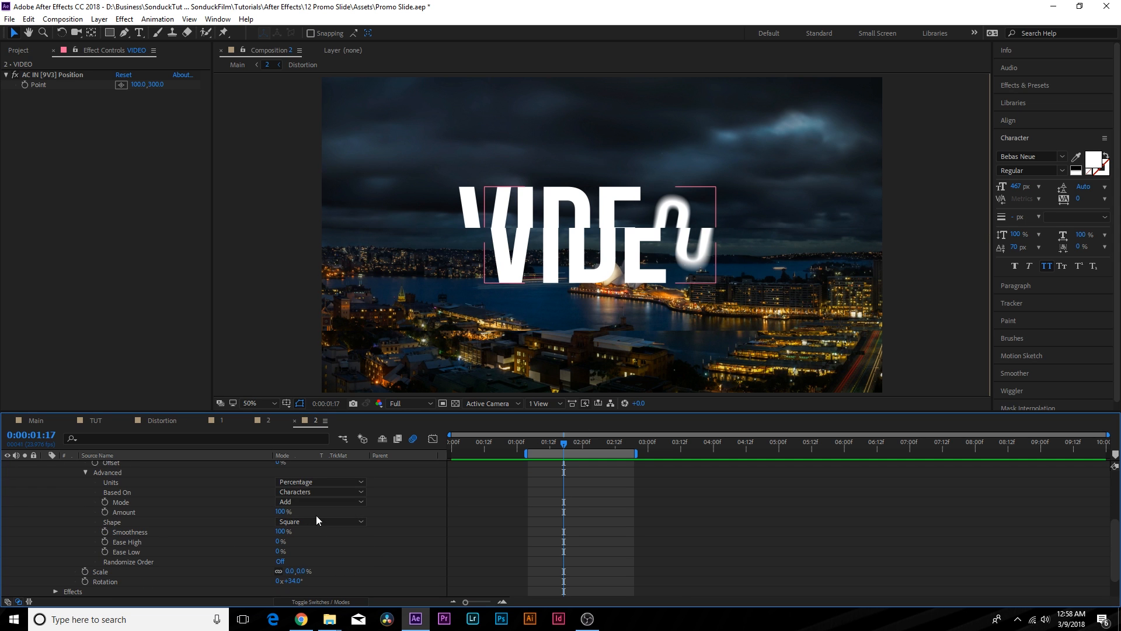
click(320, 522)
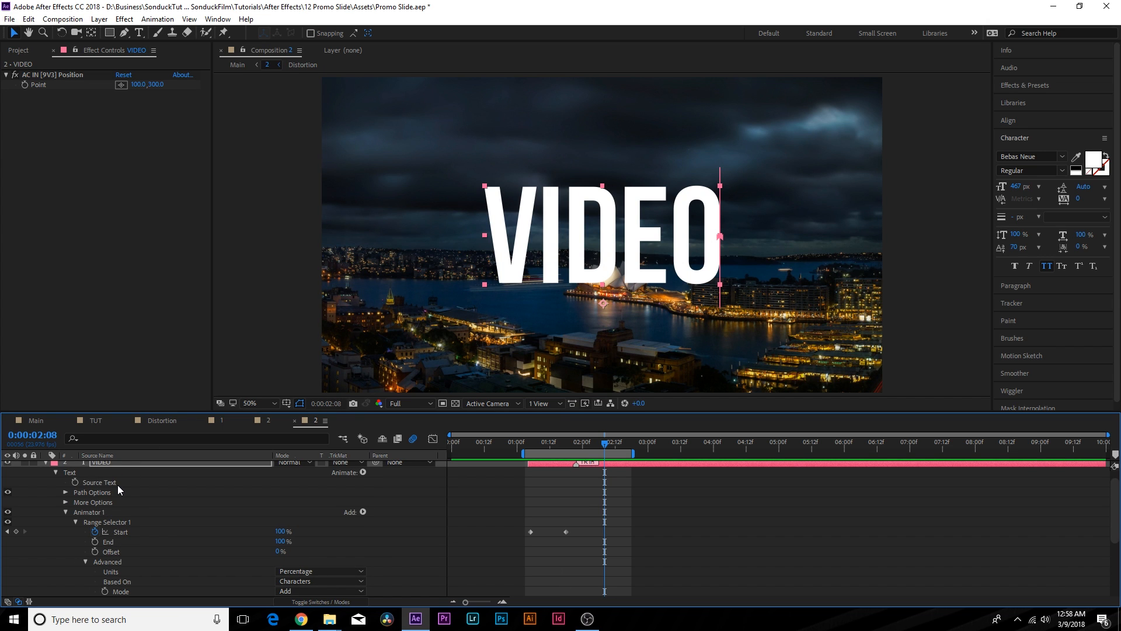
mouse_move(130, 421)
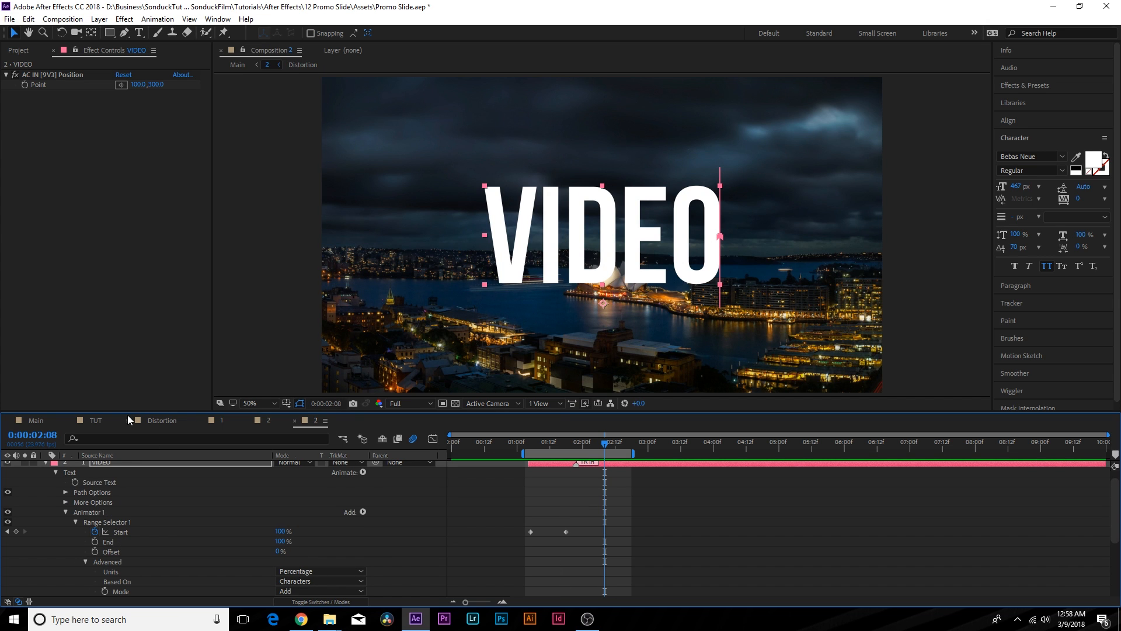
- Place Slide 2 above Slide 1 in the TUT composition timeline
click(94, 421)
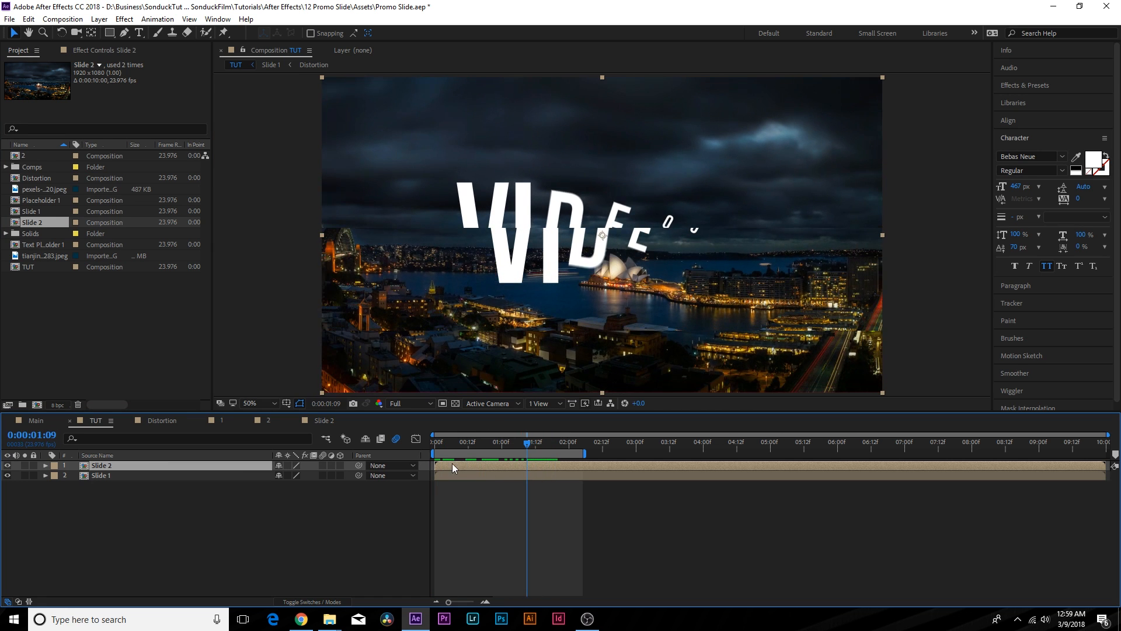
click(502, 442)
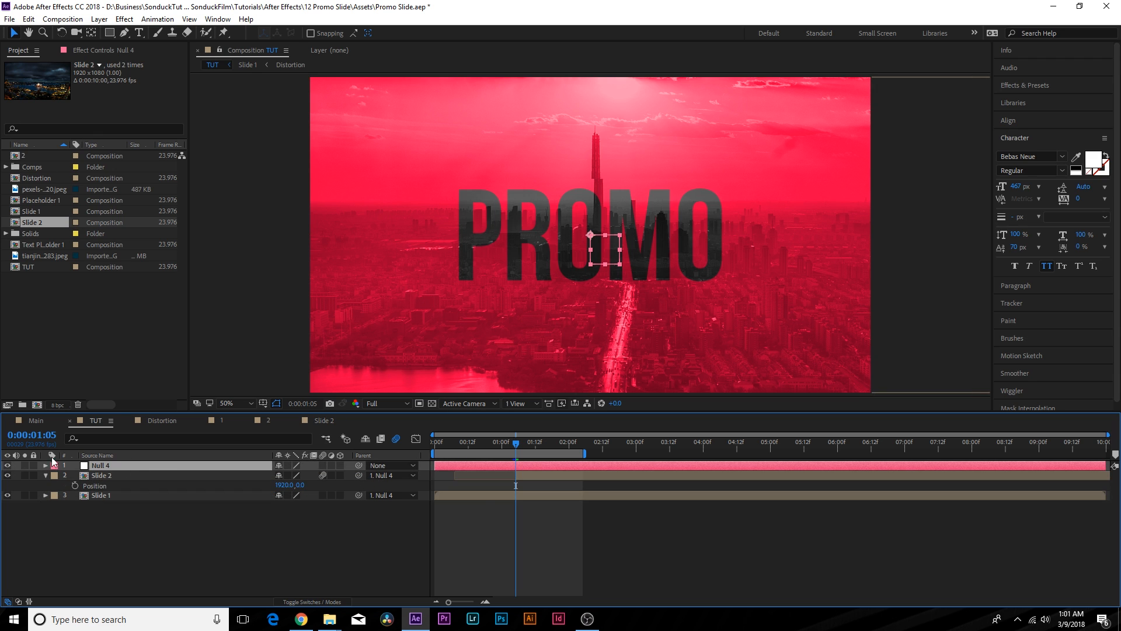
mouse_move(364, 463)
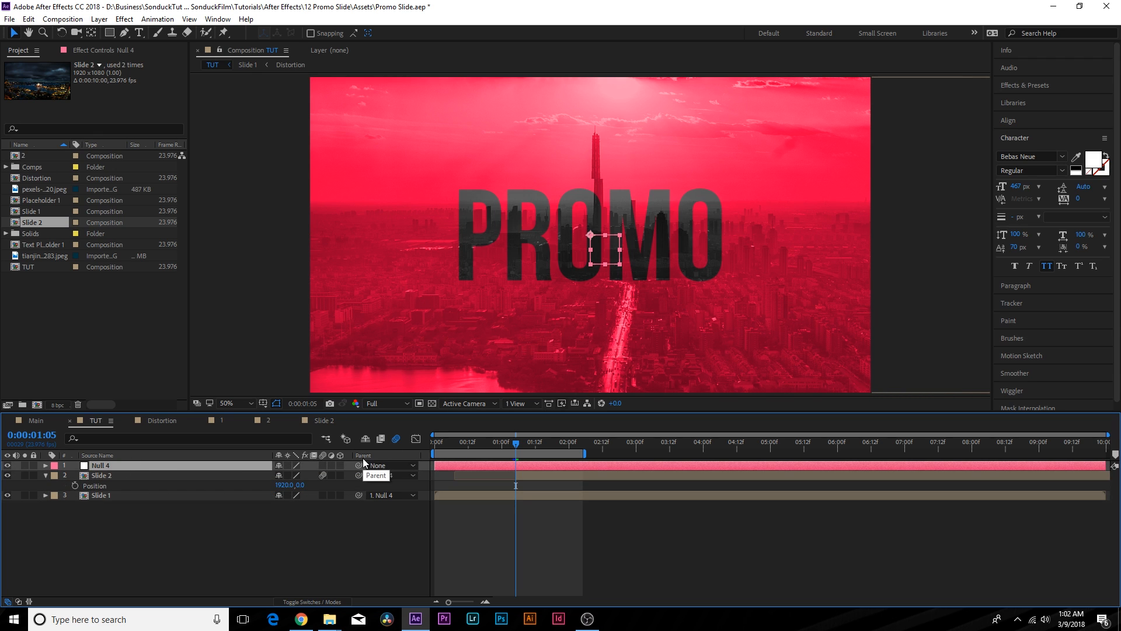
- Keyframe Null 4's Position moving from 960,540 to -320,540
click(44, 465)
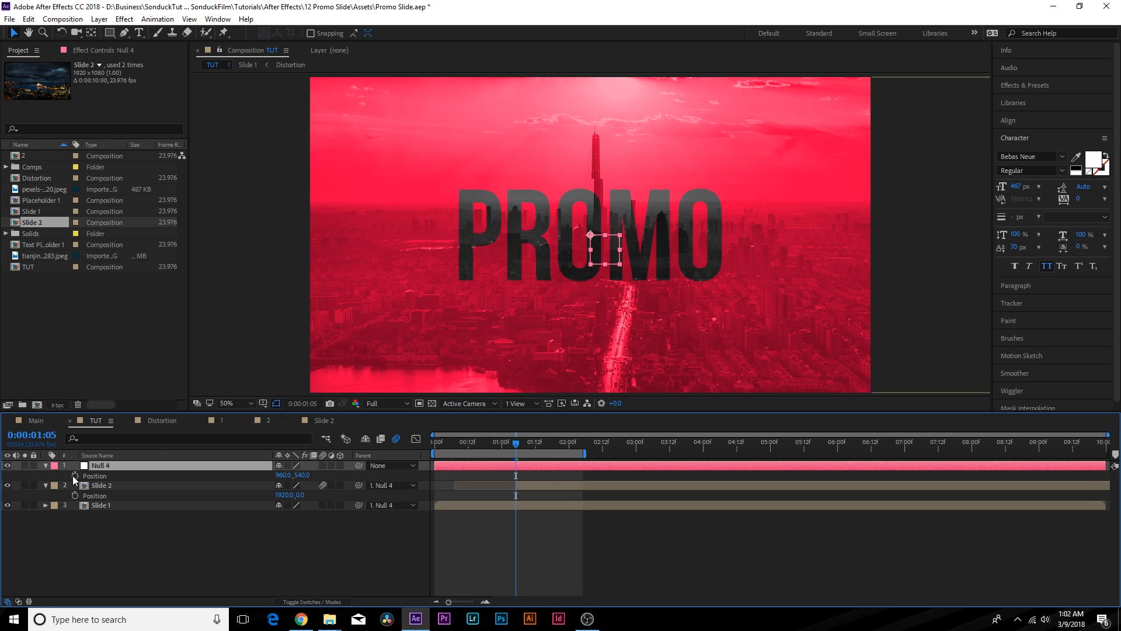
click(94, 475)
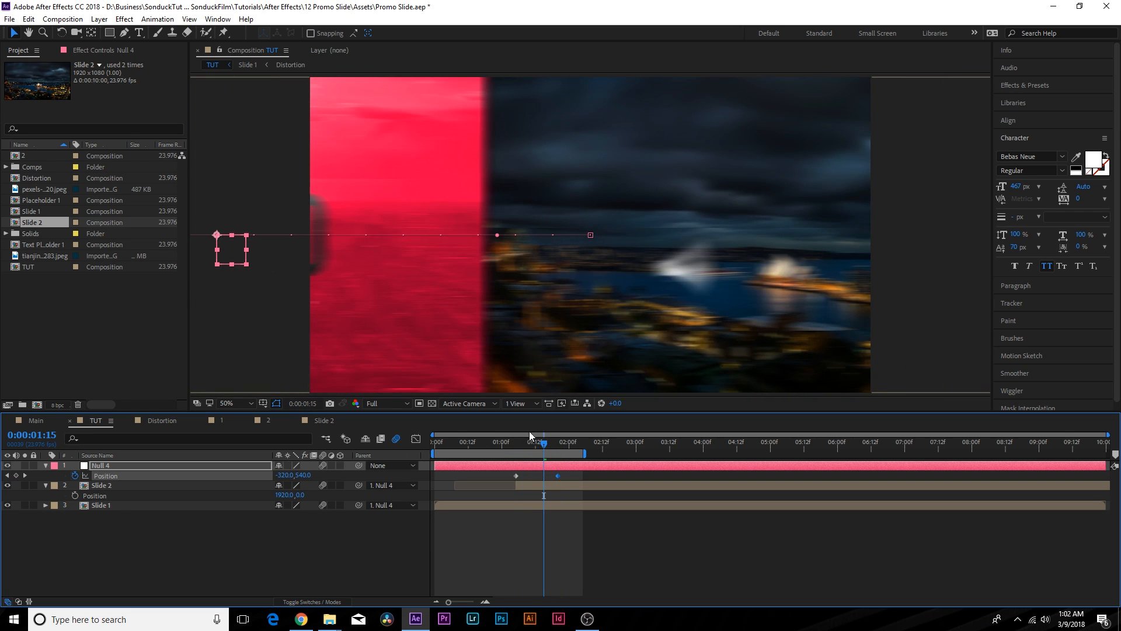
click(492, 442)
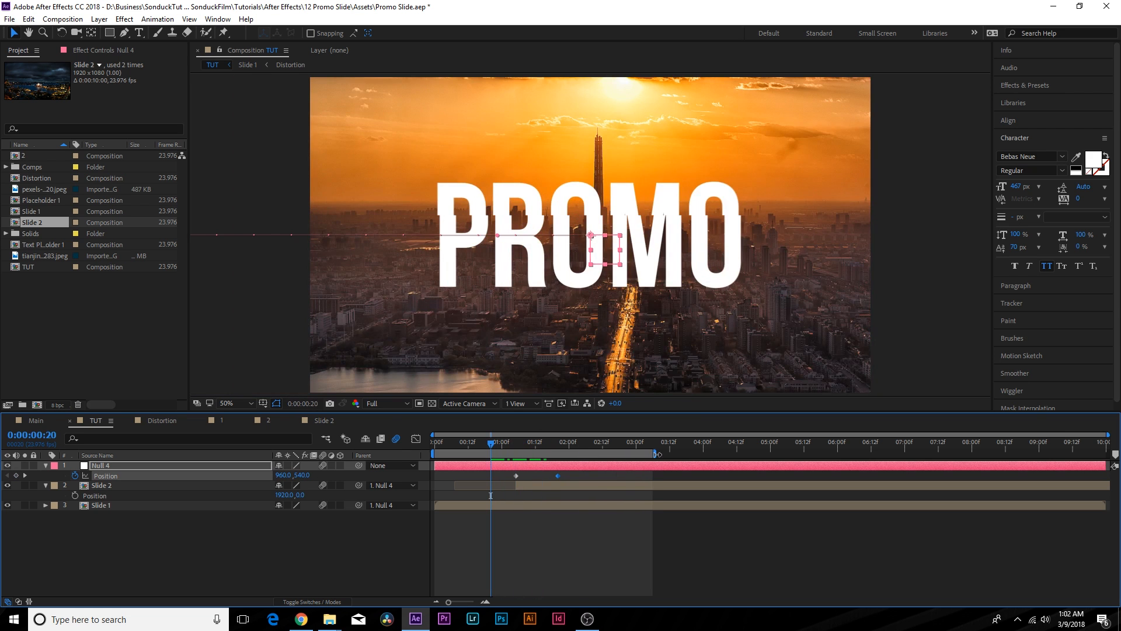